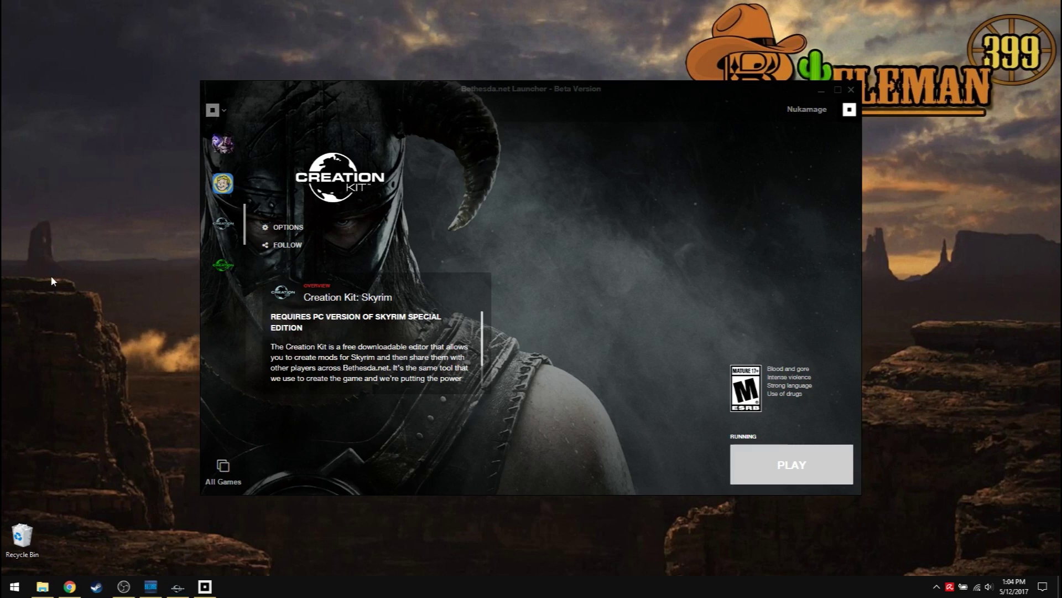
mouse_move(471, 107)
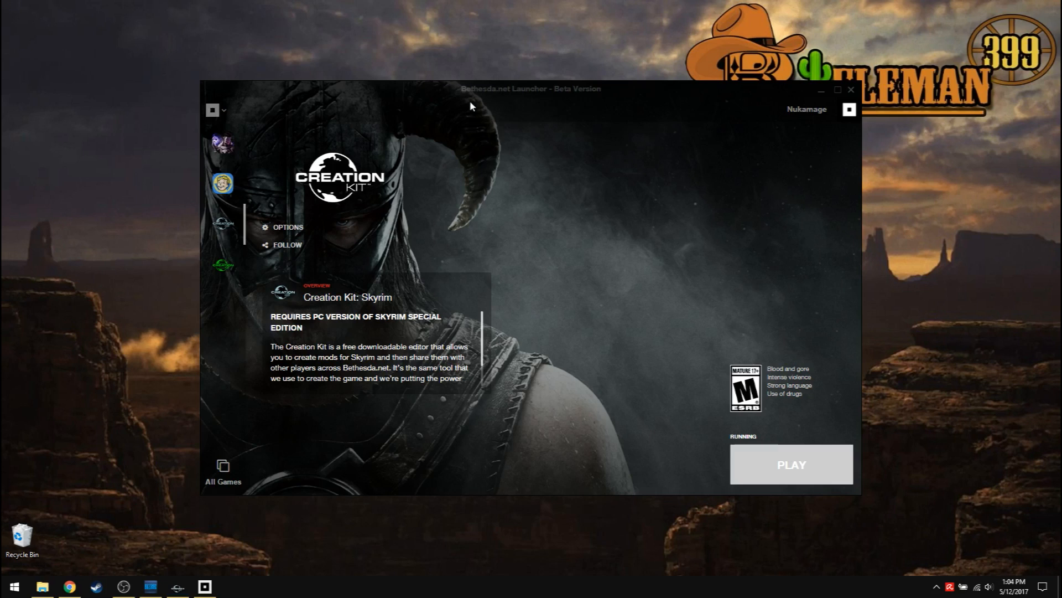
mouse_move(224, 228)
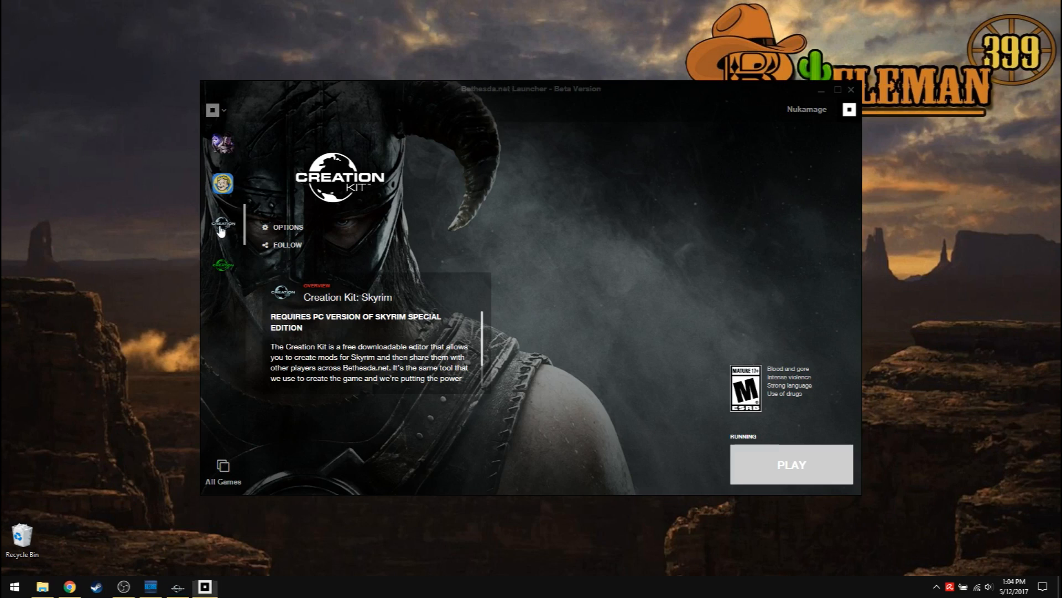
mouse_move(705, 423)
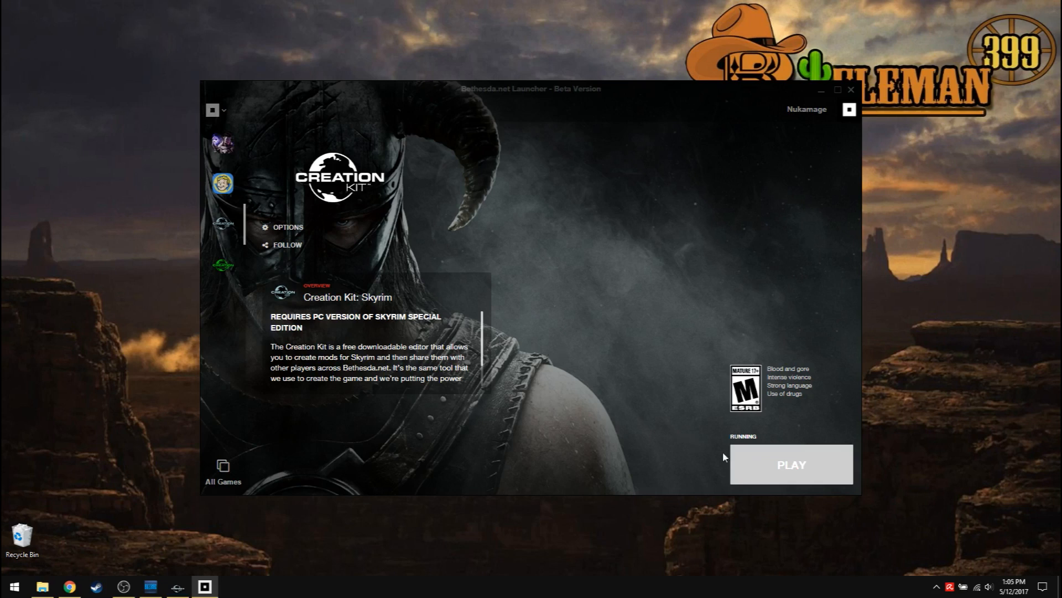
mouse_move(540, 289)
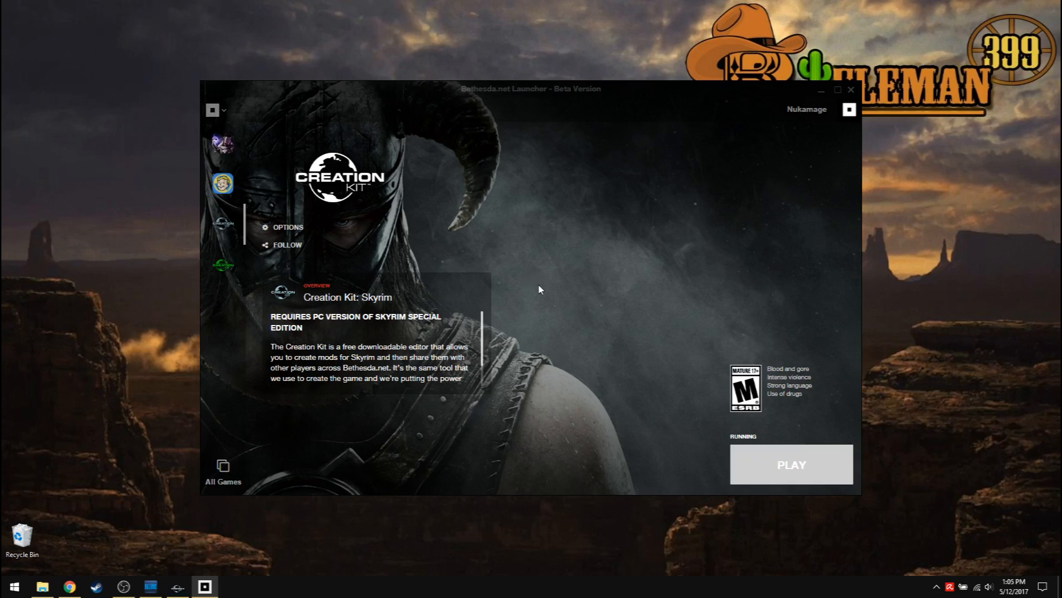
mouse_move(129, 438)
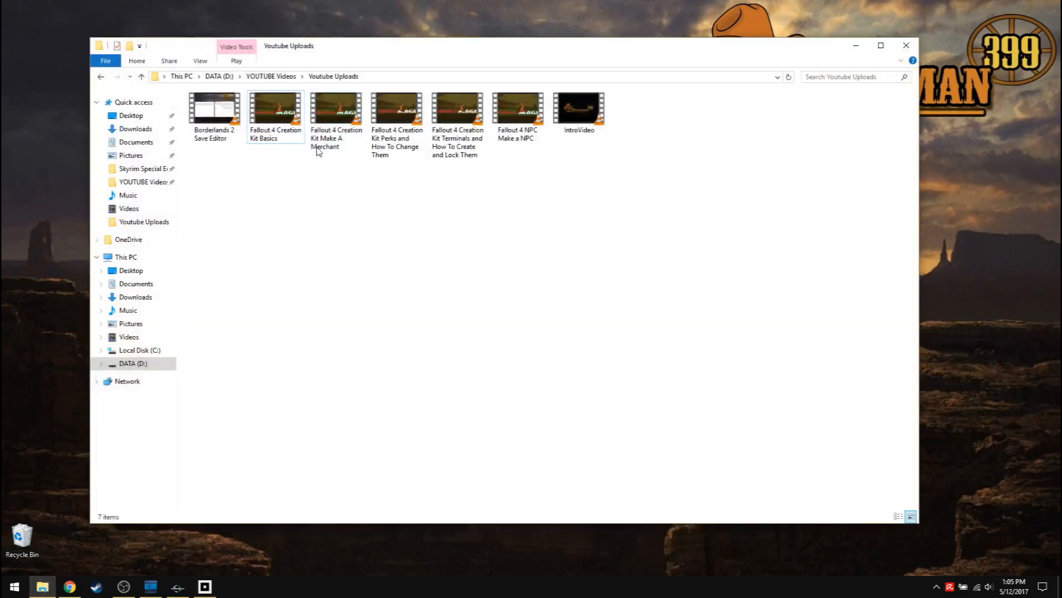
Step: Navigate C: > Program Files (x86) > Steam > steamapps > common > Skyrim Special Edition
click(139, 350)
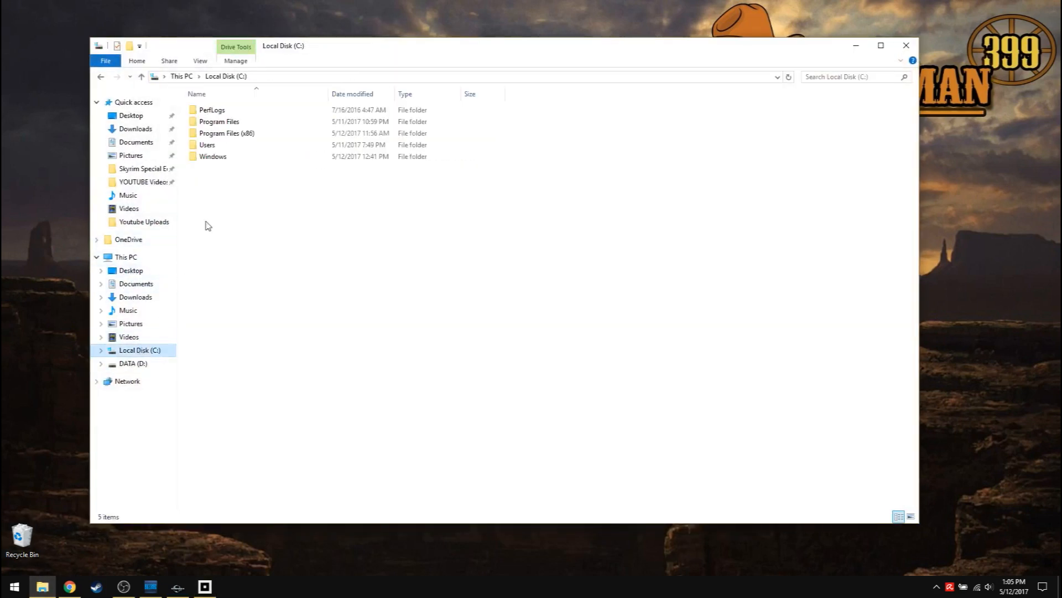
double_click(226, 133)
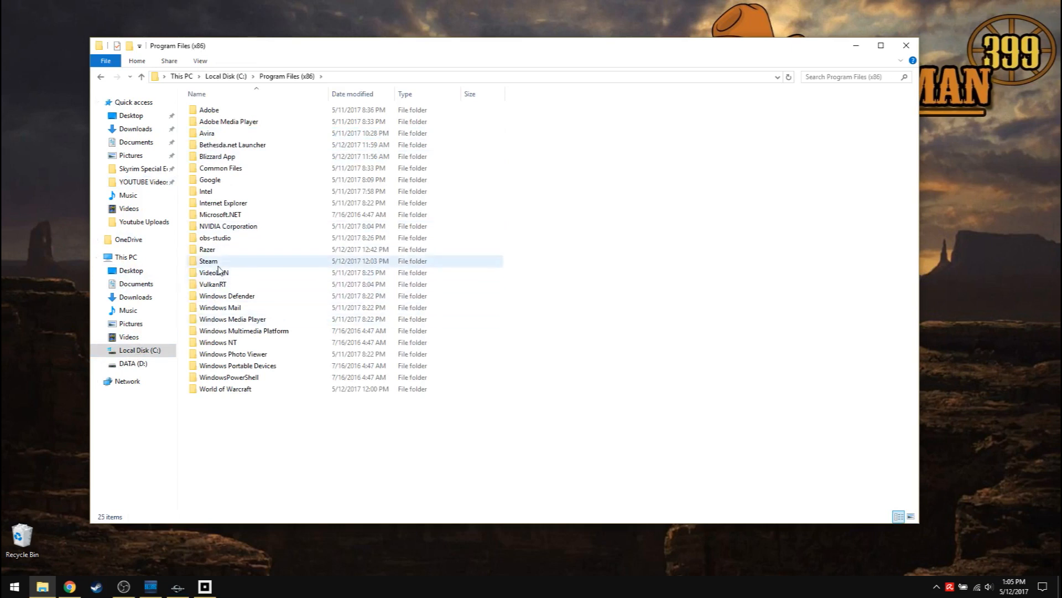
double_click(208, 260)
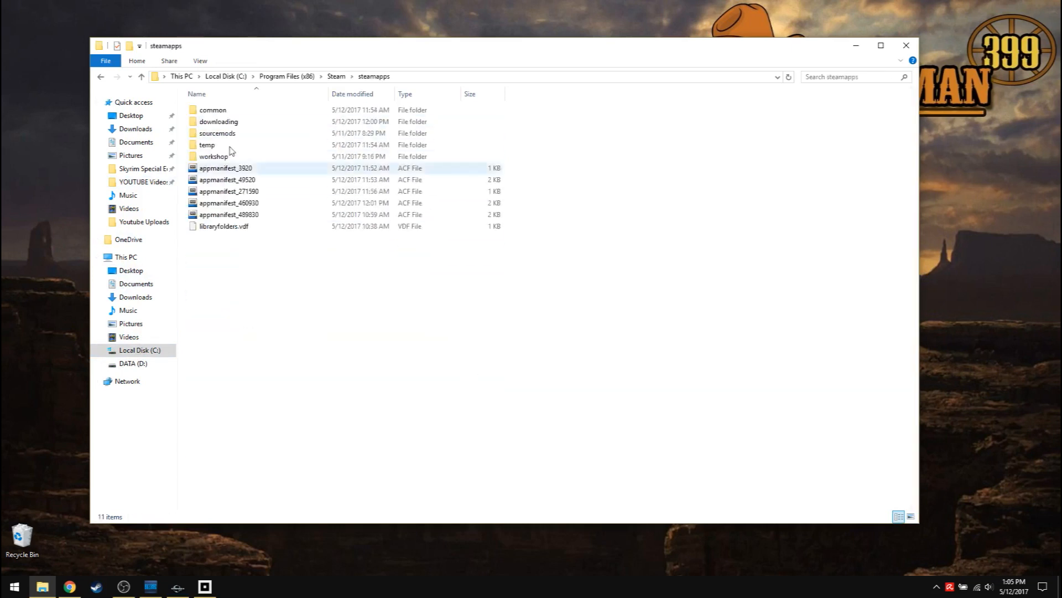
double_click(212, 109)
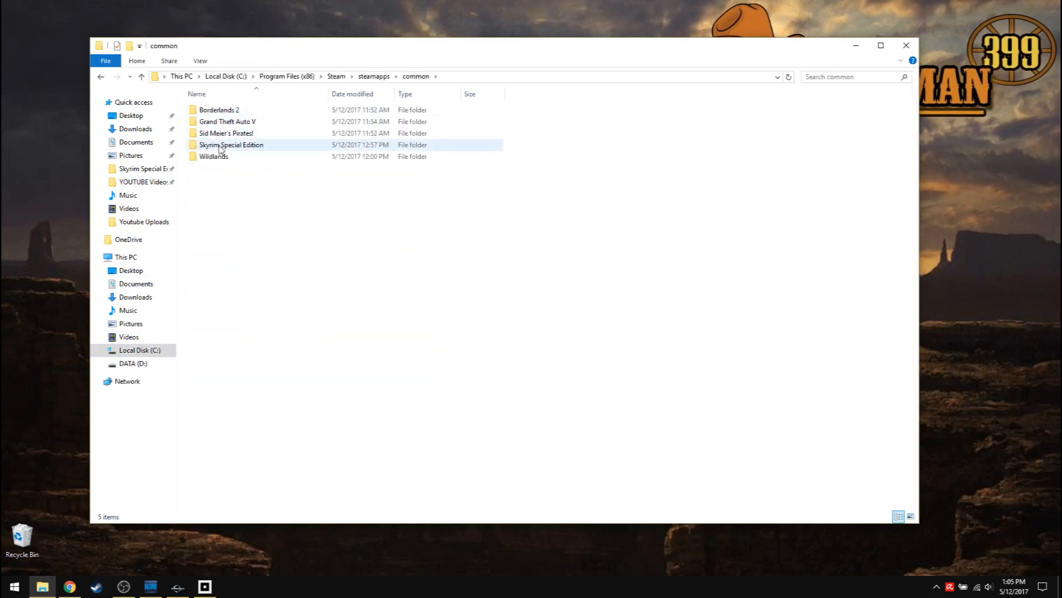
double_click(230, 144)
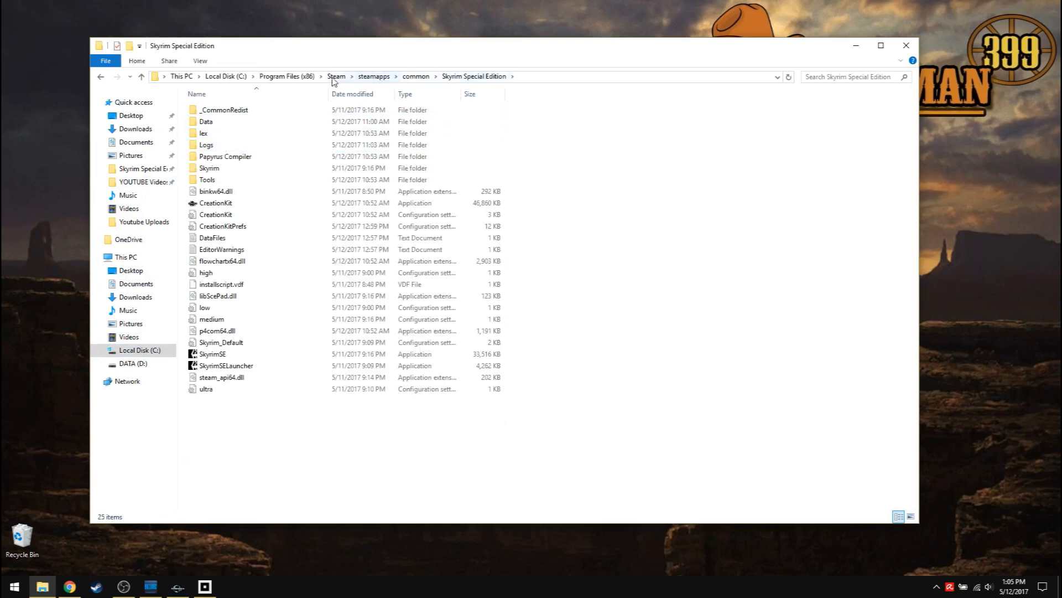
mouse_move(204, 203)
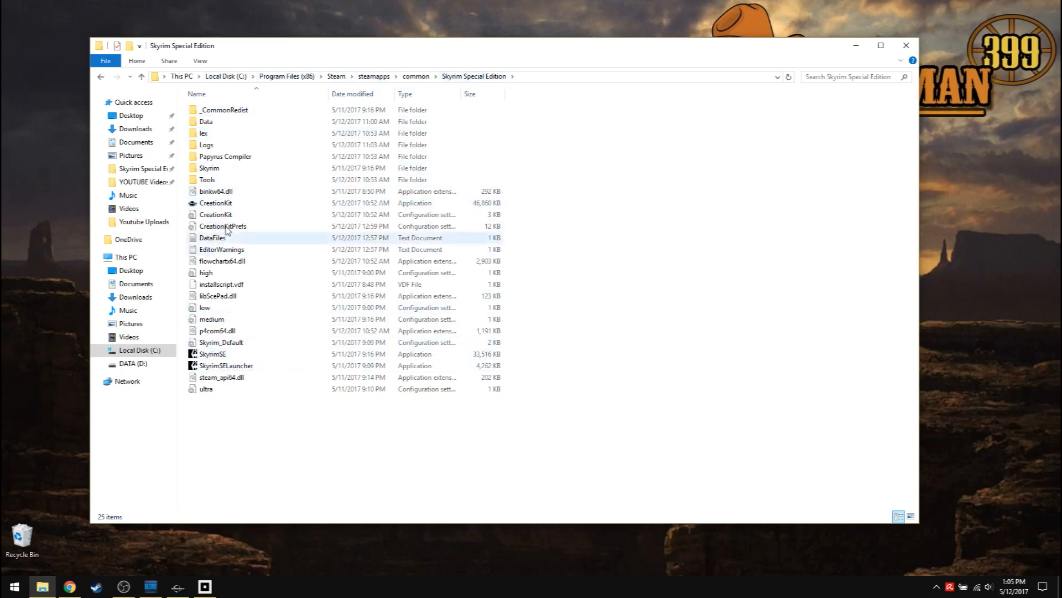
mouse_move(215, 202)
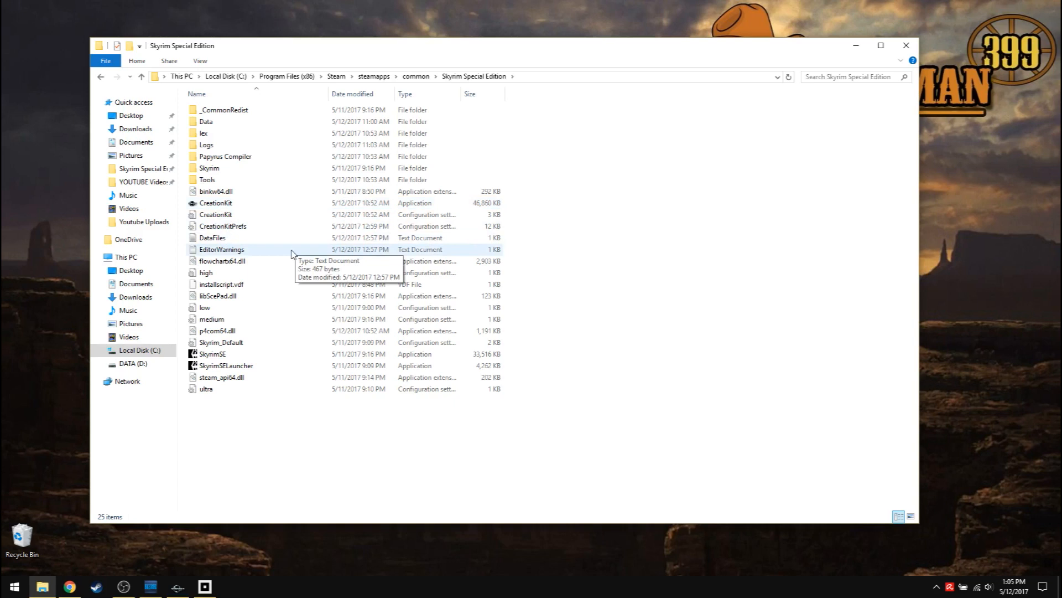
mouse_move(830, 67)
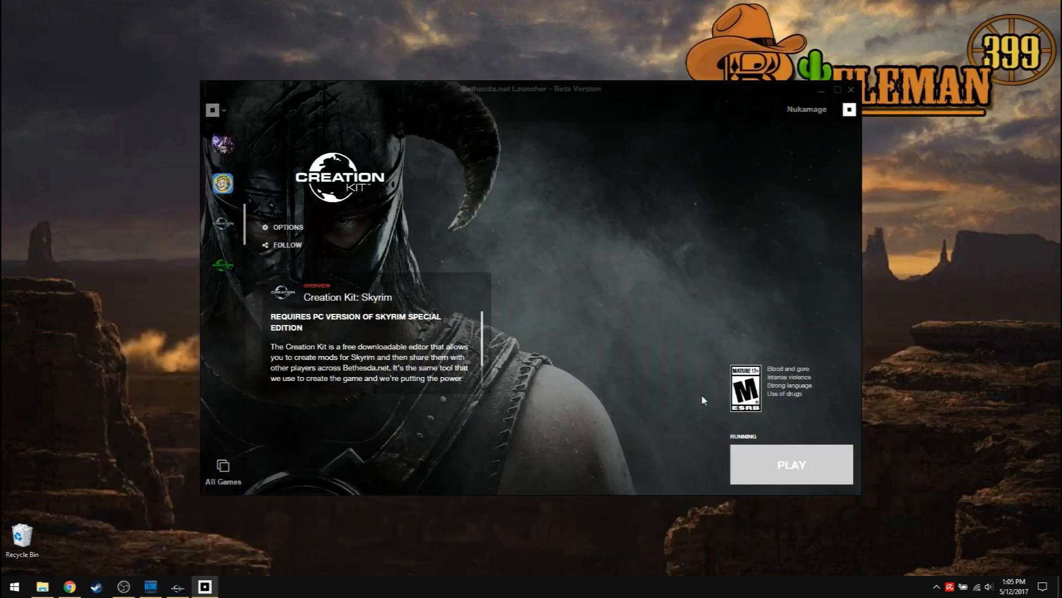
mouse_move(590, 243)
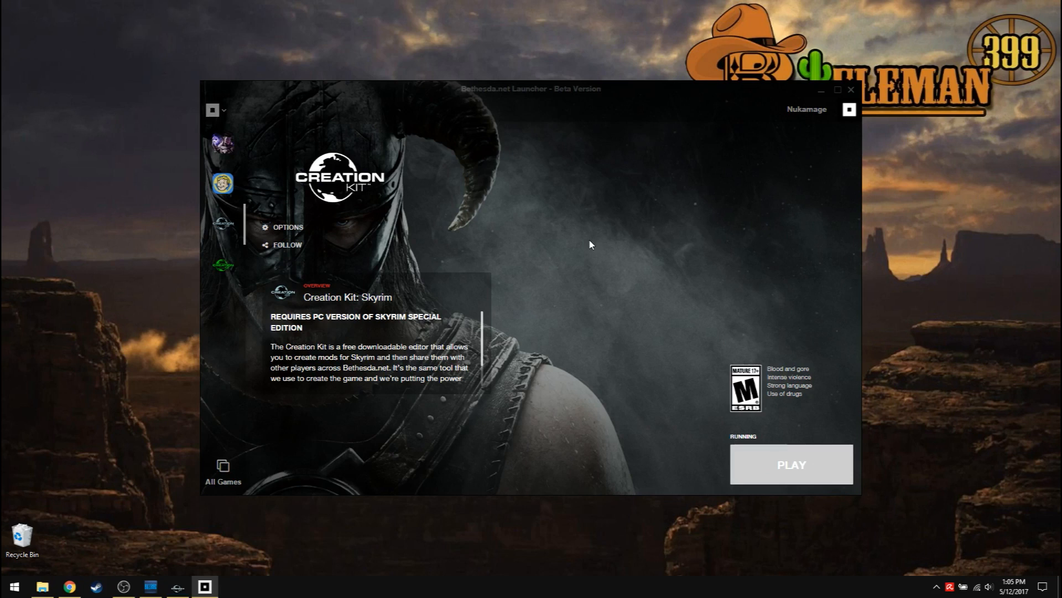
mouse_move(817, 95)
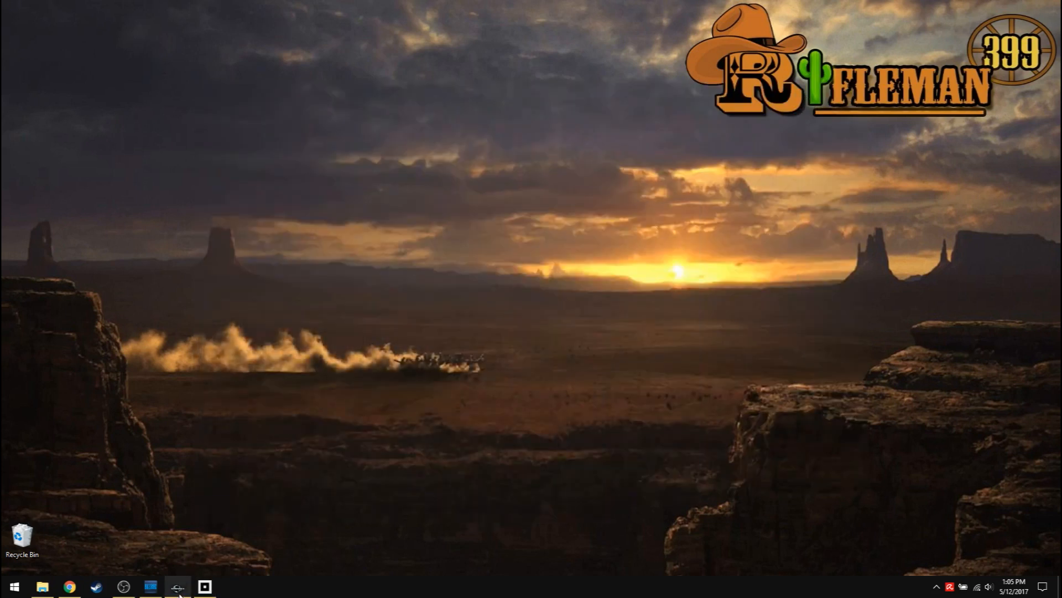
mouse_move(207, 586)
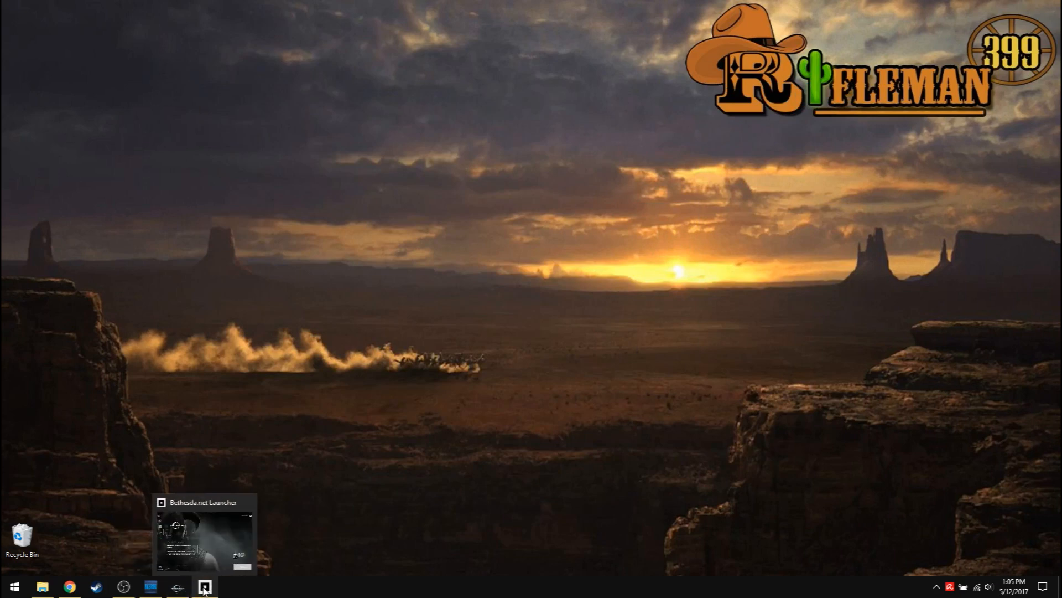
Step: Minimize the Bethesda.net Launcher and switch to the Creation Kit window
click(206, 586)
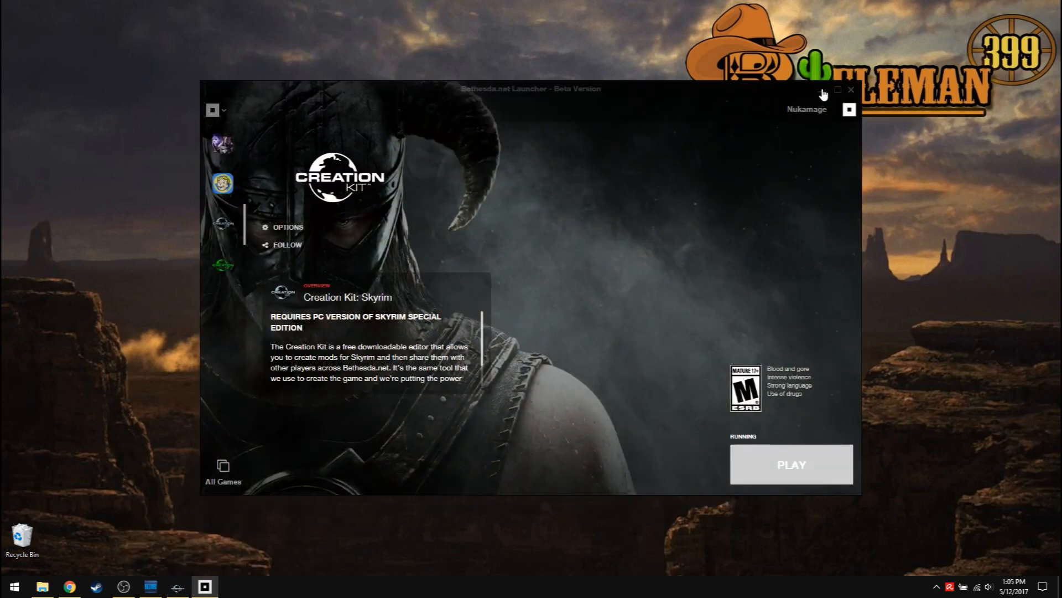
click(854, 89)
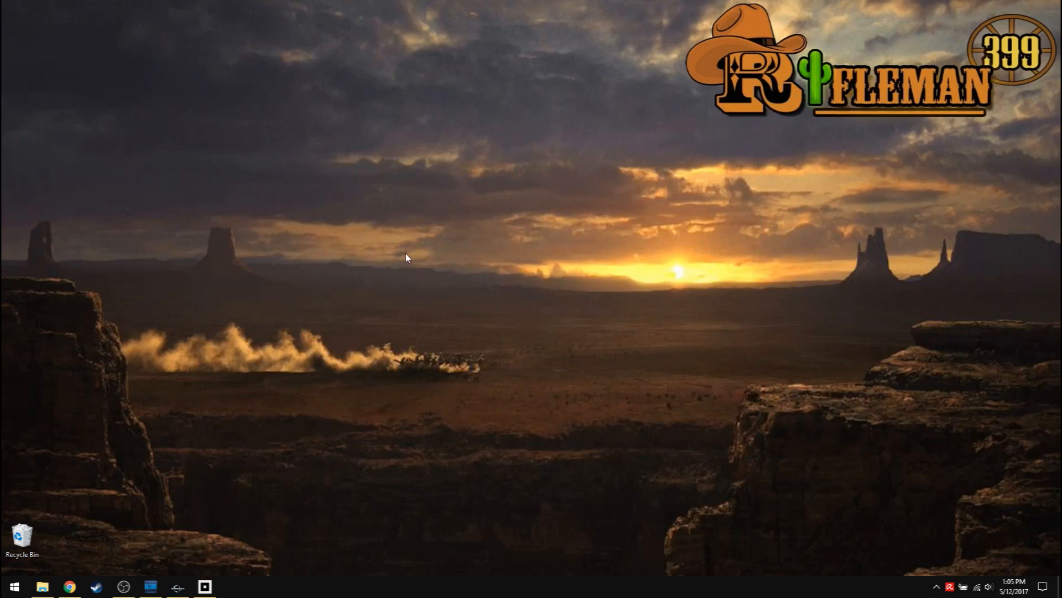
mouse_move(226, 518)
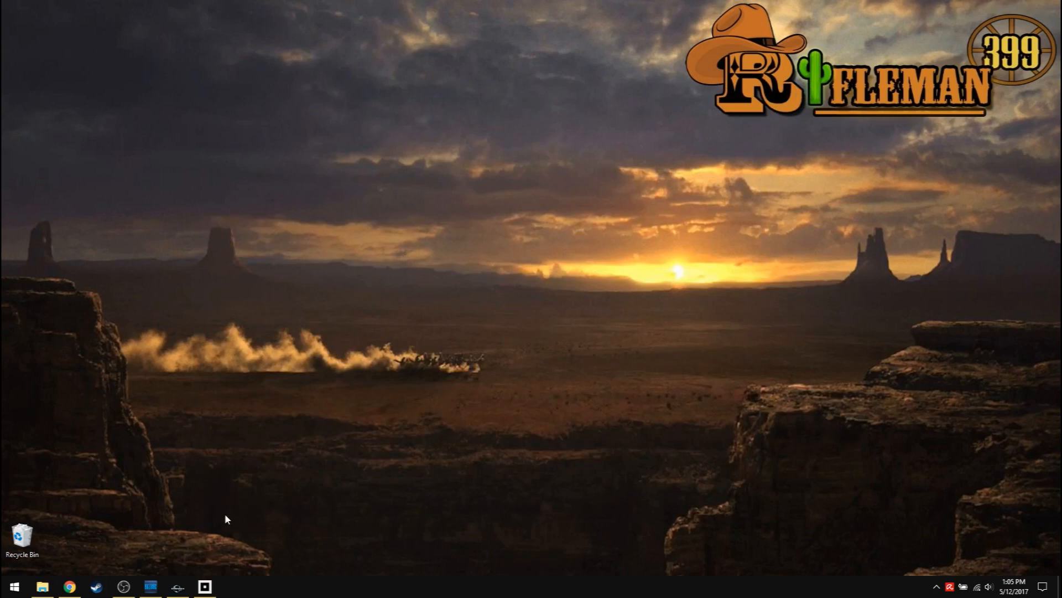
mouse_move(228, 464)
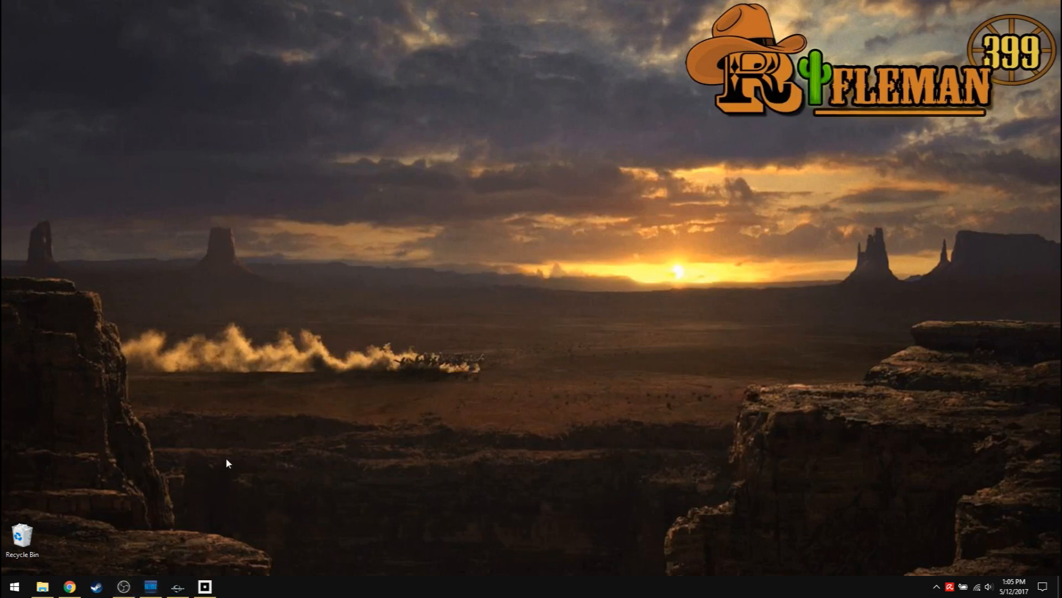
mouse_move(193, 577)
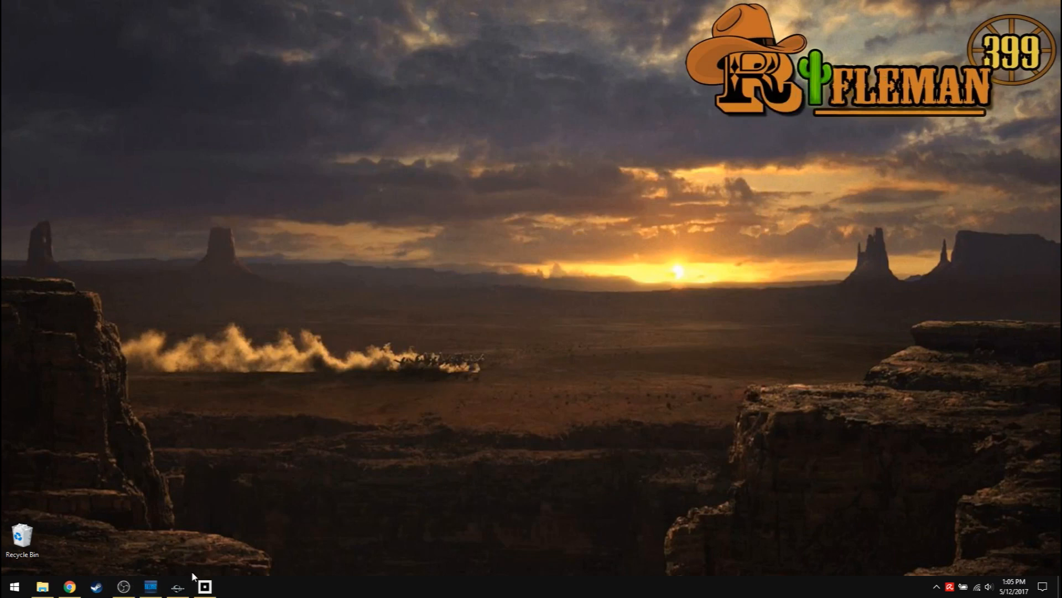
click(171, 586)
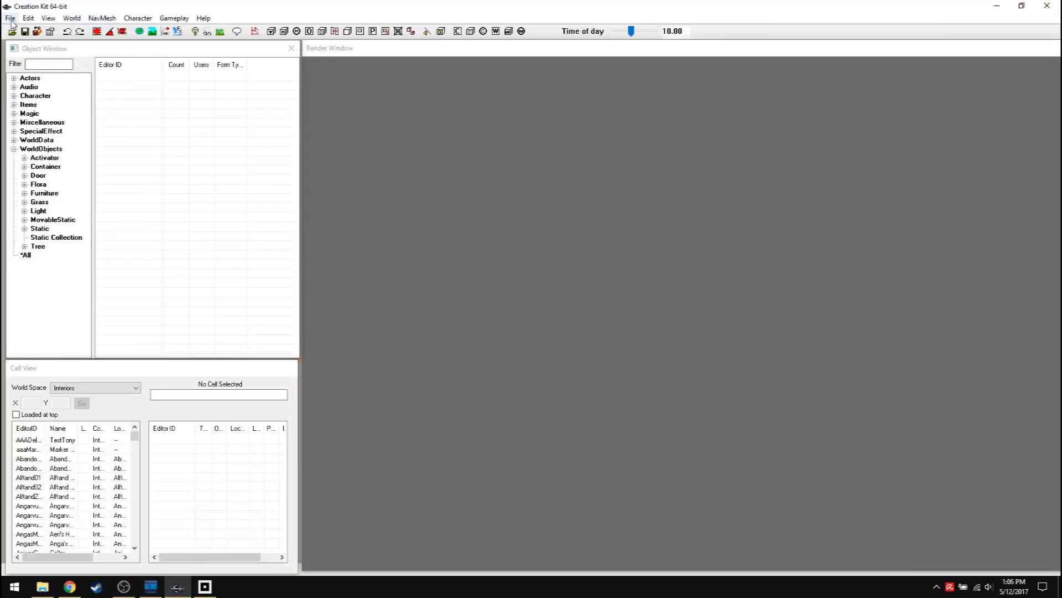
click(8, 18)
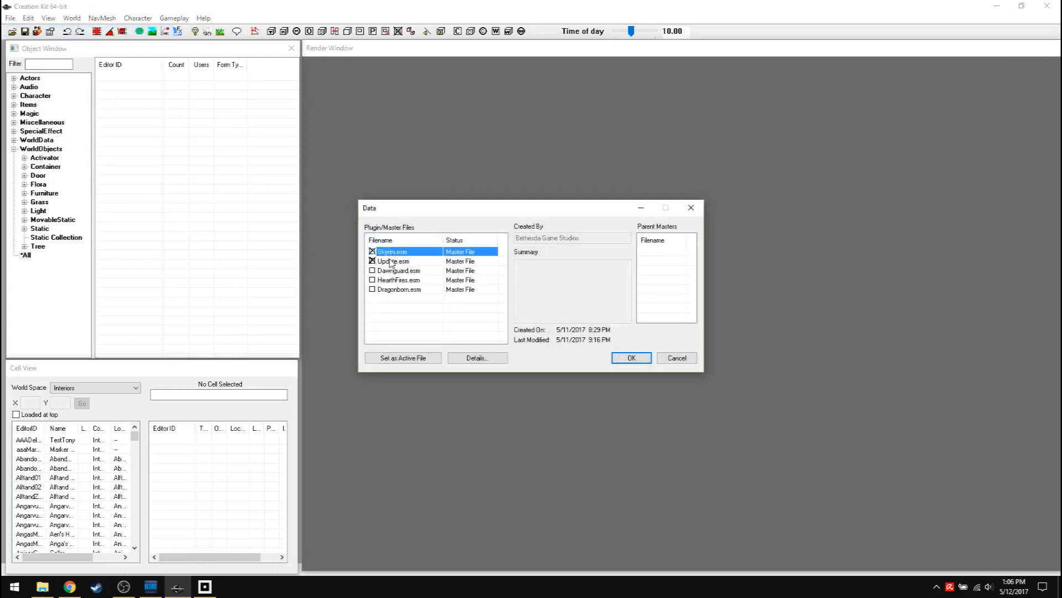
click(394, 260)
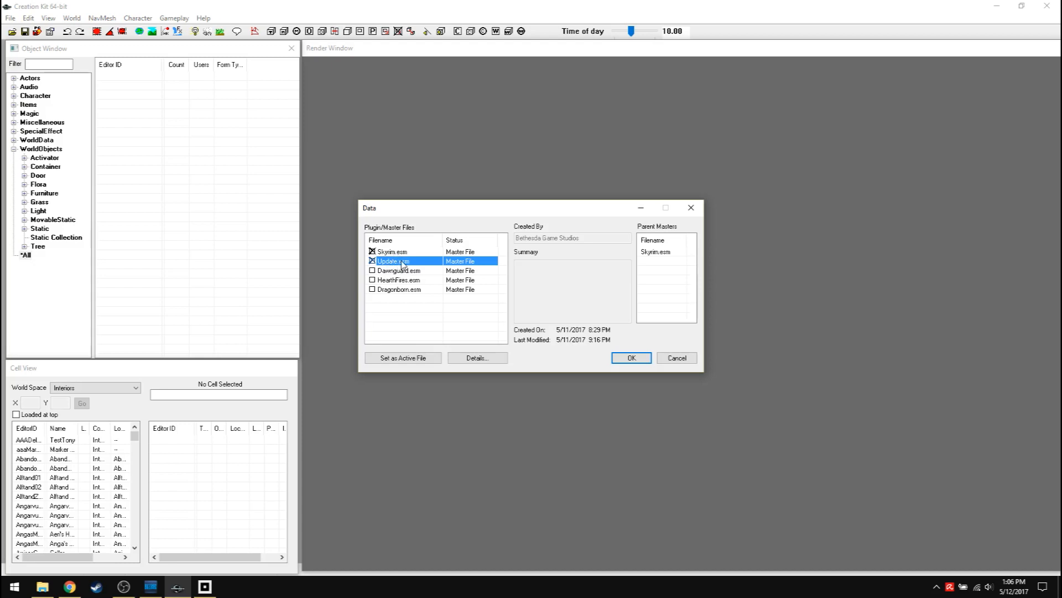
mouse_move(613, 361)
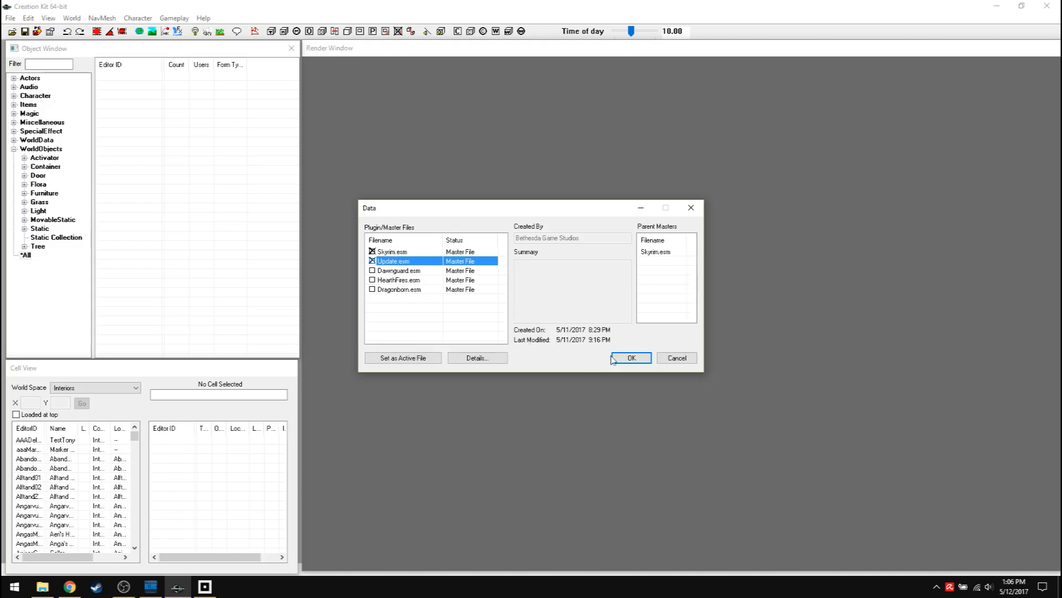
click(631, 357)
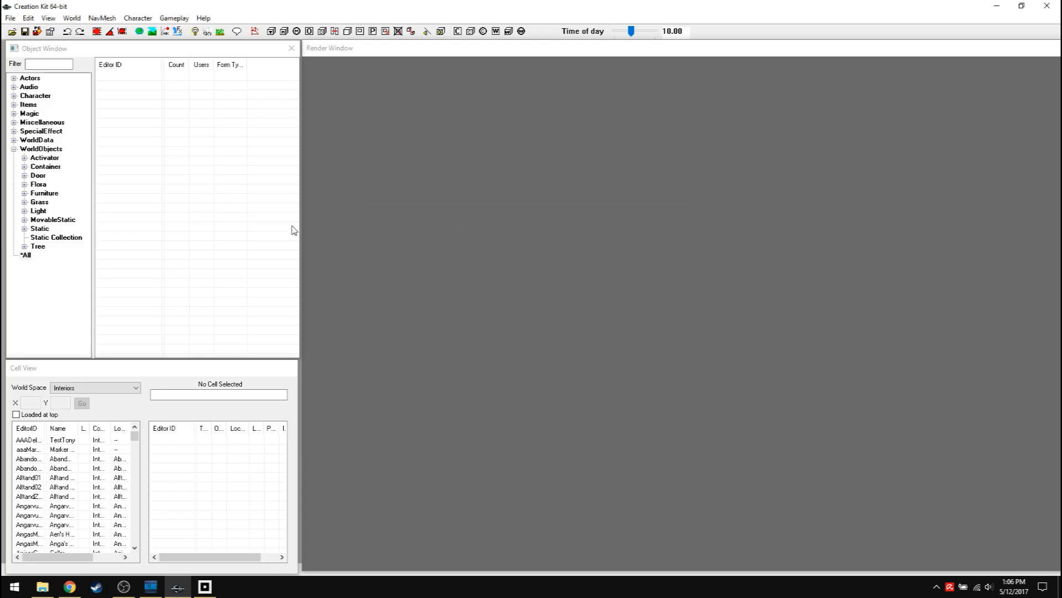
mouse_move(308, 234)
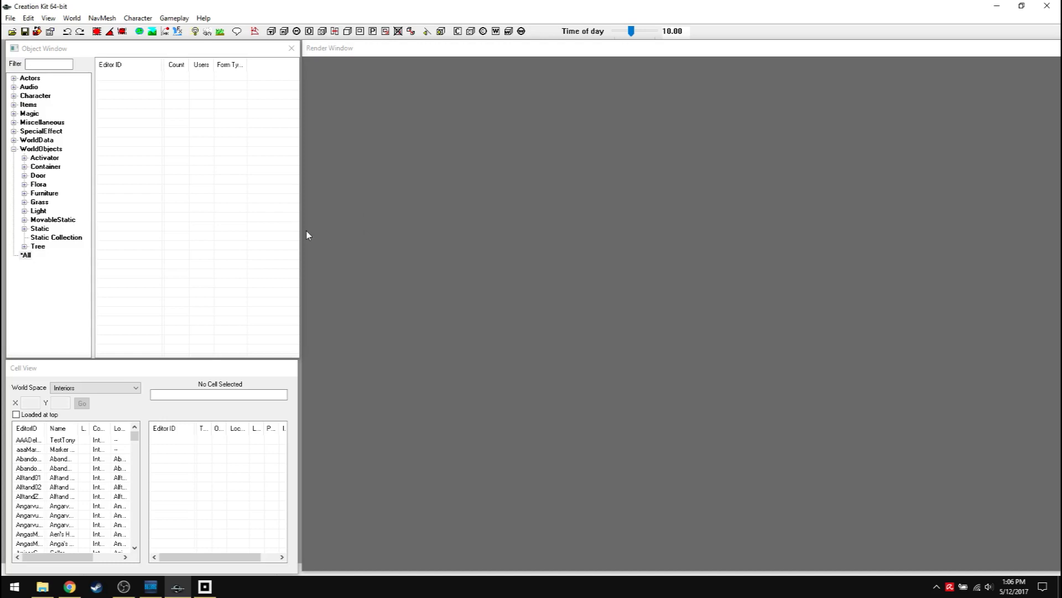
mouse_move(437, 297)
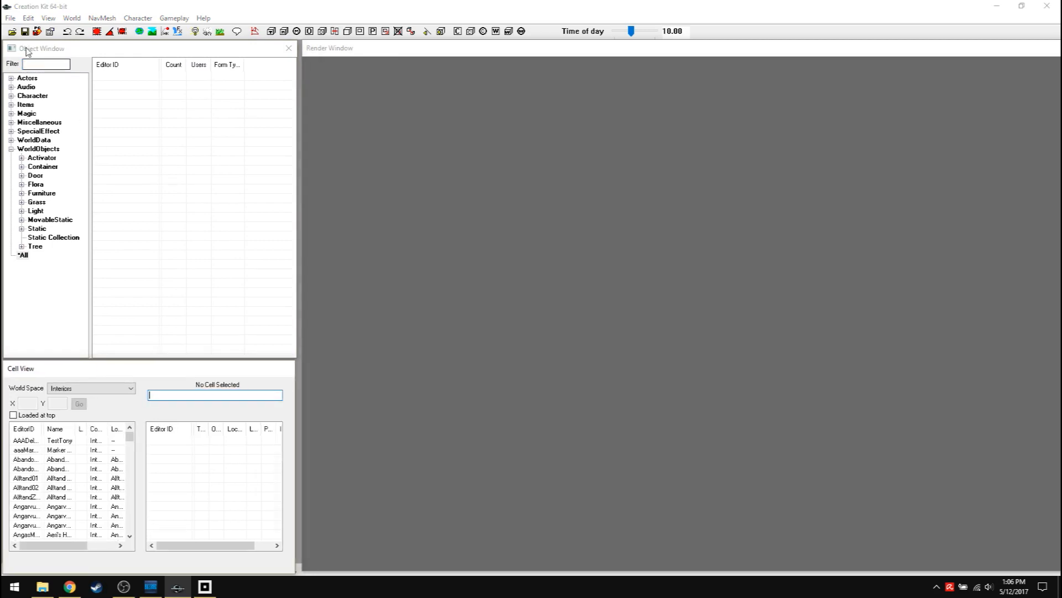
Step: Inspect HearthFires, Dragonborn, Dawnguard and Update masters in the Data dialog, leaving only Skyrim.esm and Update.esm ticked
click(8, 33)
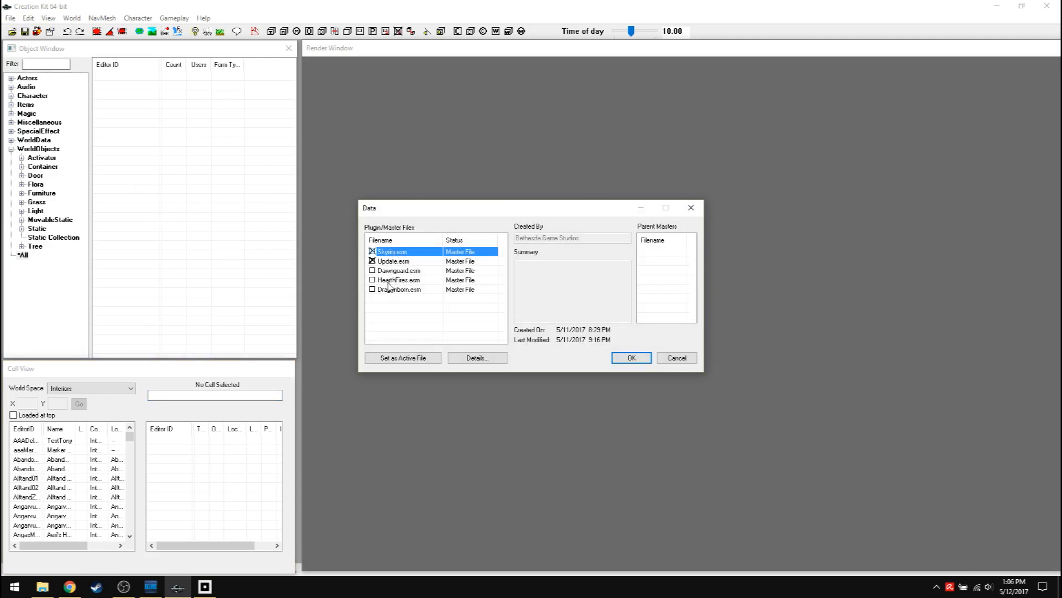
click(409, 278)
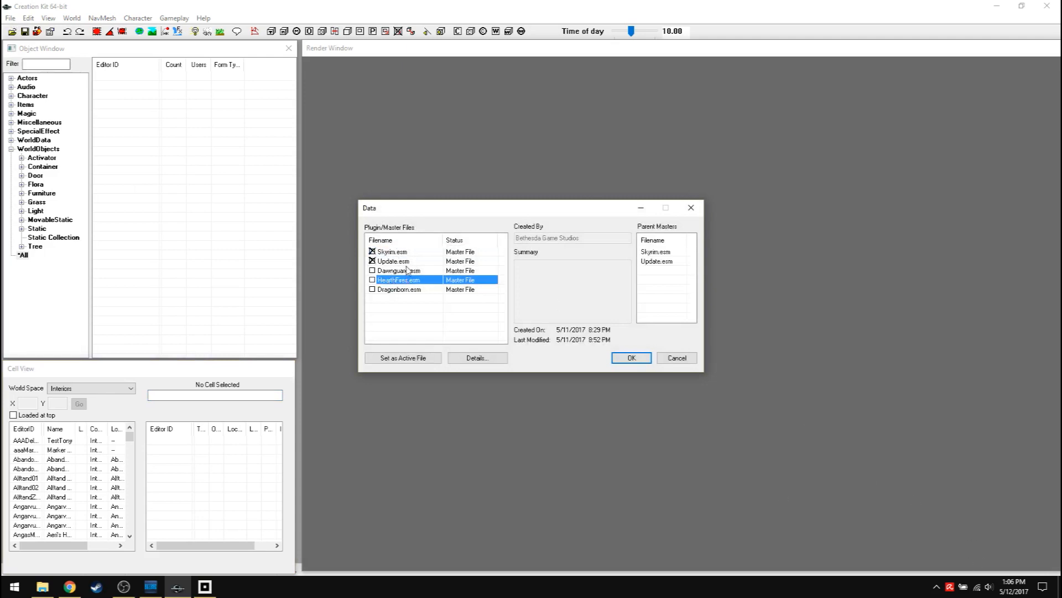
click(400, 290)
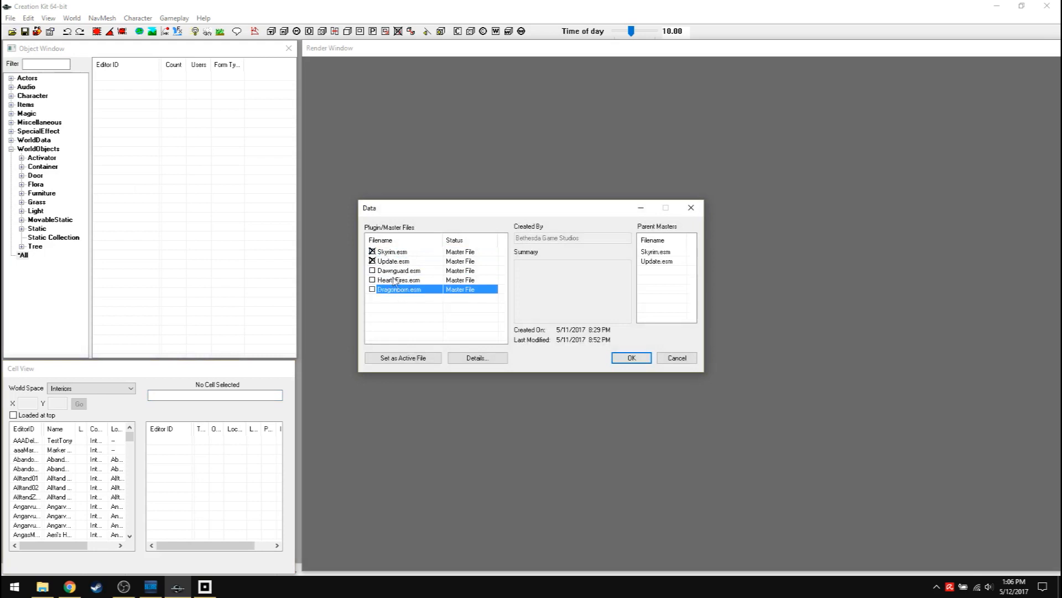
click(371, 270)
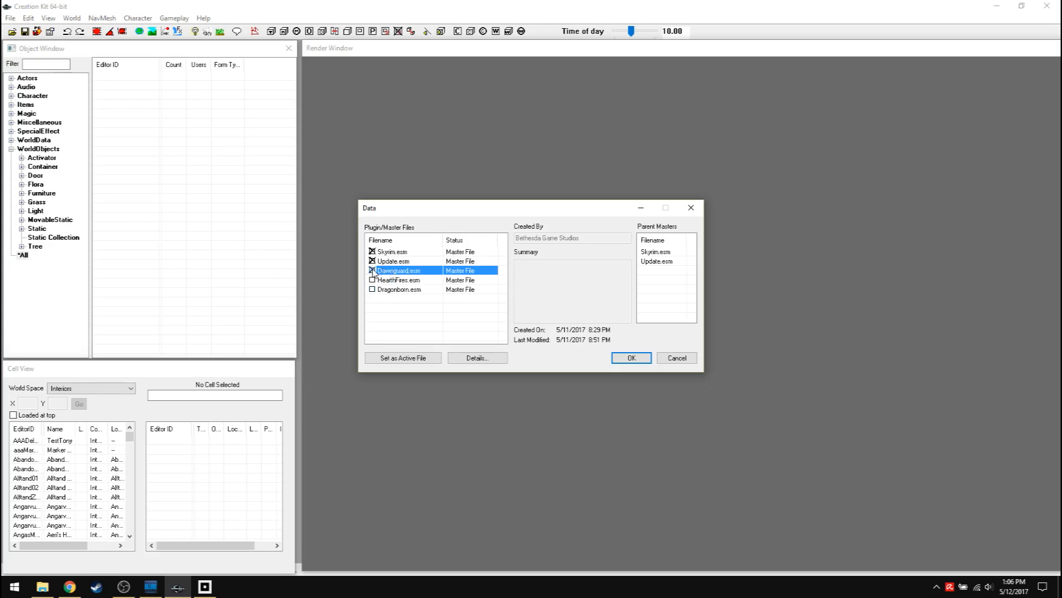
click(372, 270)
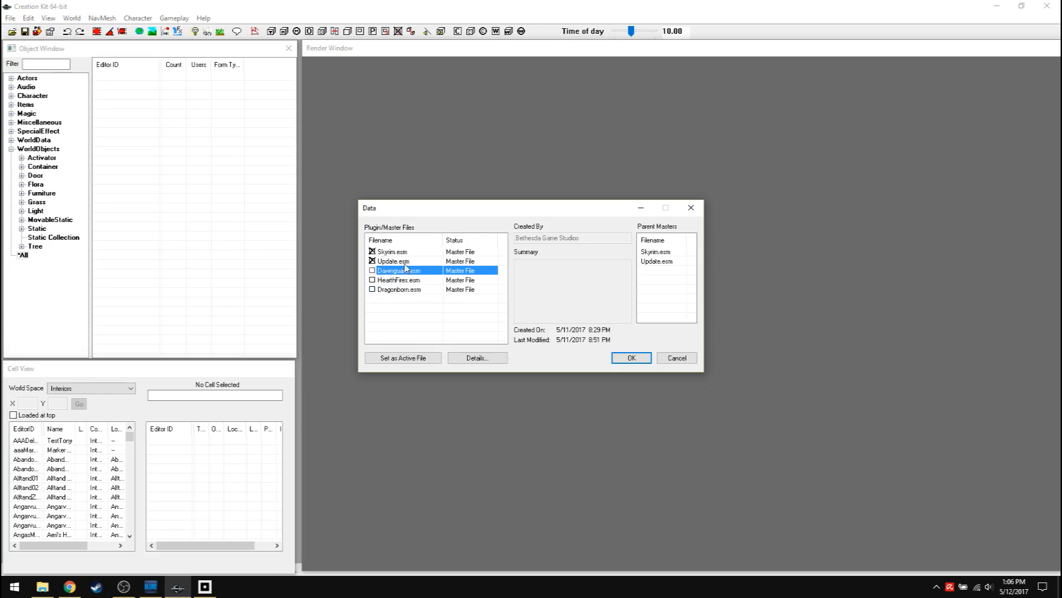
click(392, 260)
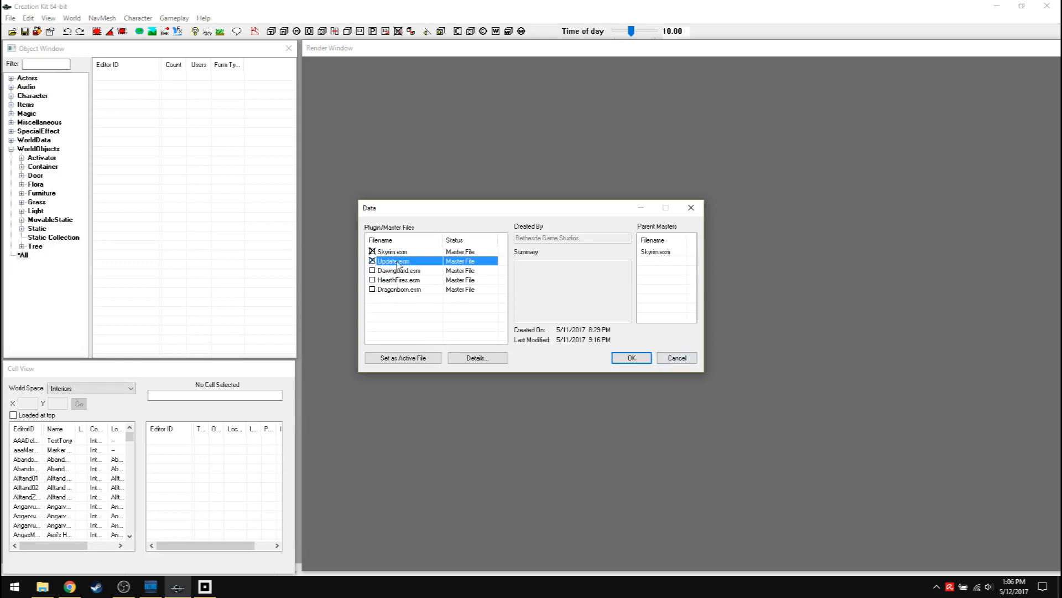
click(631, 358)
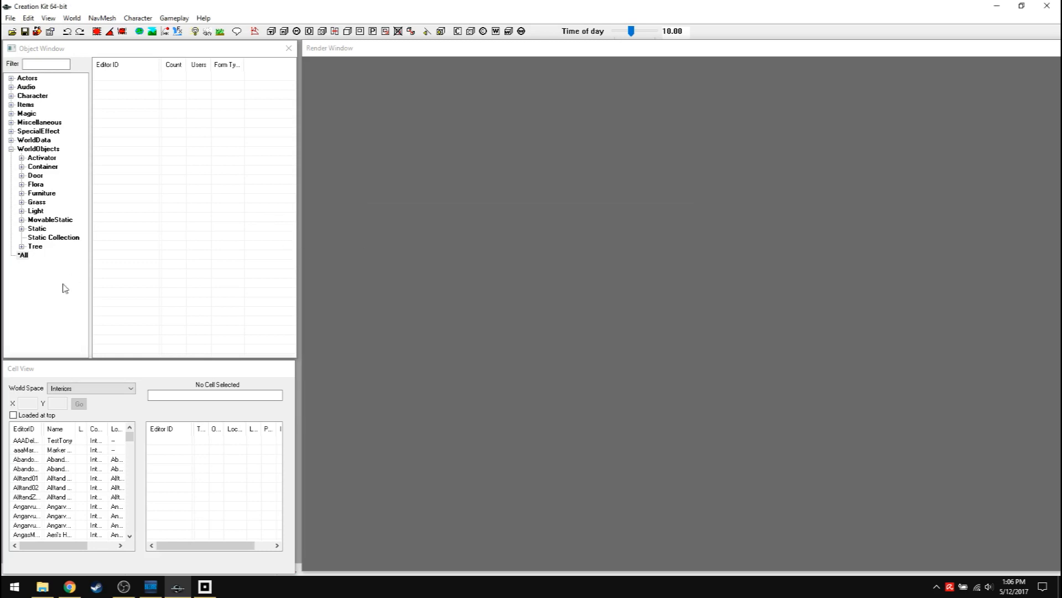
Step: Collapse WorldObjects and expand Actors > Actor to list all Actor records
click(22, 254)
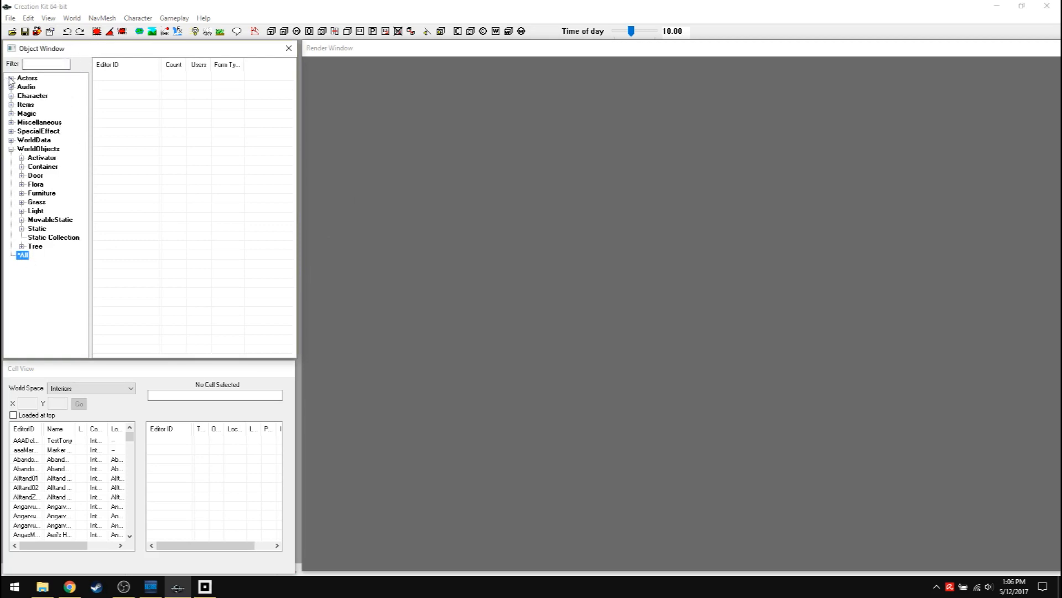
click(13, 148)
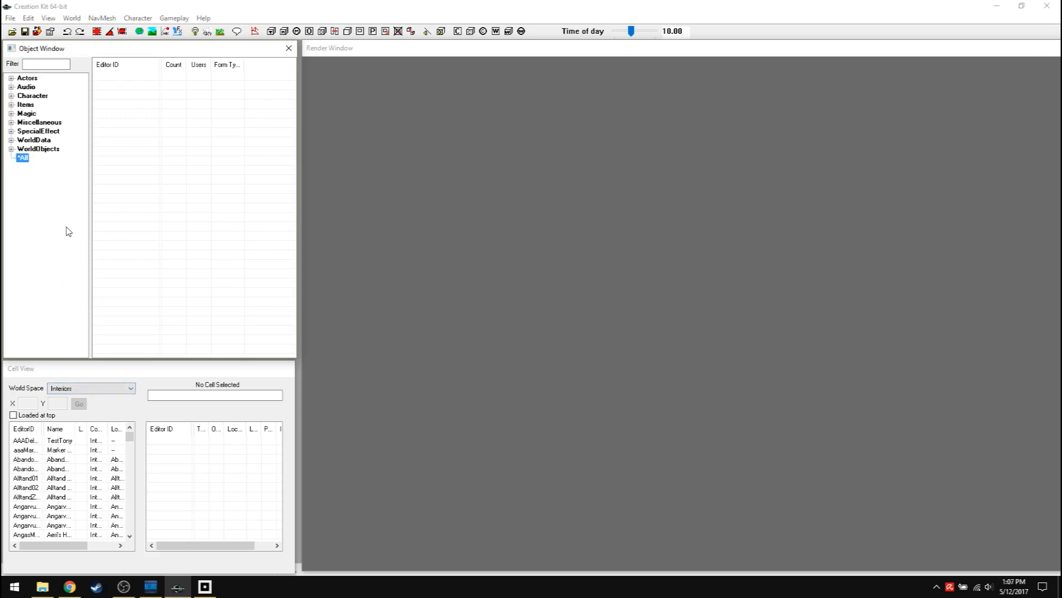
mouse_move(64, 228)
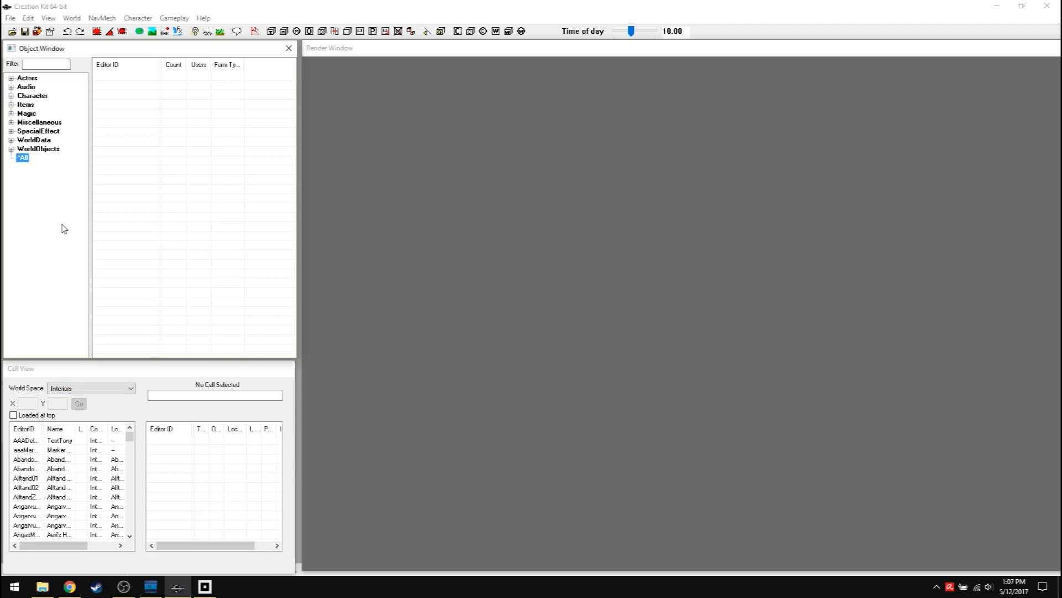
mouse_move(83, 381)
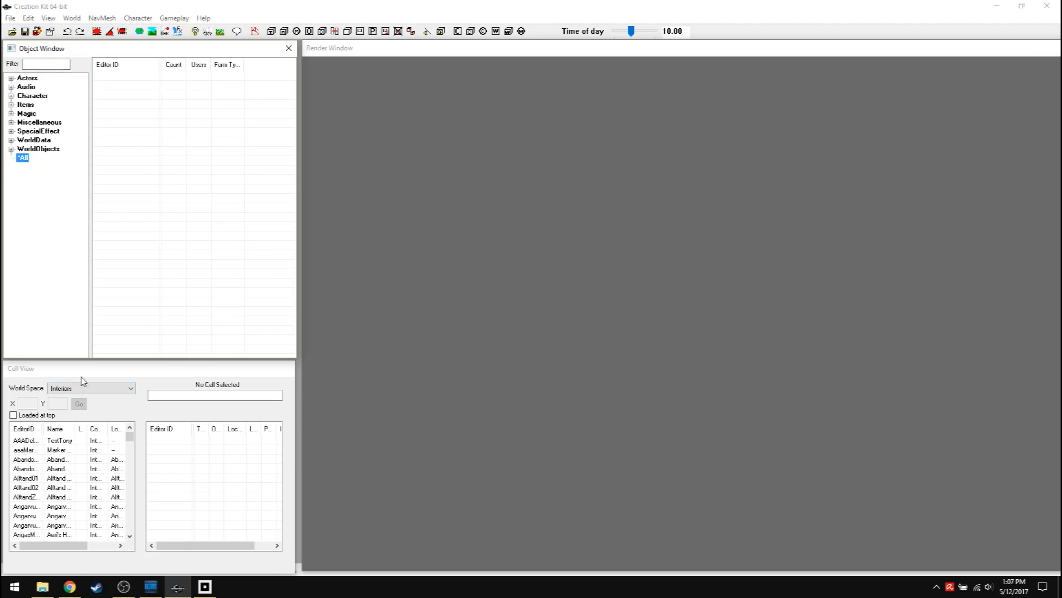
click(215, 395)
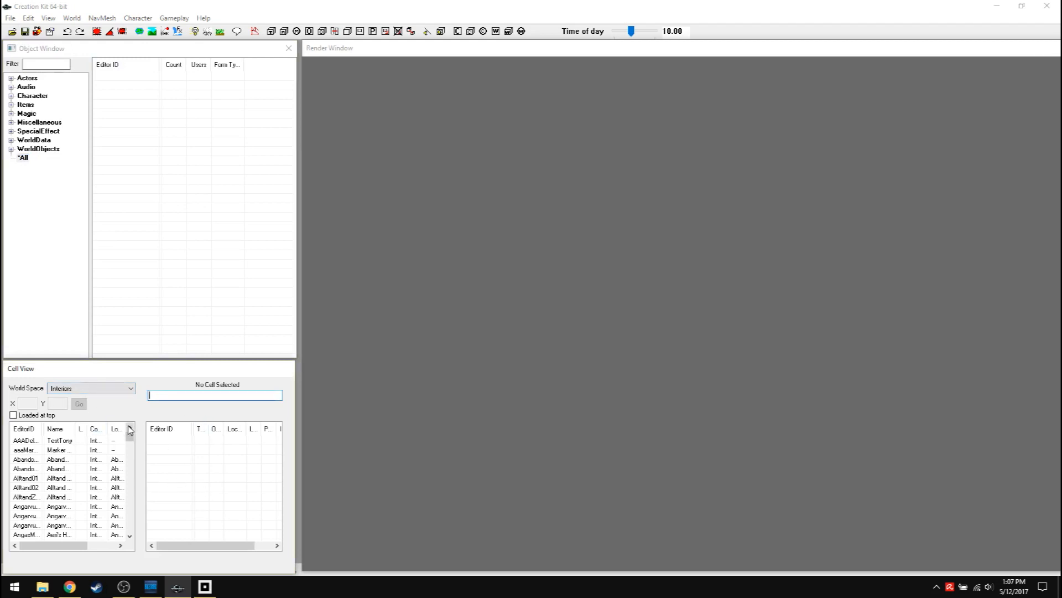
click(22, 157)
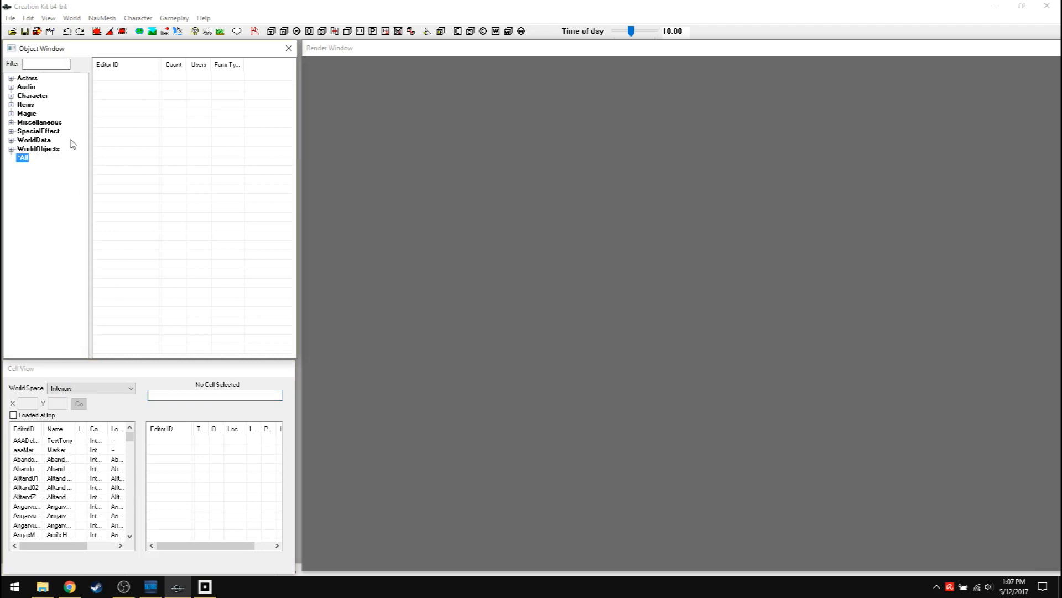
mouse_move(45, 148)
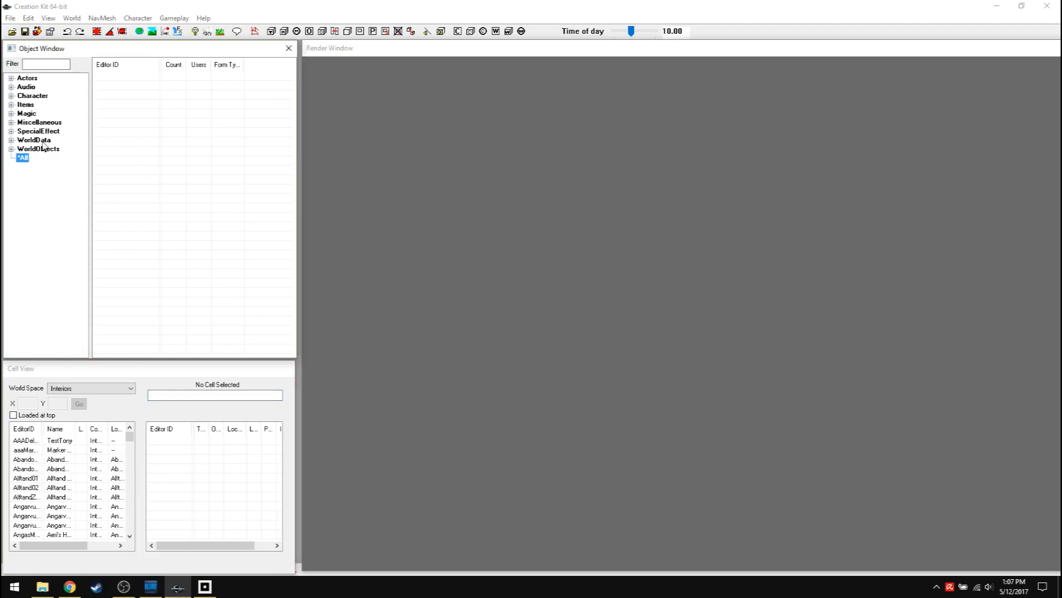
click(10, 77)
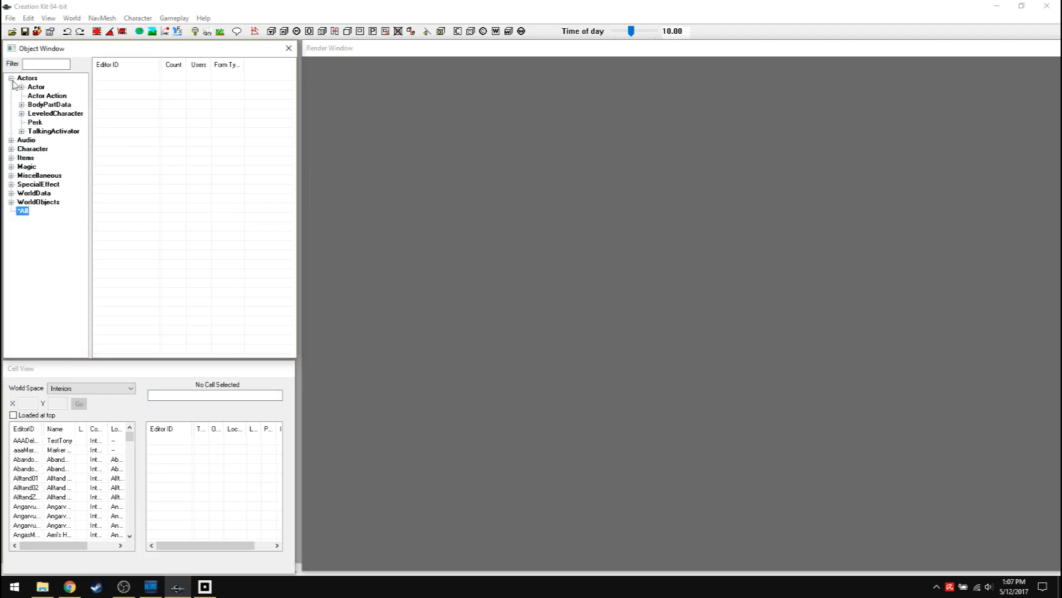
click(18, 86)
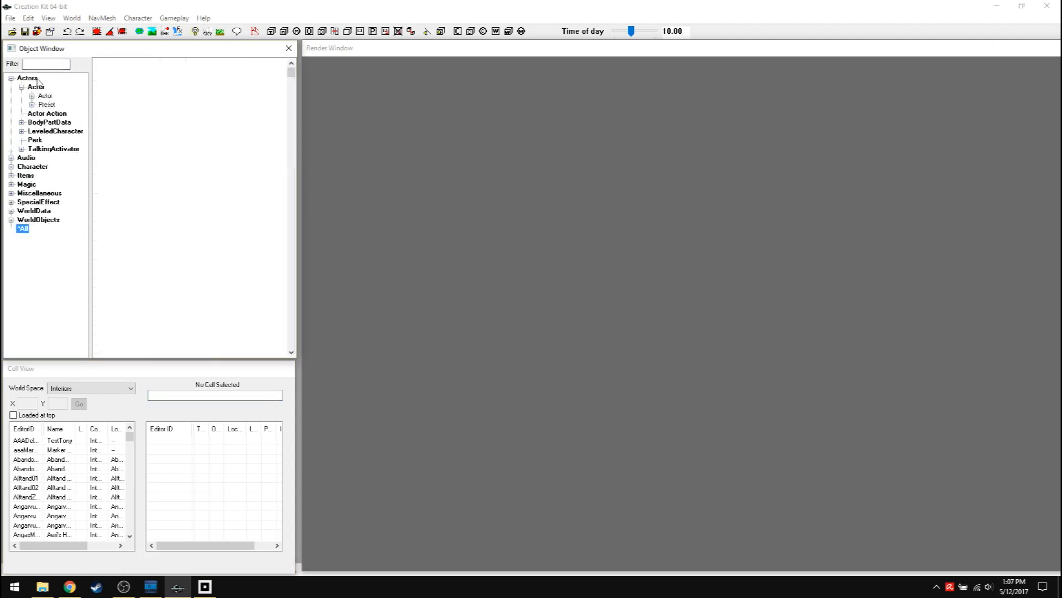
click(37, 95)
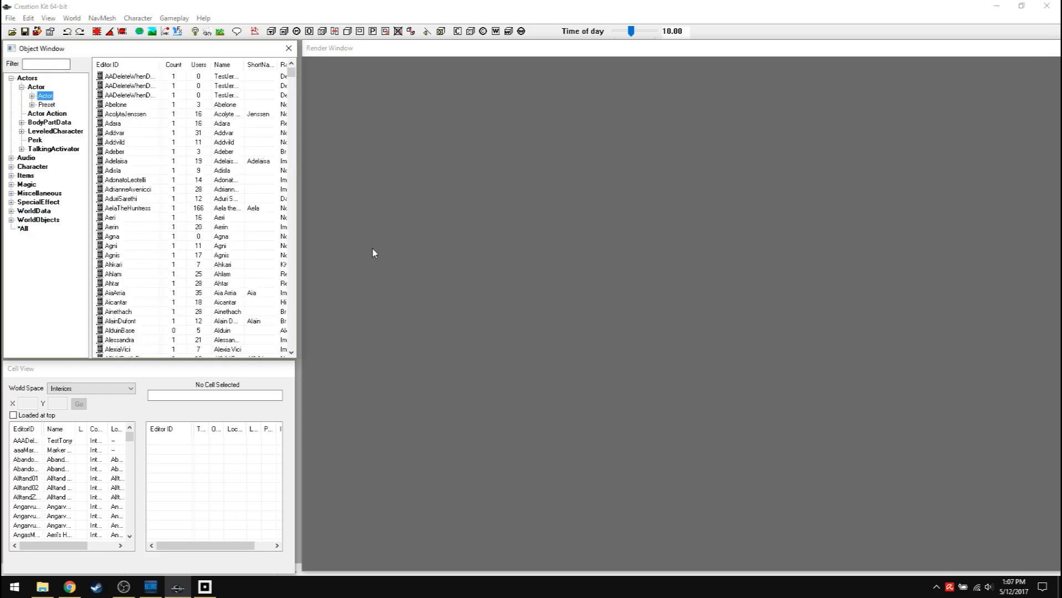
mouse_move(482, 242)
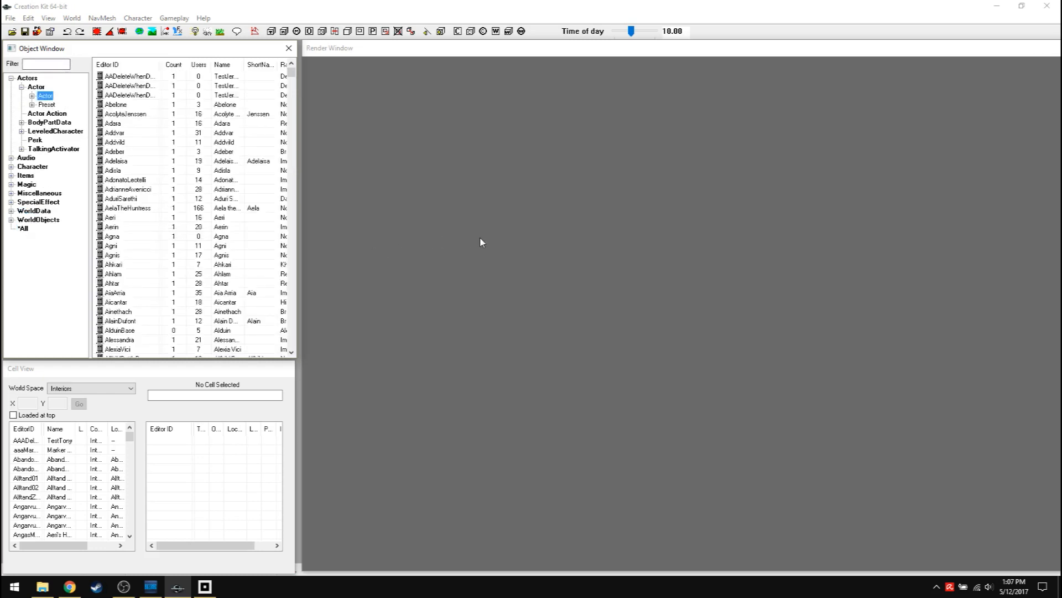
mouse_move(177, 104)
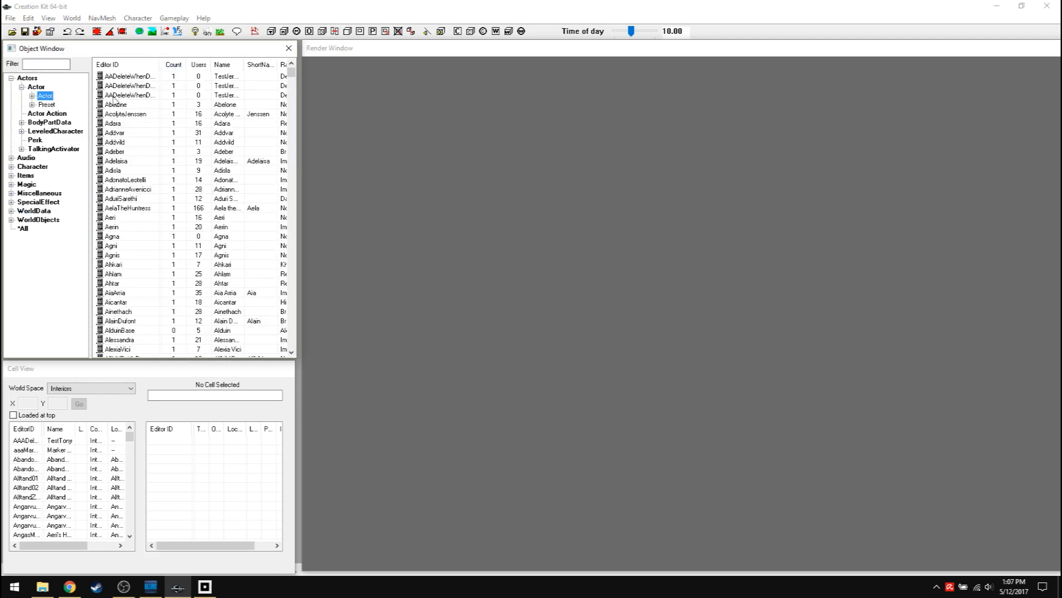
Step: Scroll the Actor list down and select the C04GlenmorilWitch record
scroll(down, 3)
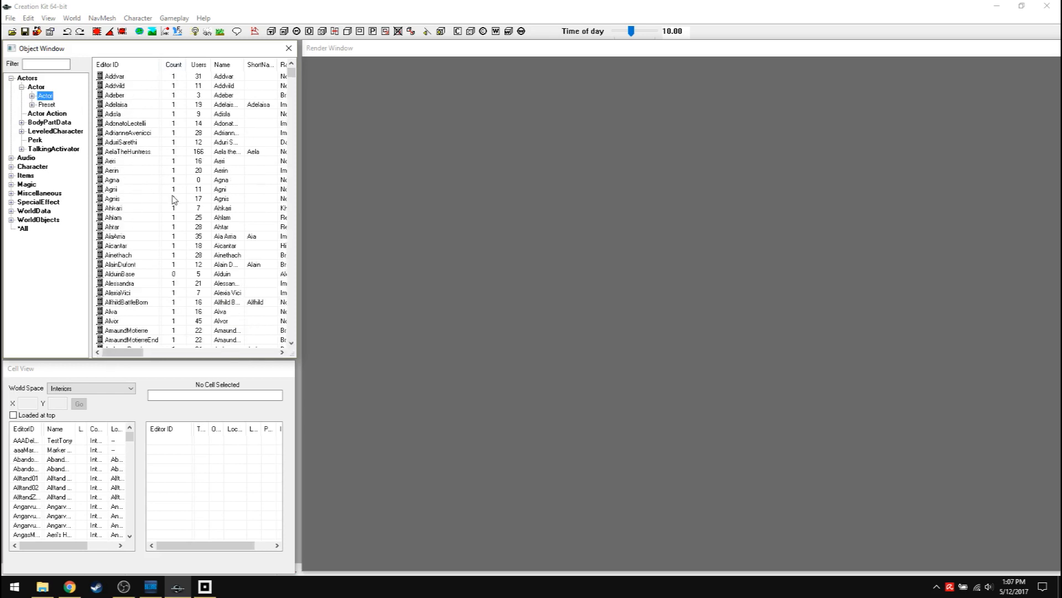
scroll(down, 3)
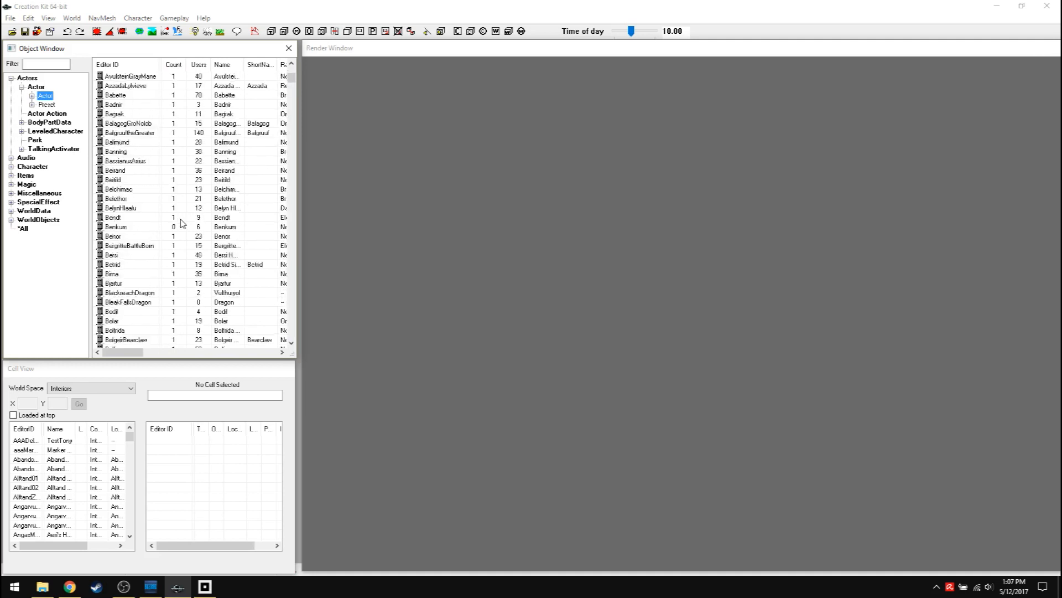
scroll(down, 3)
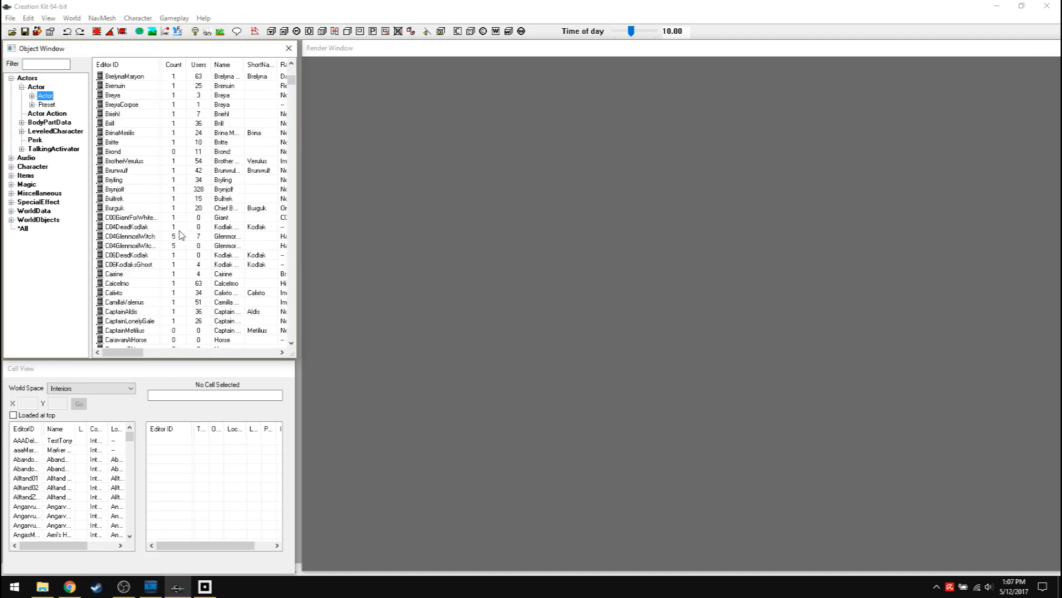
click(131, 236)
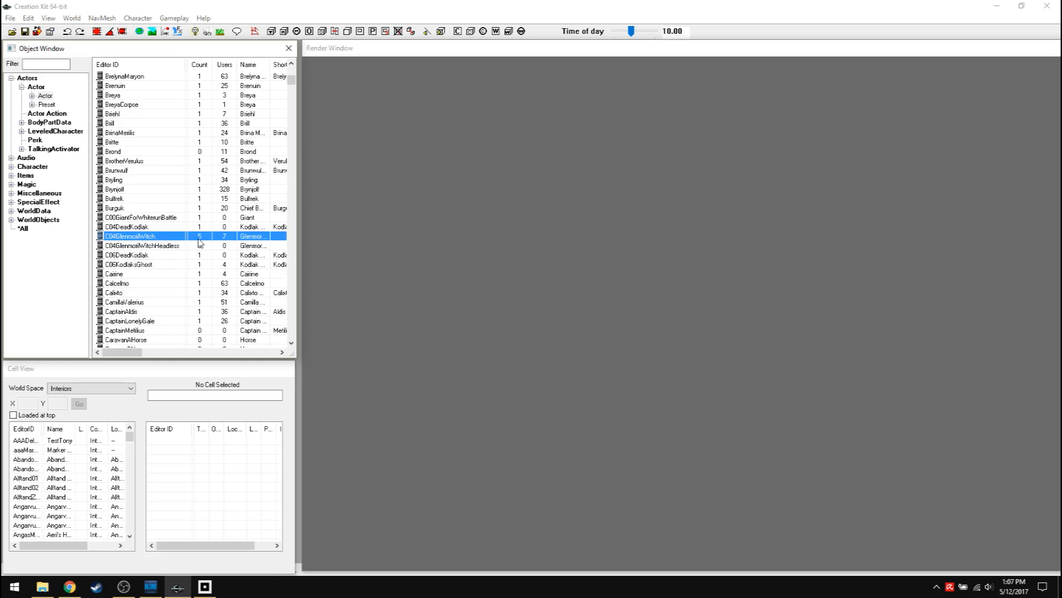
mouse_move(204, 248)
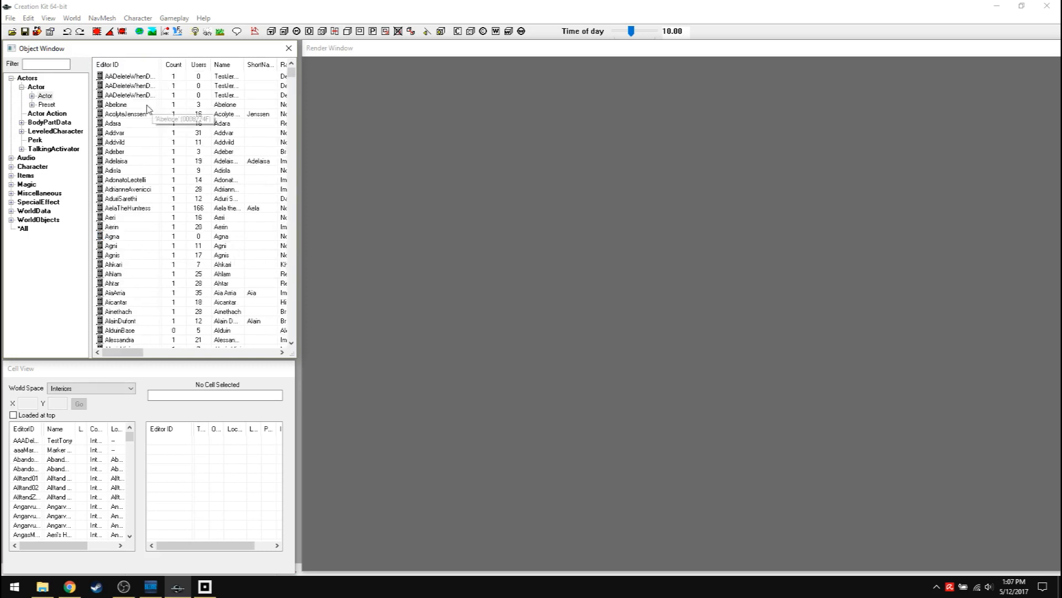
Step: Duplicate Abelone, view AbeloneDUPLICATE001 with full-body preview and its Stats, then start saving the plugin
right_click(116, 104)
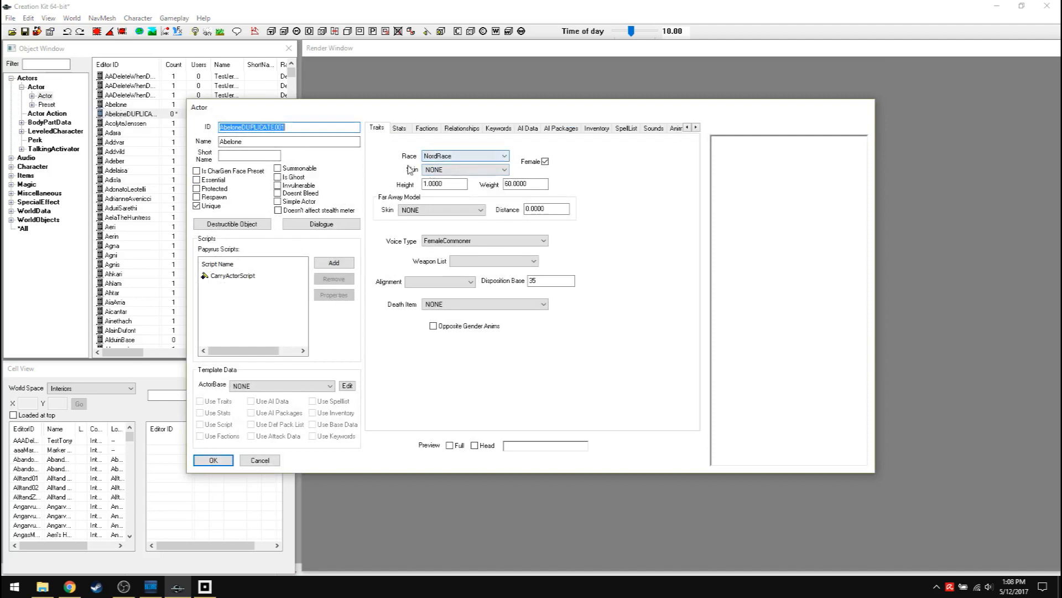
click(448, 445)
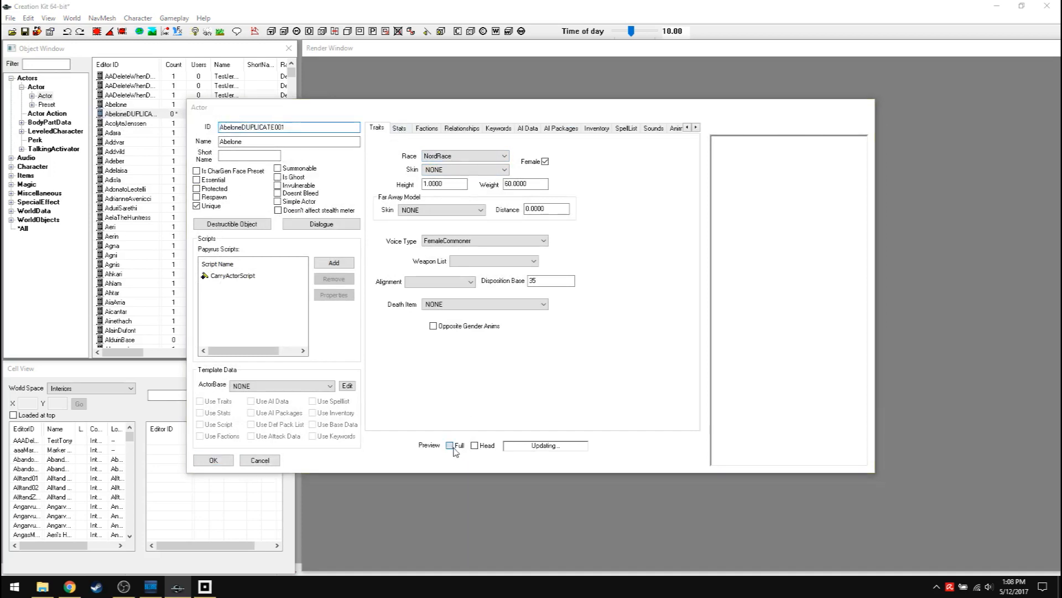
click(450, 444)
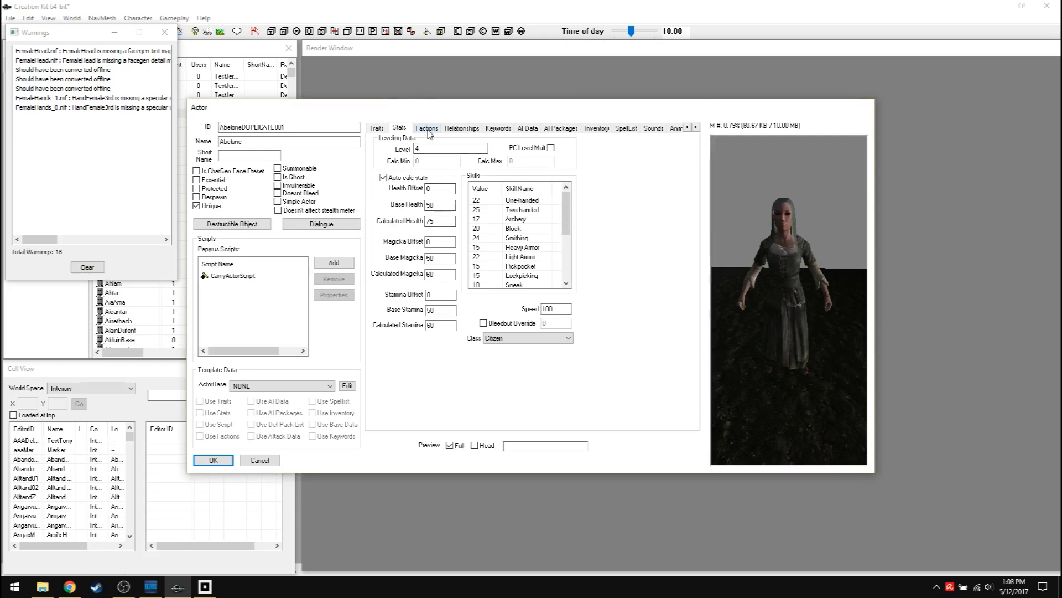
click(376, 129)
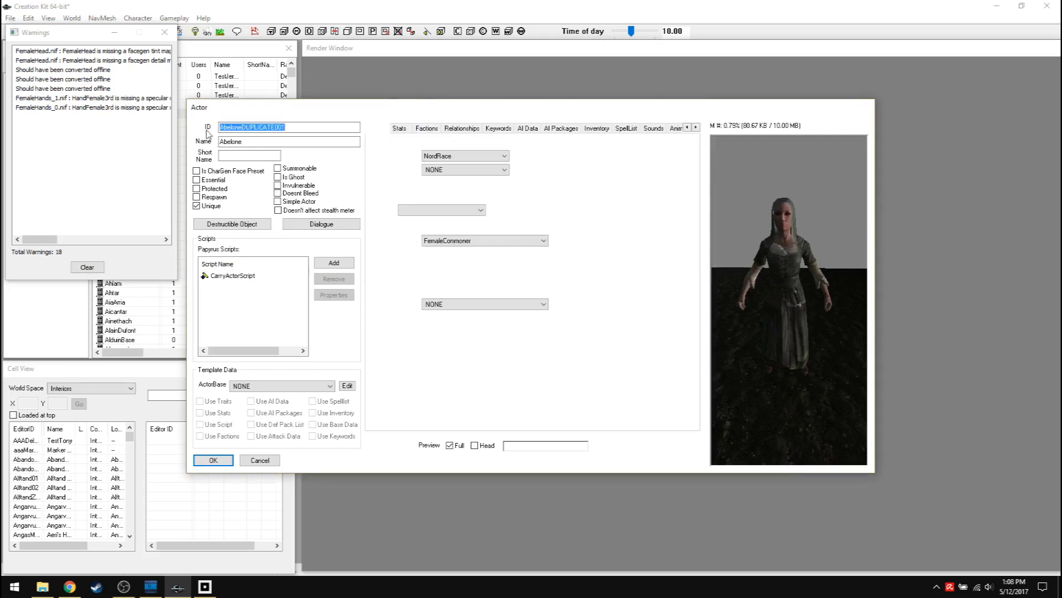
click(176, 18)
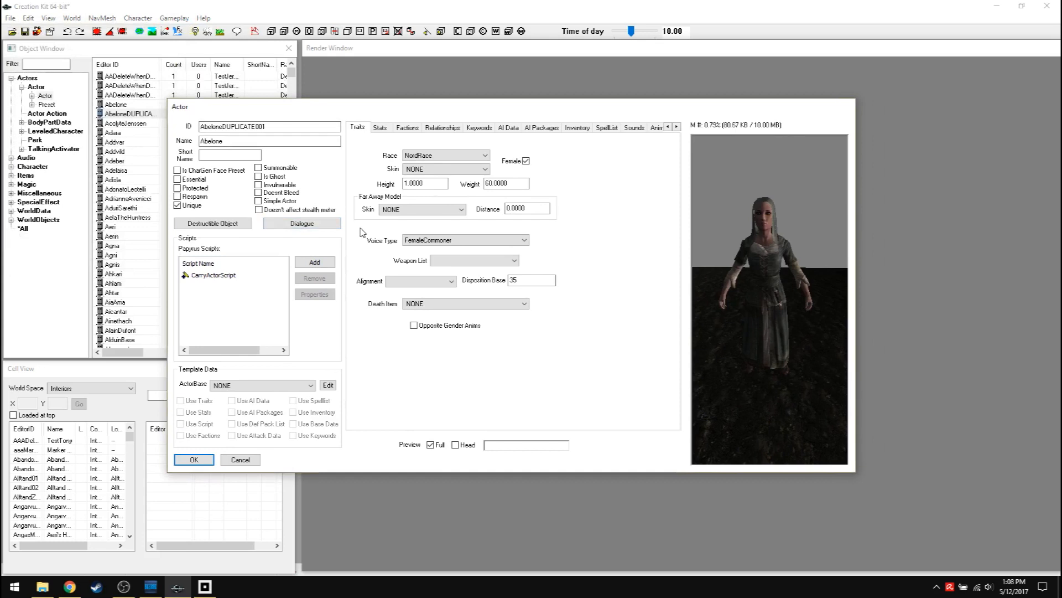
click(194, 459)
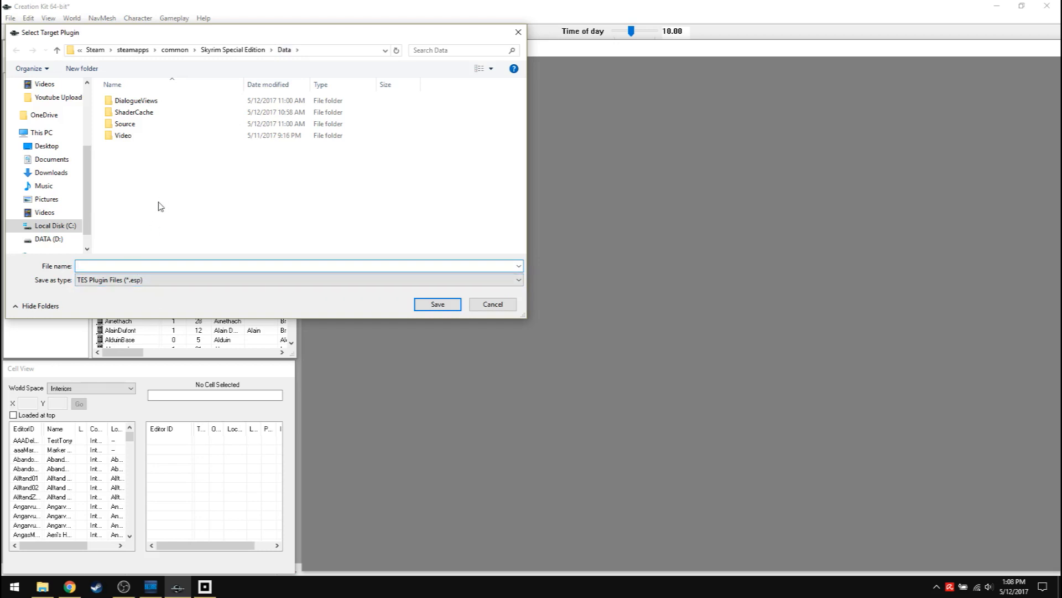
Step: Save the new plugin as Test.esp in the Data folder and close the folder window
text(Test)
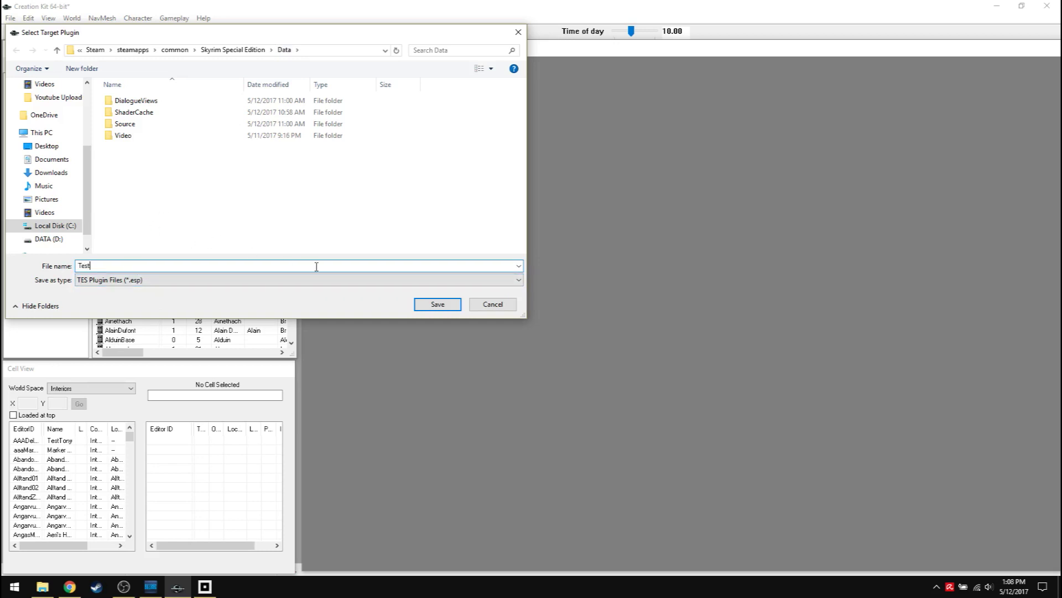
click(437, 303)
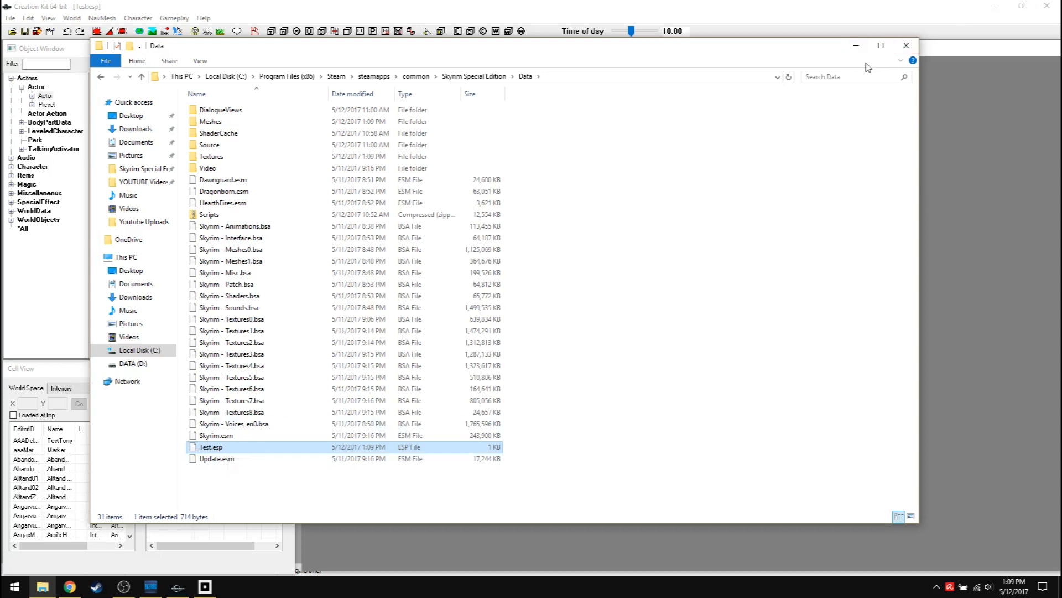
click(905, 44)
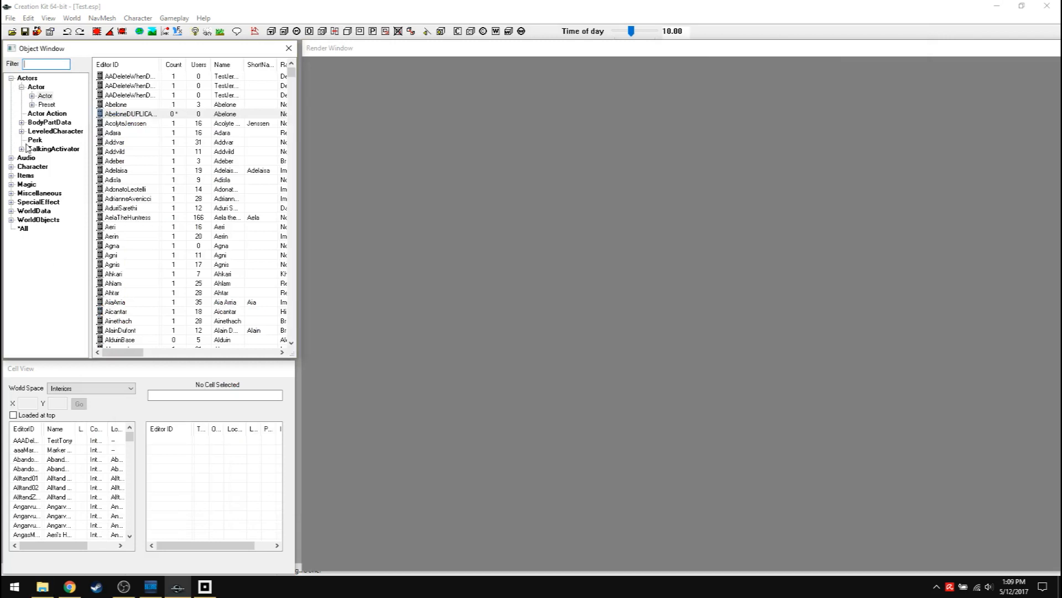
Step: Browse Perk records, expand Audio and Character, collapse Actors, and list Faction records
click(34, 141)
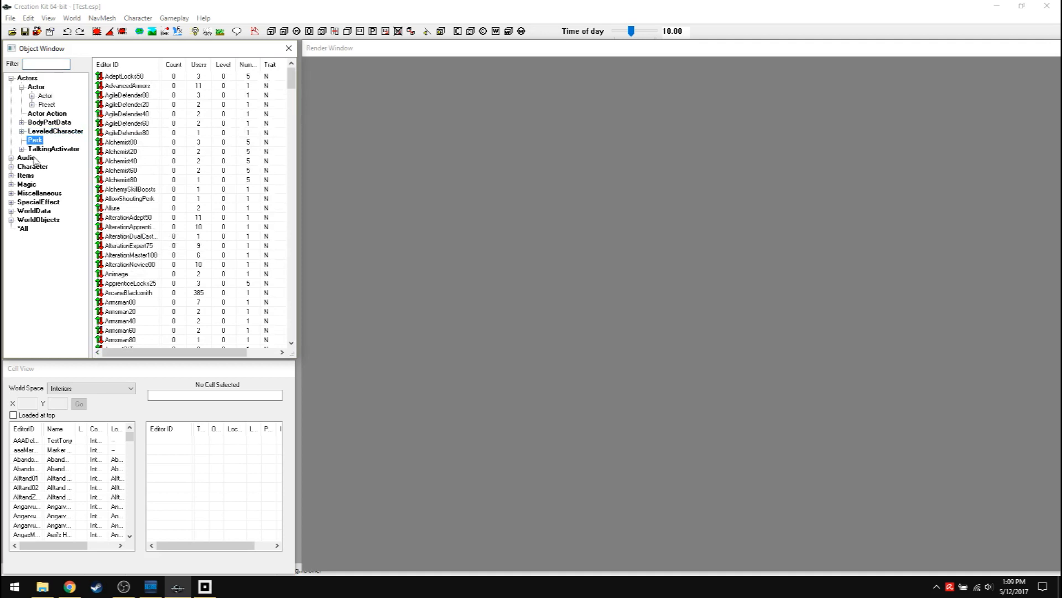
click(11, 157)
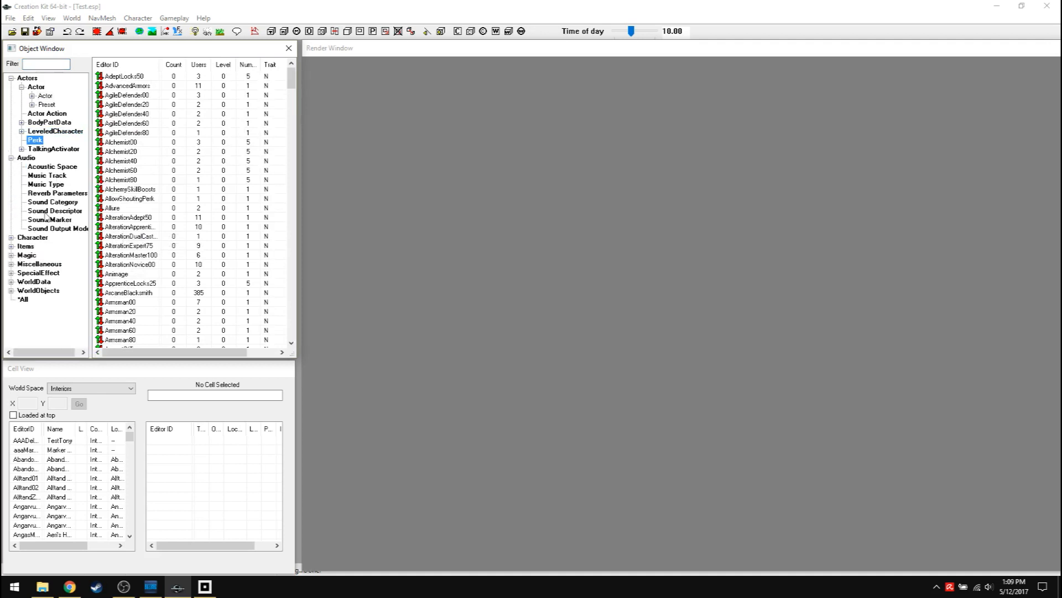
click(11, 77)
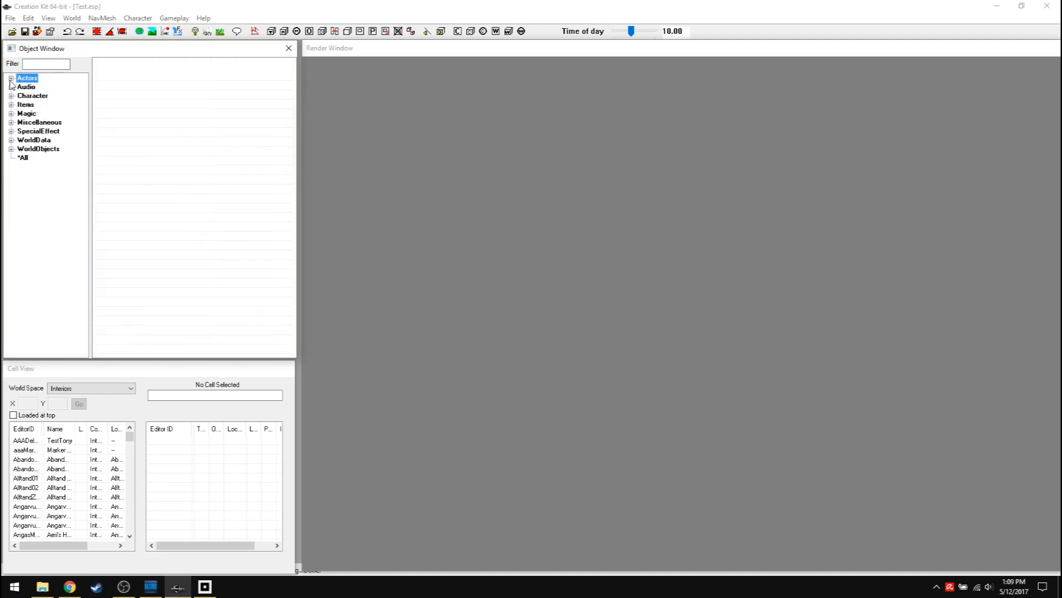
click(11, 95)
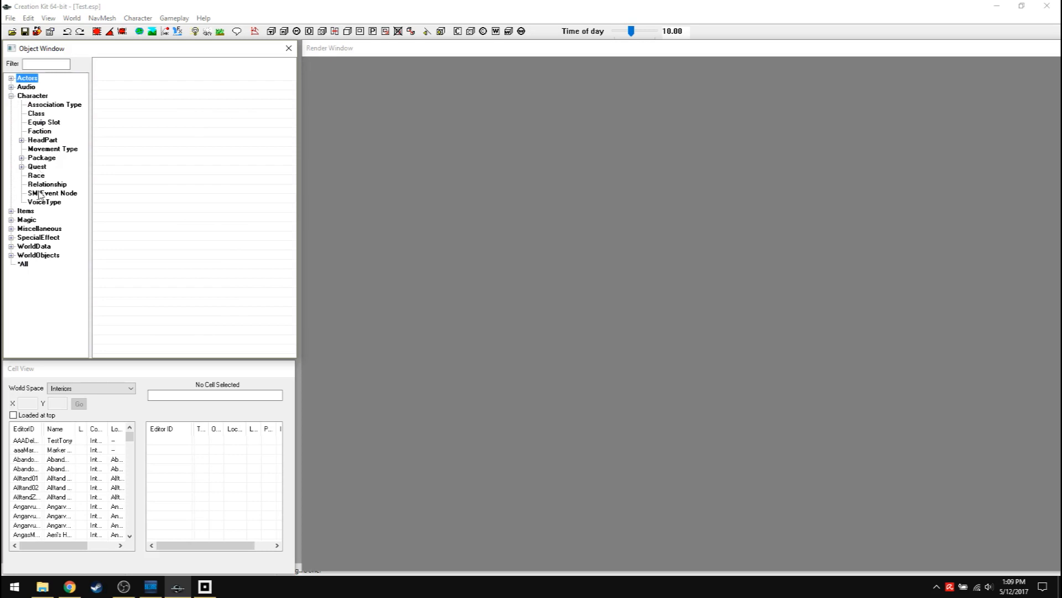
click(36, 130)
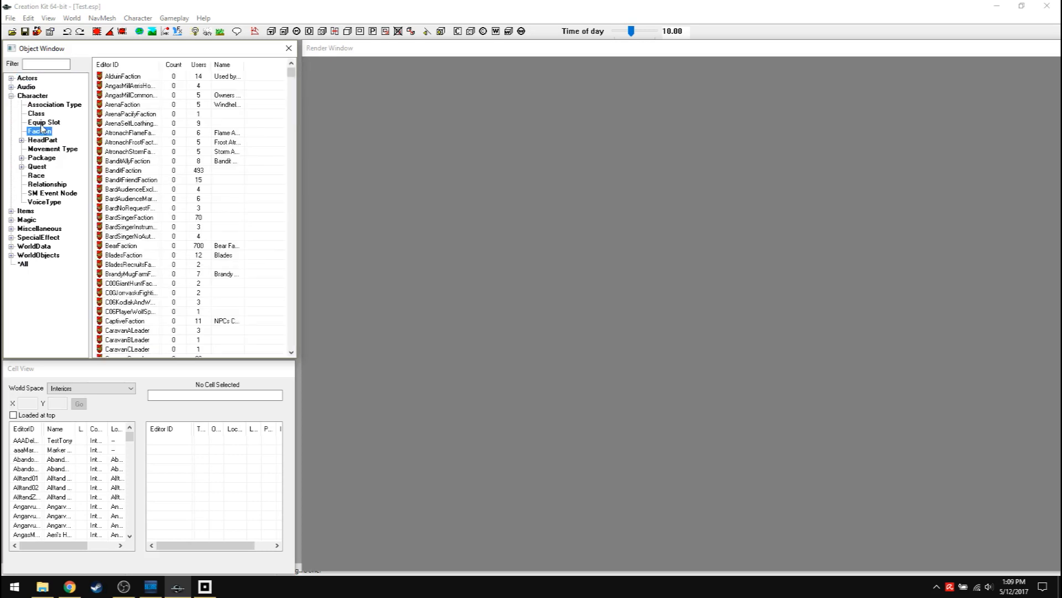
Step: List Class, Race and Relationship records, then collapse the Character category
click(30, 113)
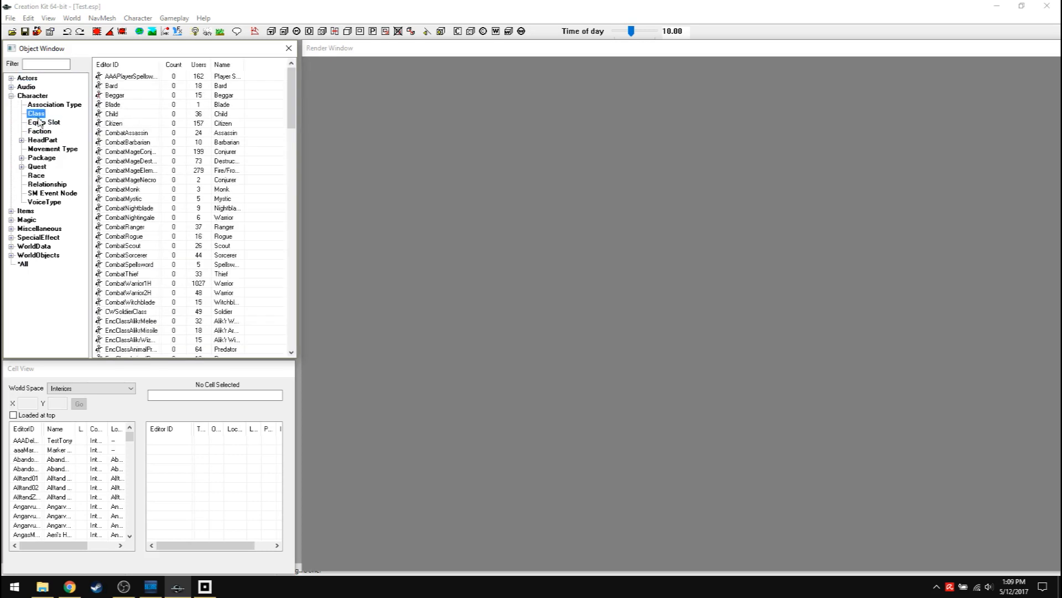
mouse_move(35, 148)
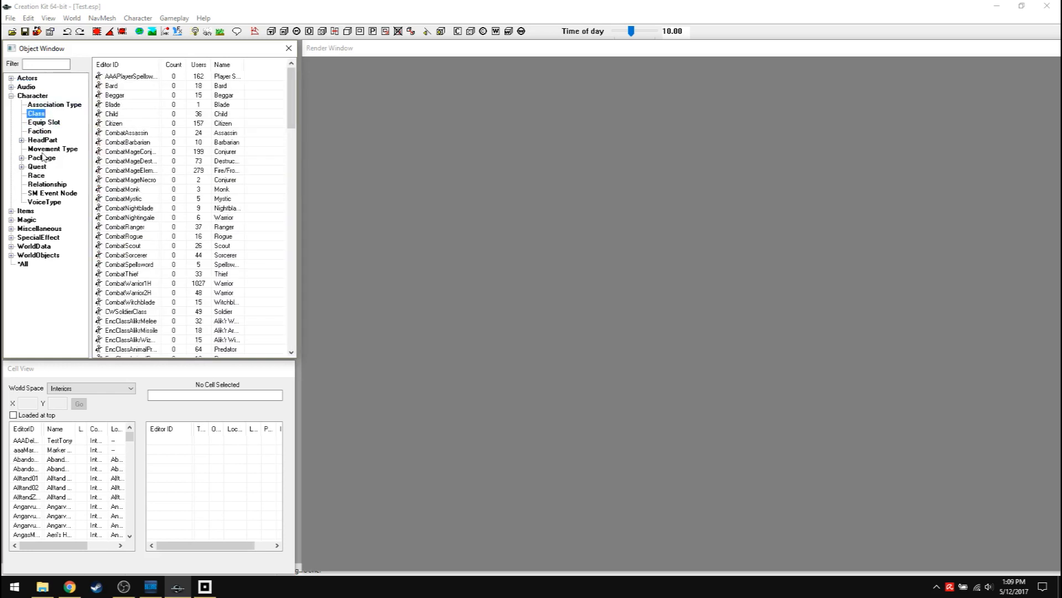
click(34, 175)
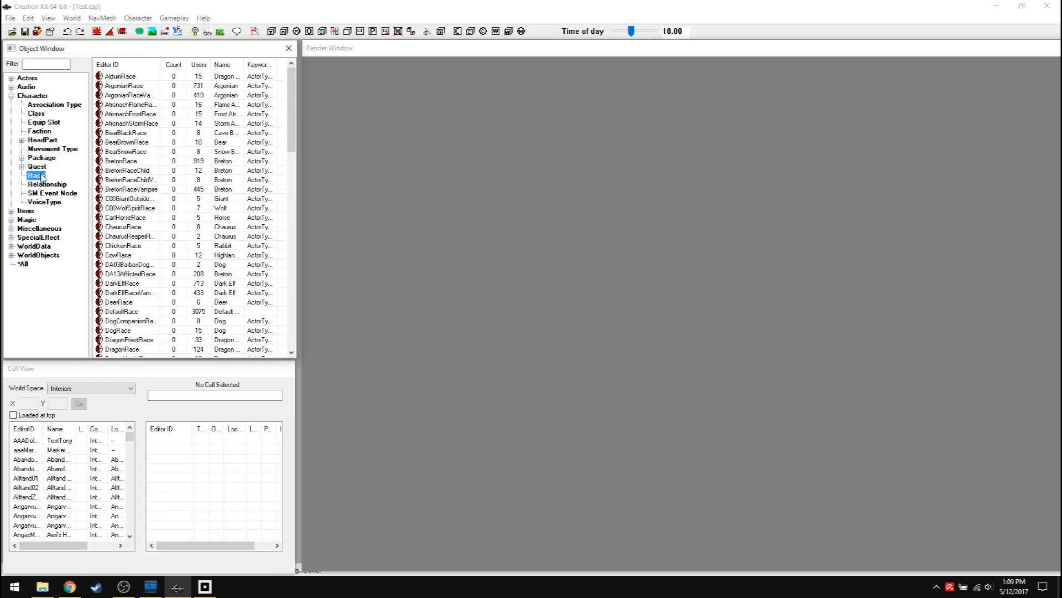
mouse_move(129, 132)
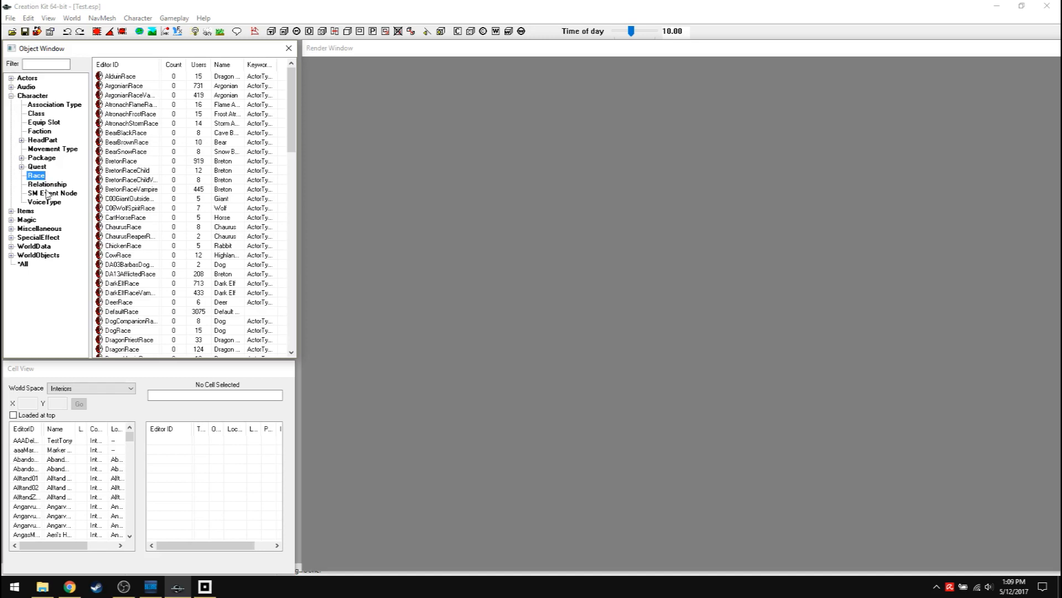
click(46, 184)
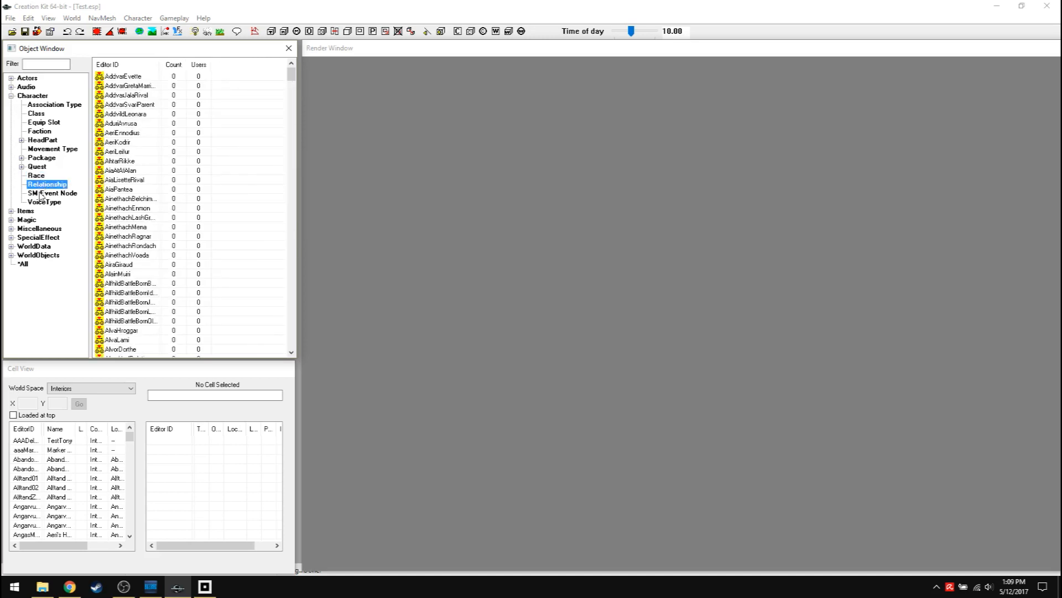
click(9, 95)
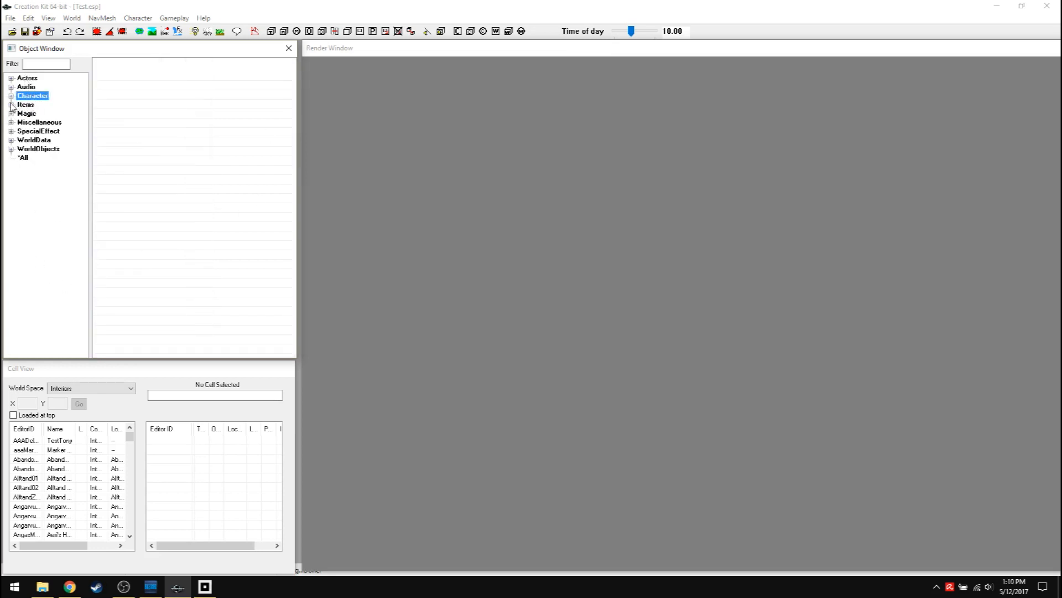
Step: Expand Items, browse Book and Key records, then list Weapons scrolled to the Ebony entries
click(13, 105)
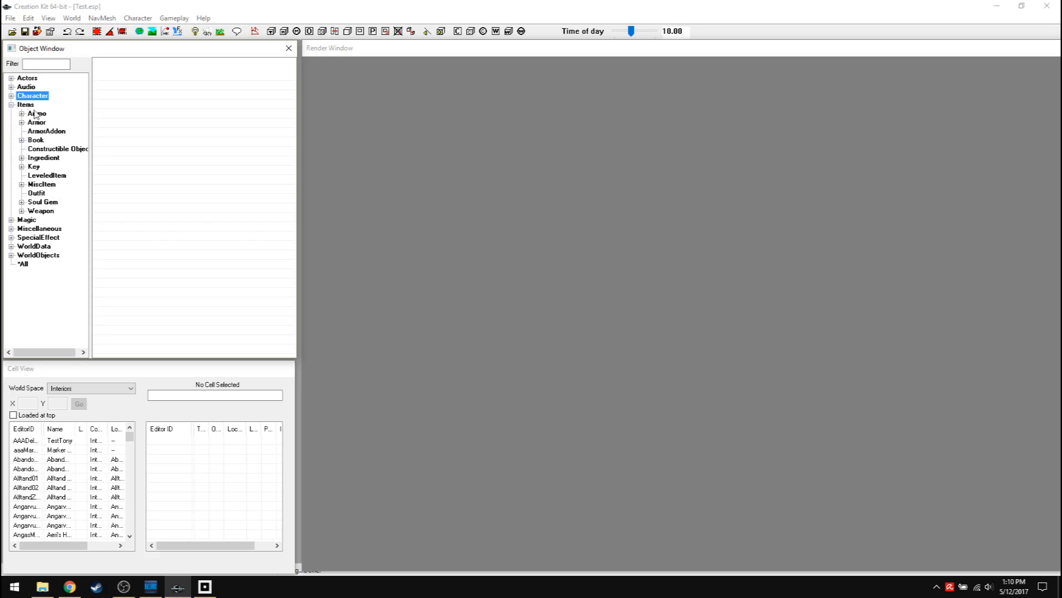
click(30, 139)
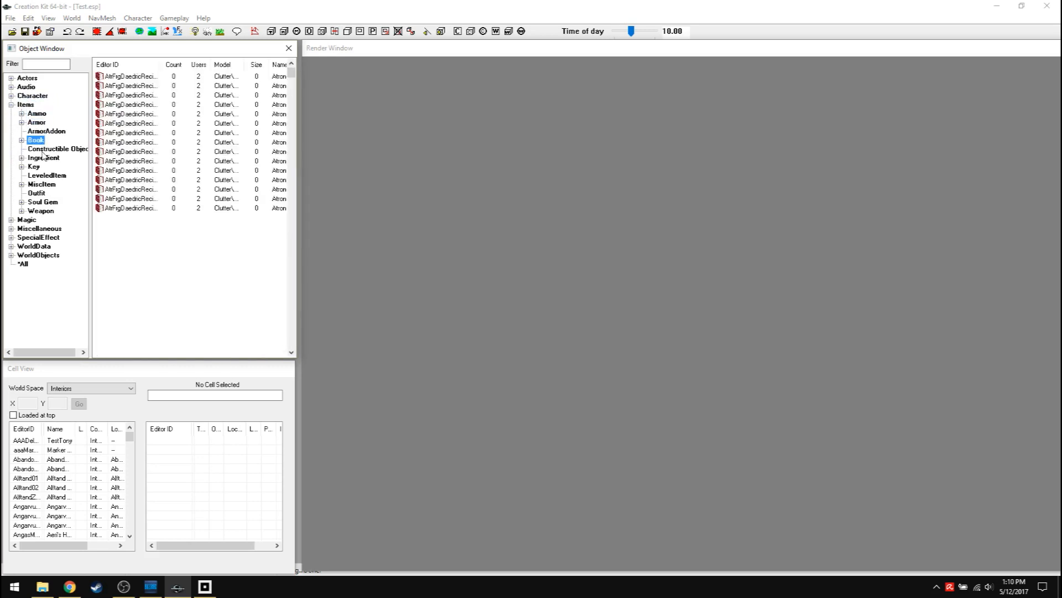
click(33, 166)
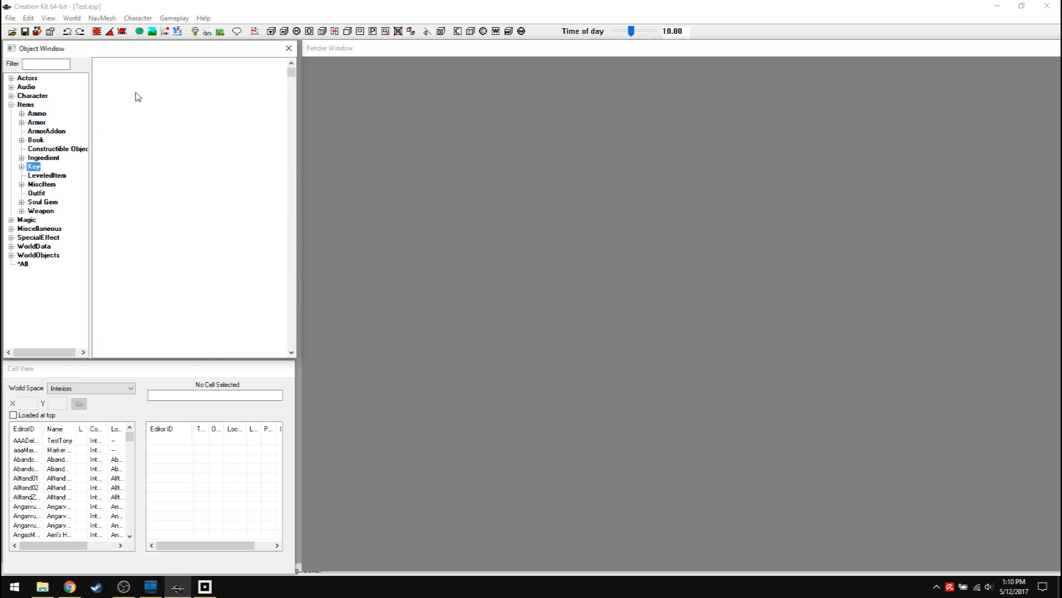
click(41, 211)
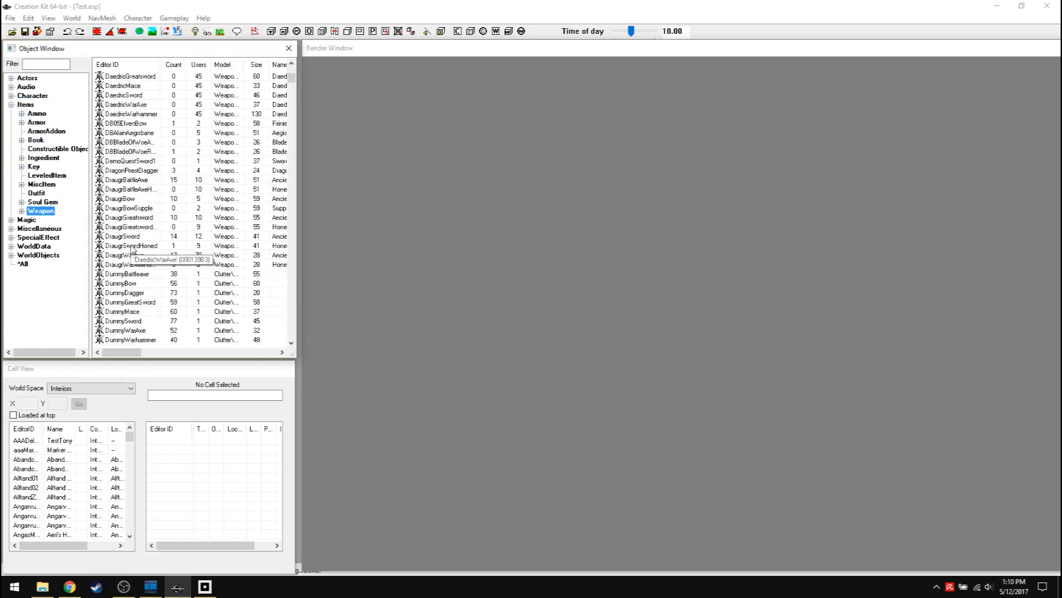
scroll(down, 3)
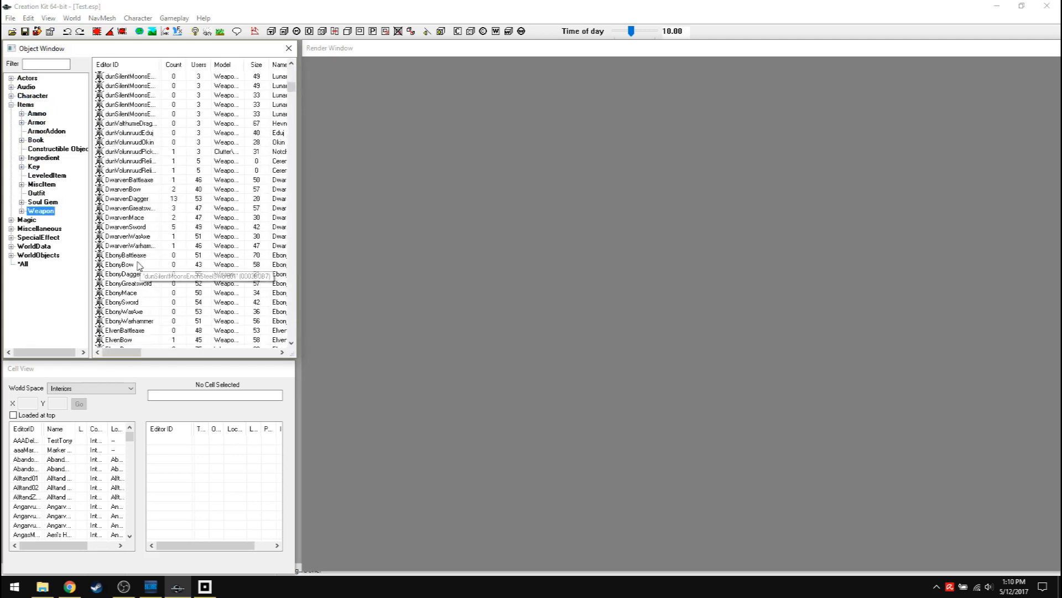
scroll(down, 3)
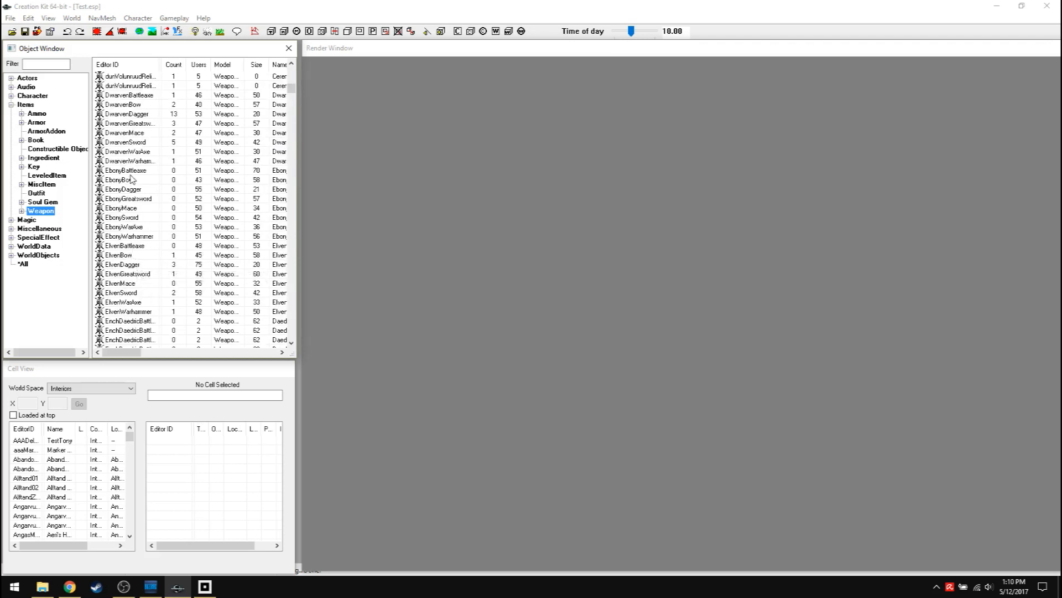
double_click(121, 179)
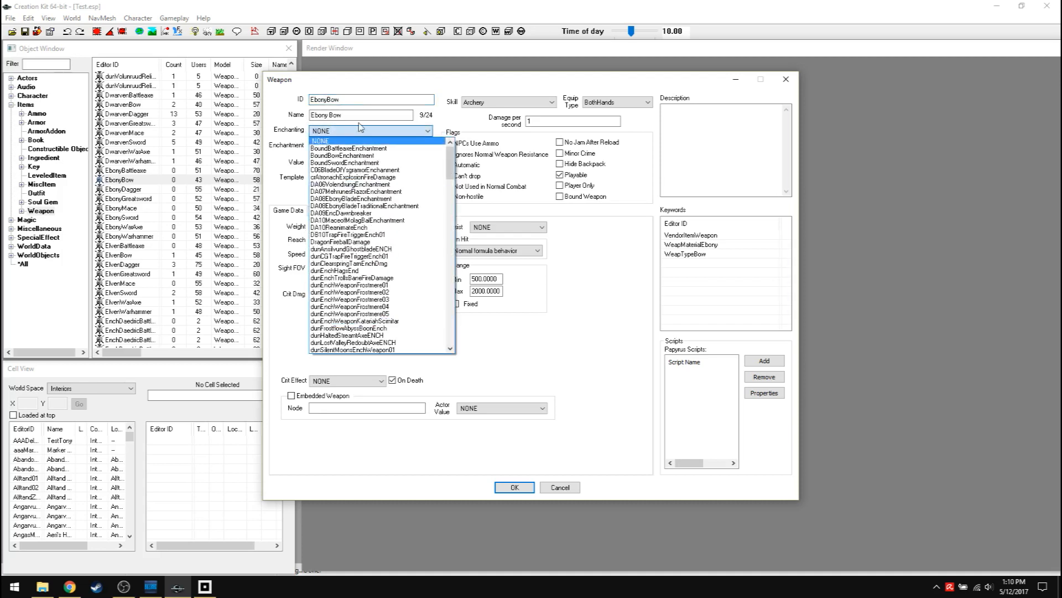
click(320, 140)
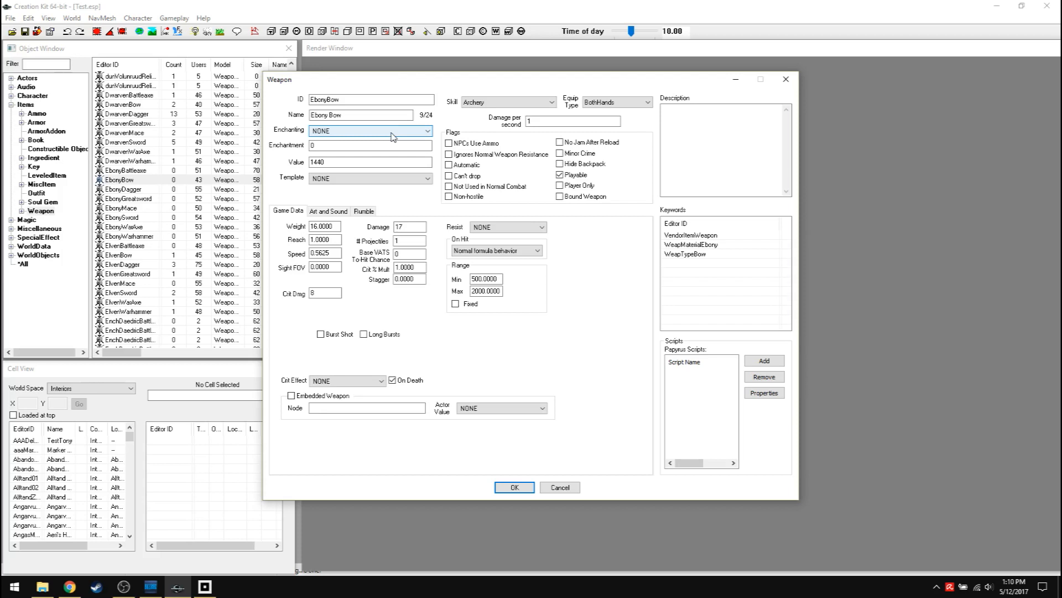
mouse_move(389, 140)
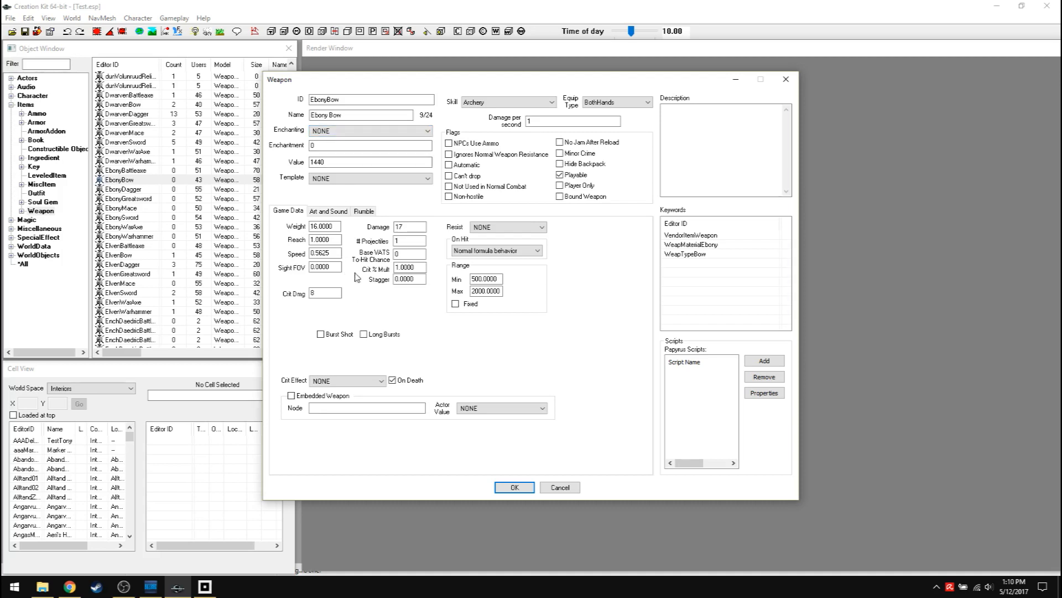
mouse_move(545, 491)
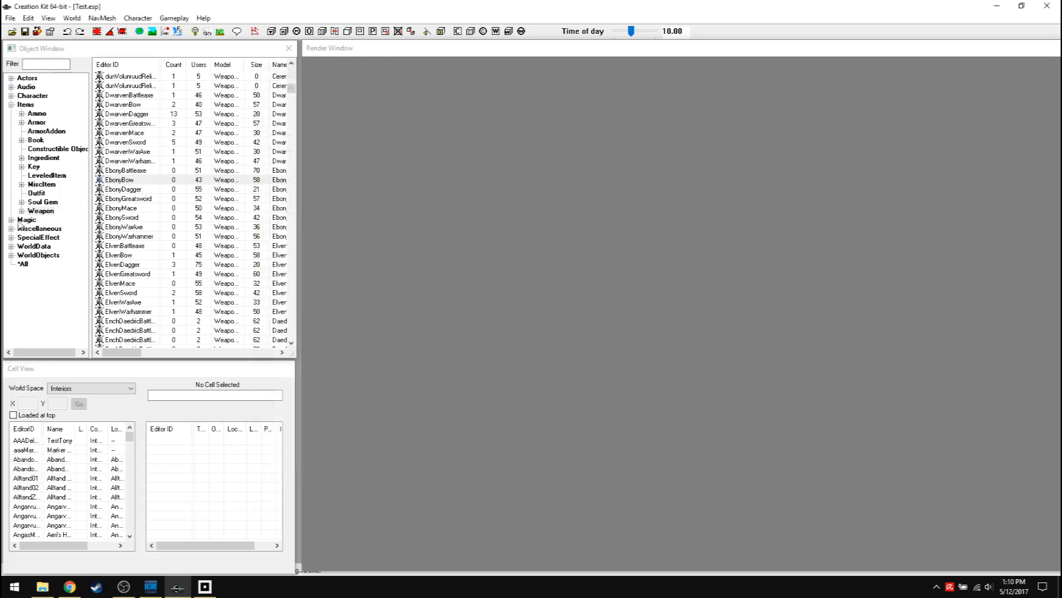
Step: Browse Magic Effect and Spell records, then collapse Magic, Miscellaneous and Items
click(34, 255)
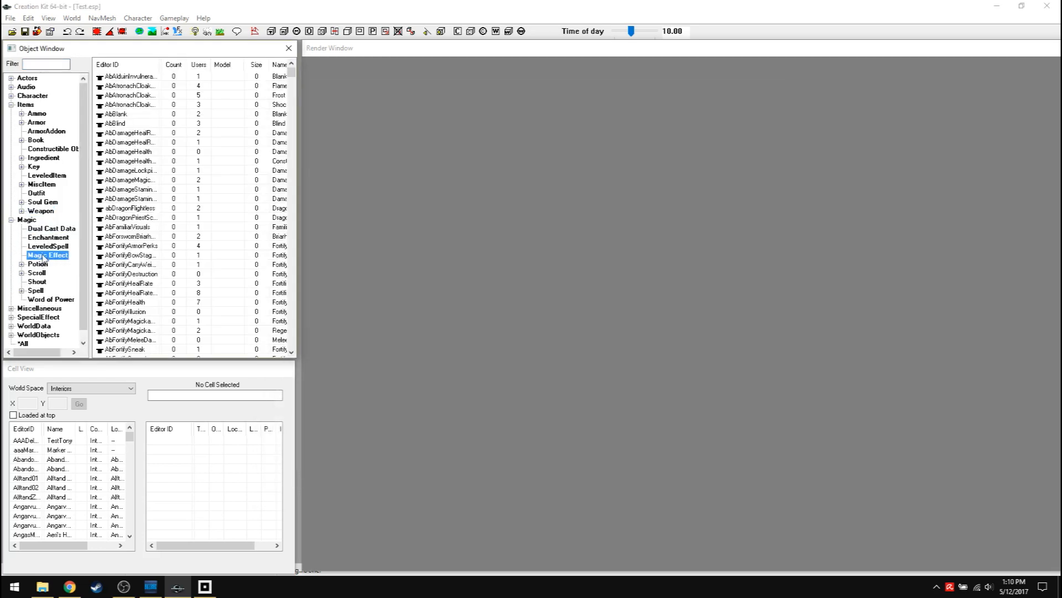
click(34, 290)
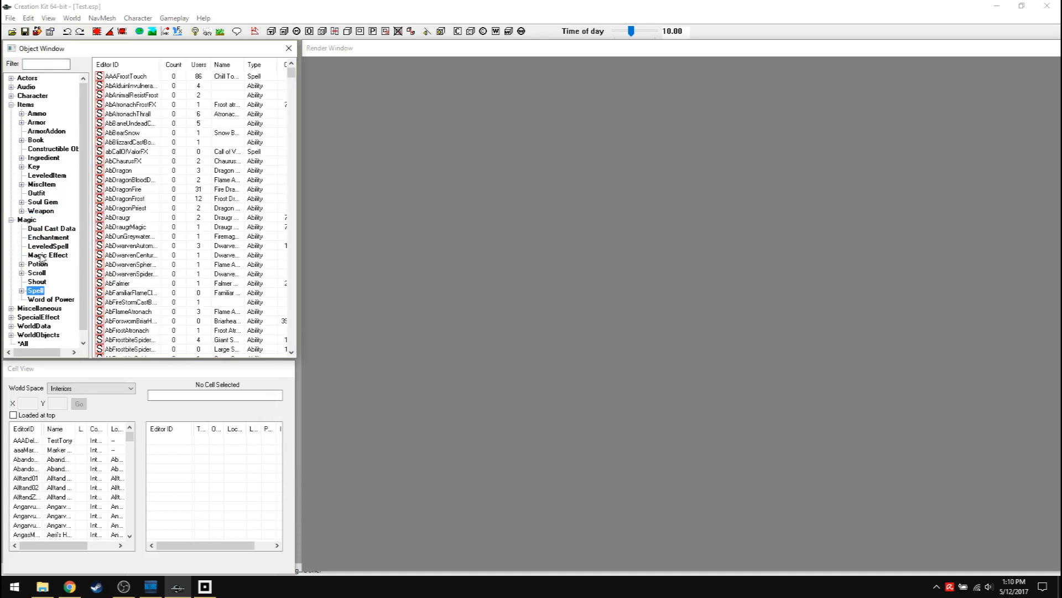
click(40, 254)
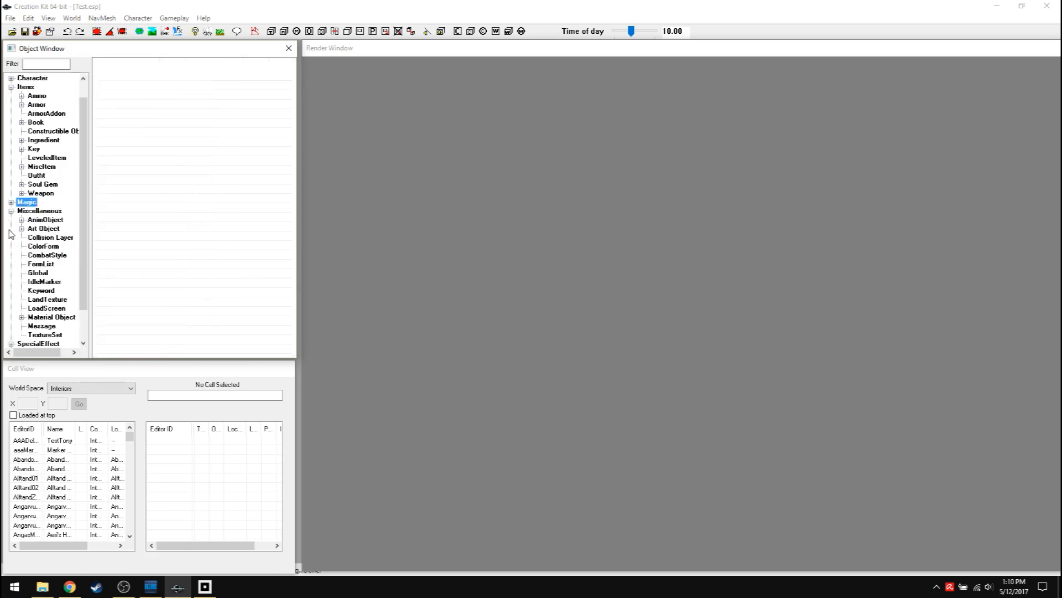
click(11, 210)
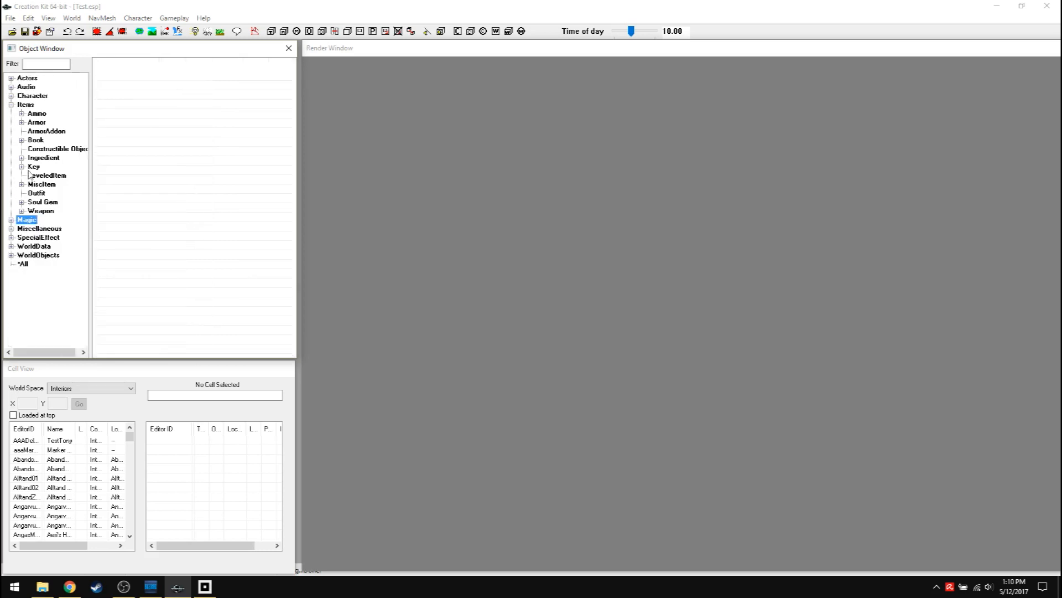
click(10, 104)
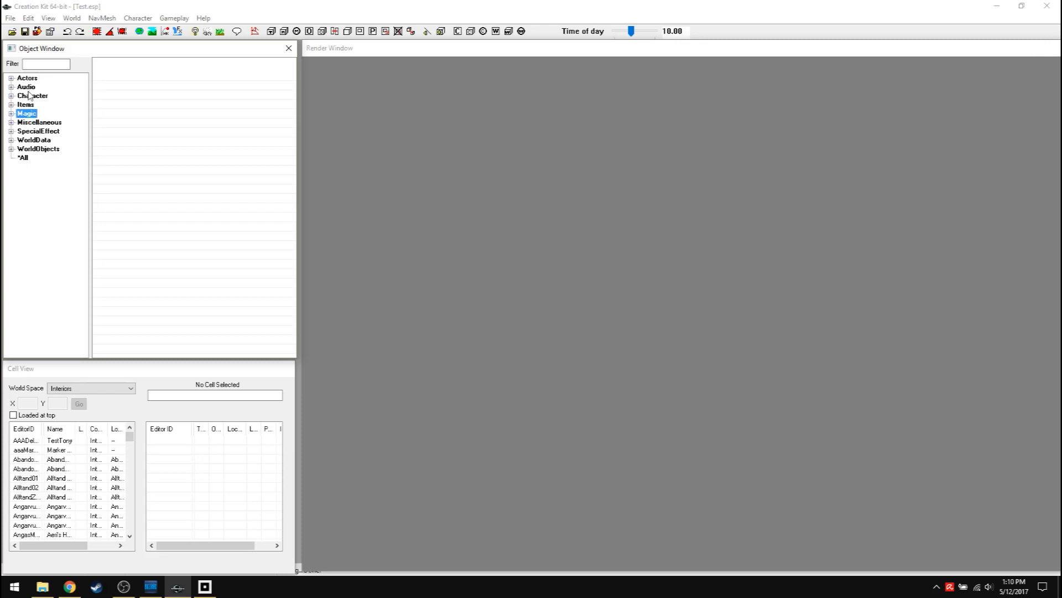
Step: Expand the WorldObjects category to show its Activator, Container, Door and other subcategories
click(9, 148)
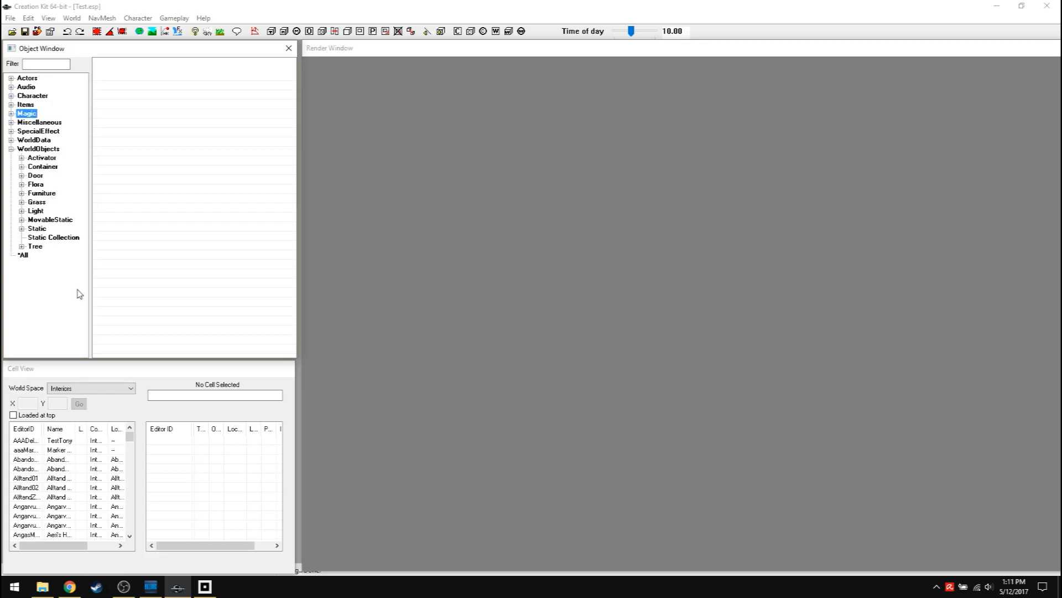
mouse_move(75, 363)
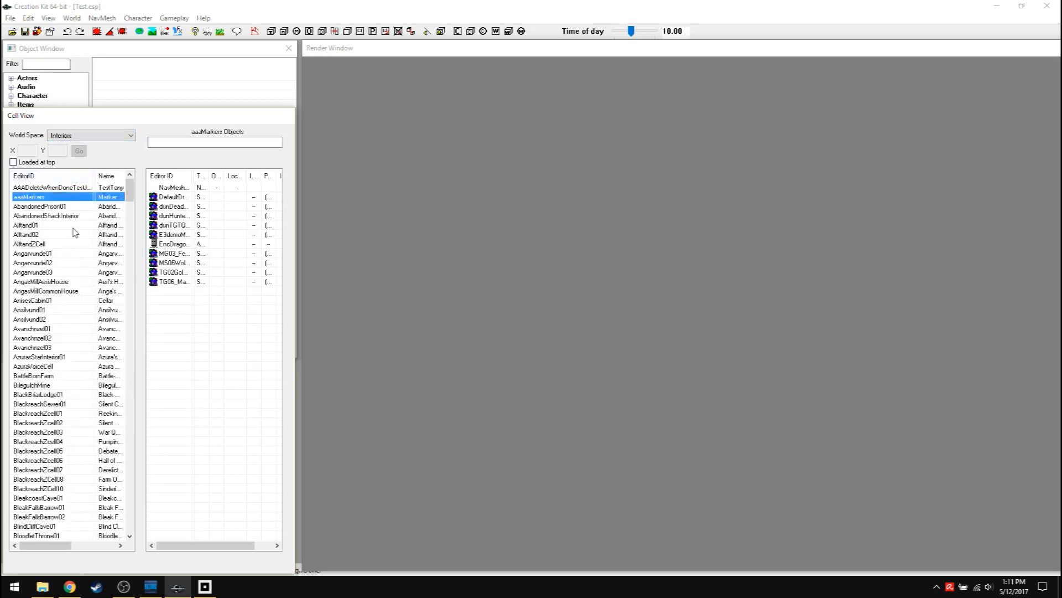
mouse_move(73, 342)
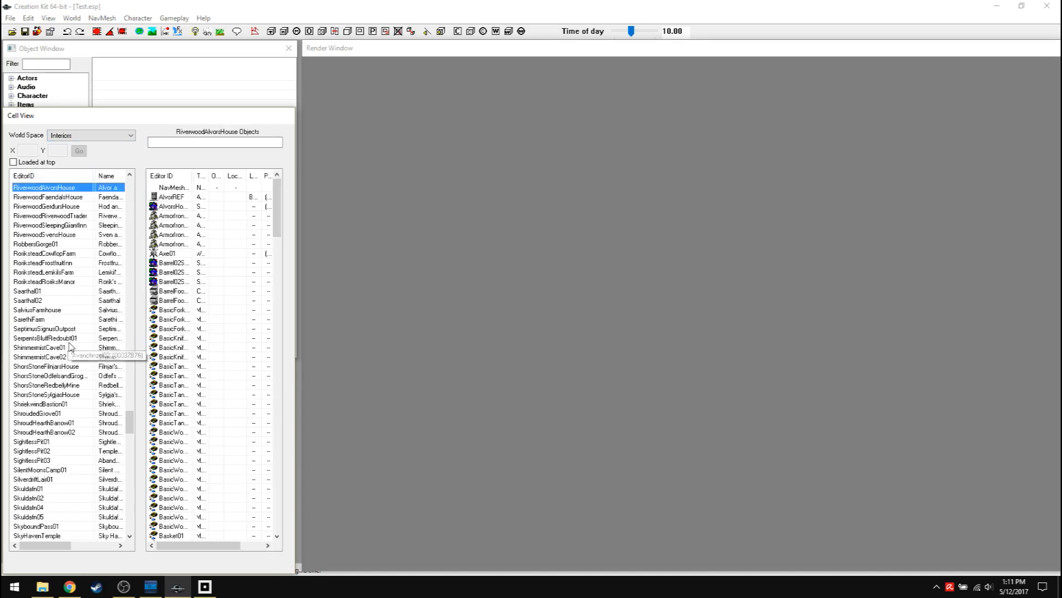
mouse_move(42, 228)
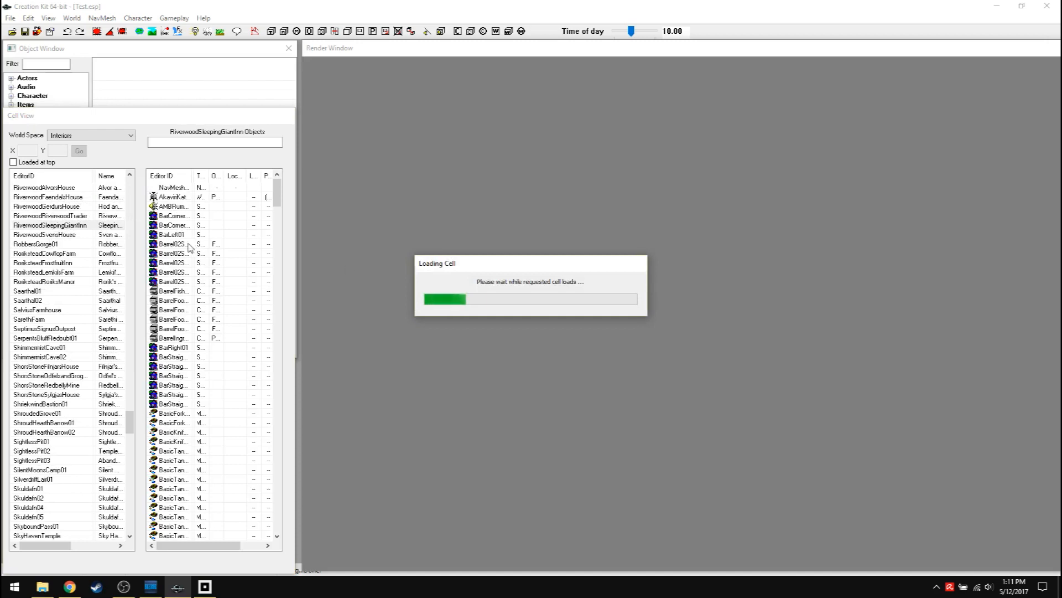
mouse_move(625, 359)
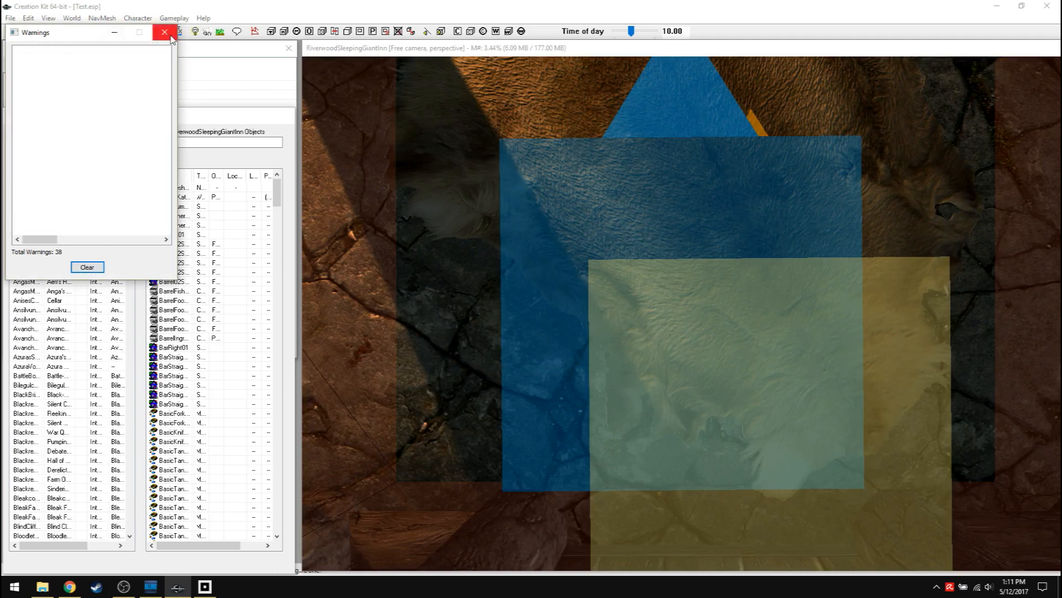
Step: Dismiss the load warnings and orbit the view around the Sleeping Giant Inn interior
click(162, 32)
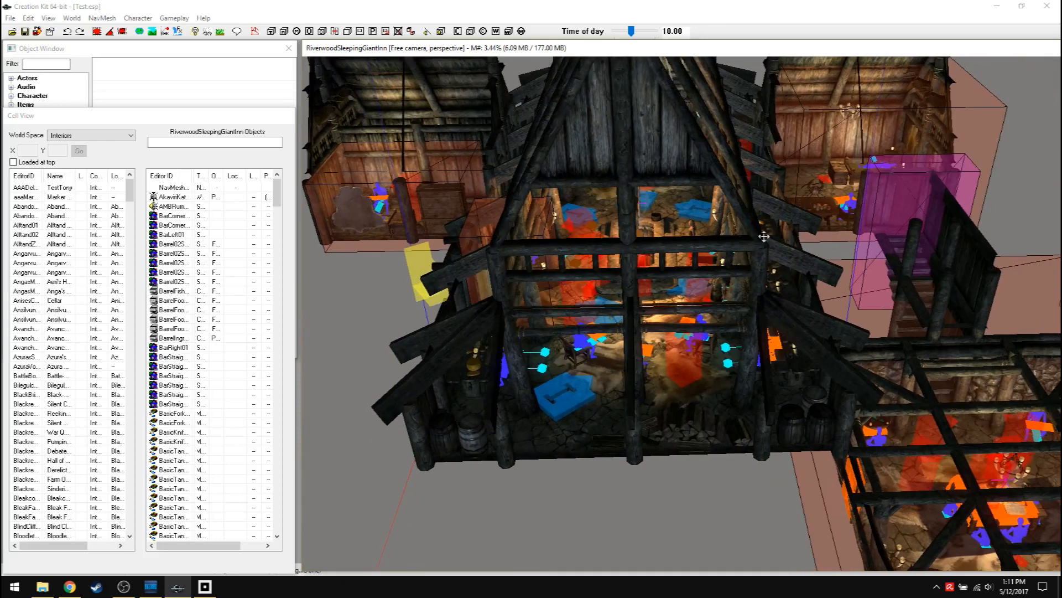
mouse_move(479, 453)
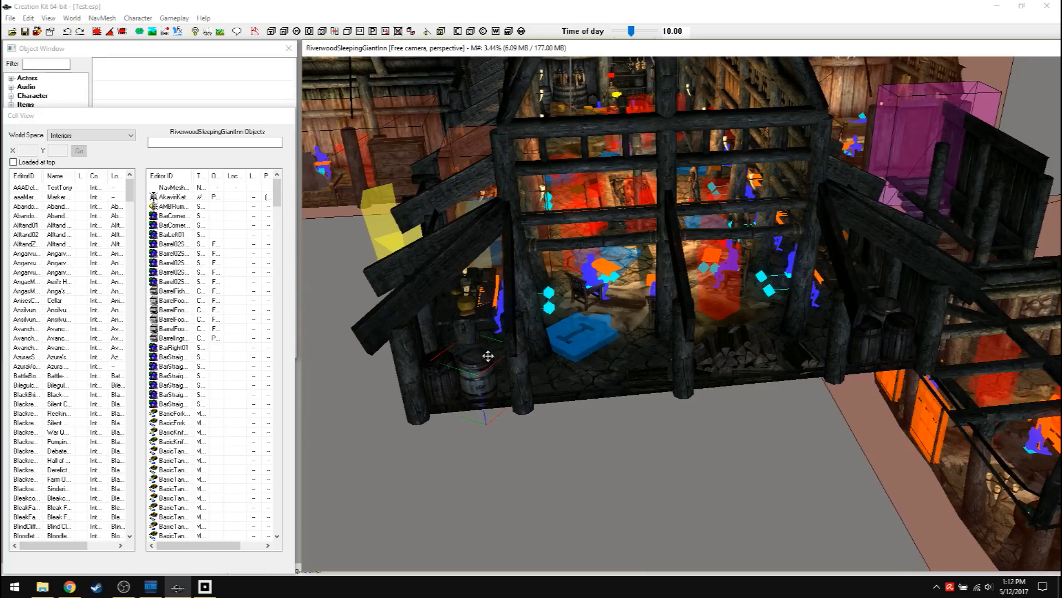
drag(488, 355, 562, 332)
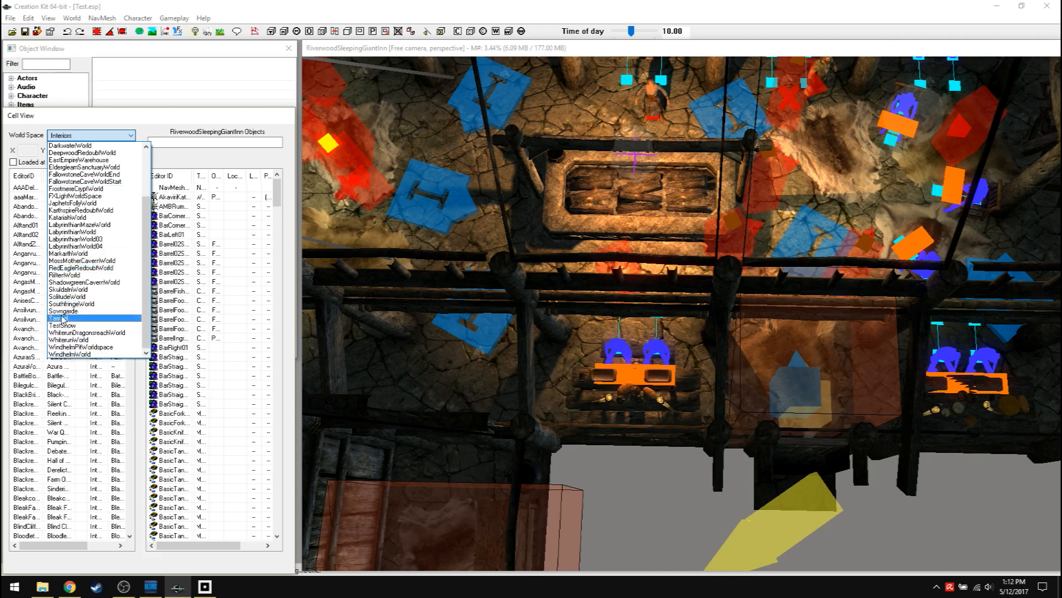
Step: Choose the Tamriel world space and scroll its cell list toward Riverwood01
click(53, 317)
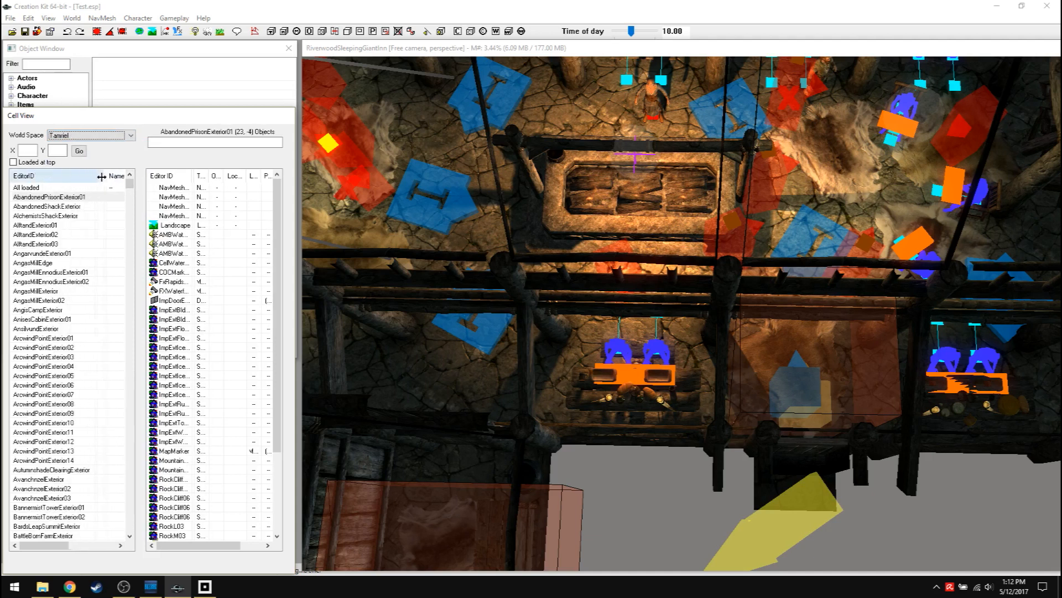
click(53, 197)
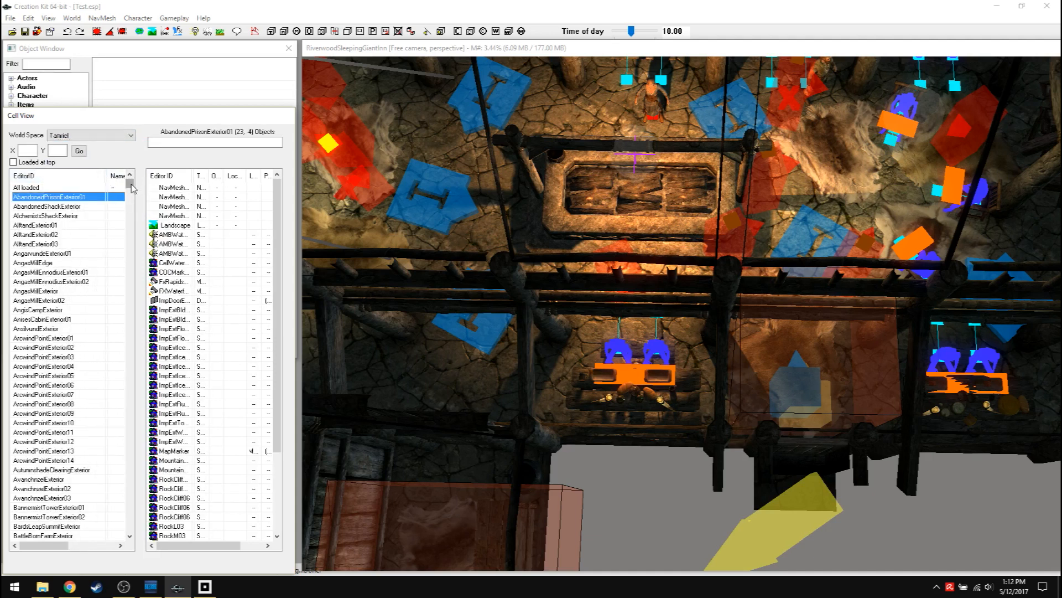
drag(131, 189, 128, 284)
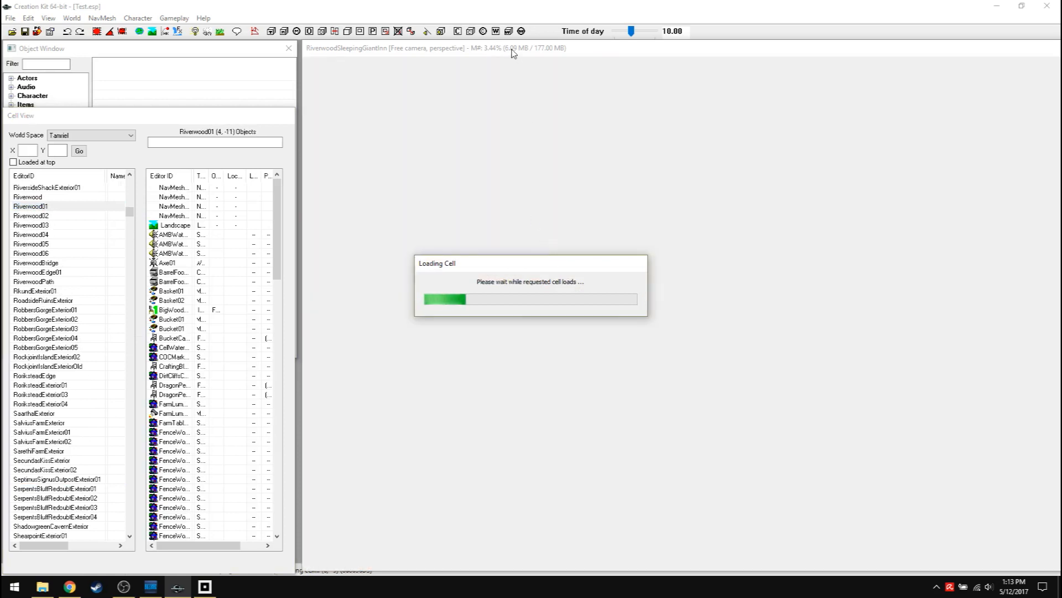
mouse_move(476, 104)
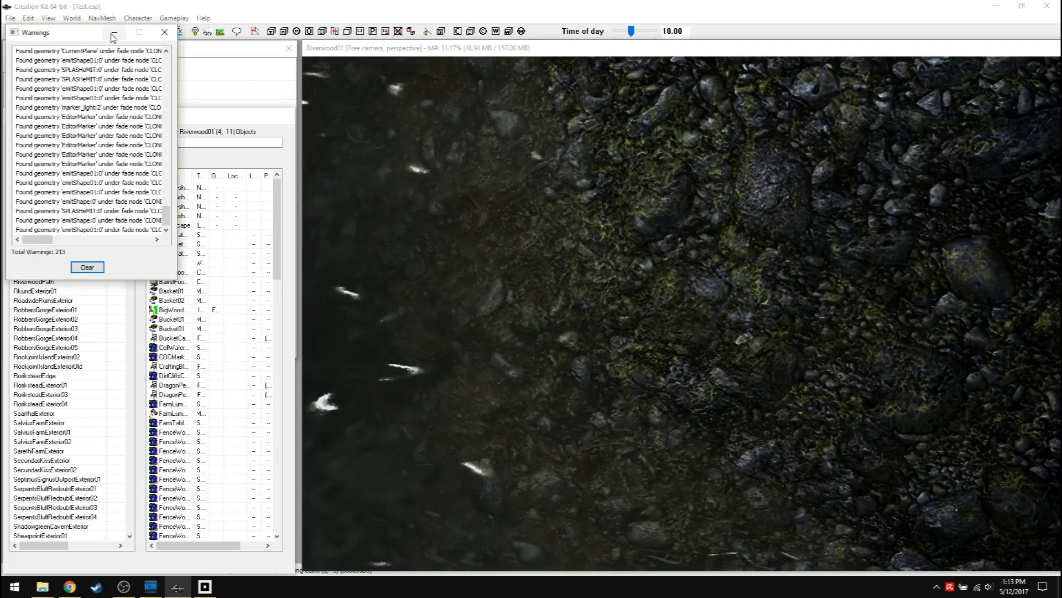
Step: Load Riverwood01 and dismiss the warnings so the exterior village renders
click(86, 266)
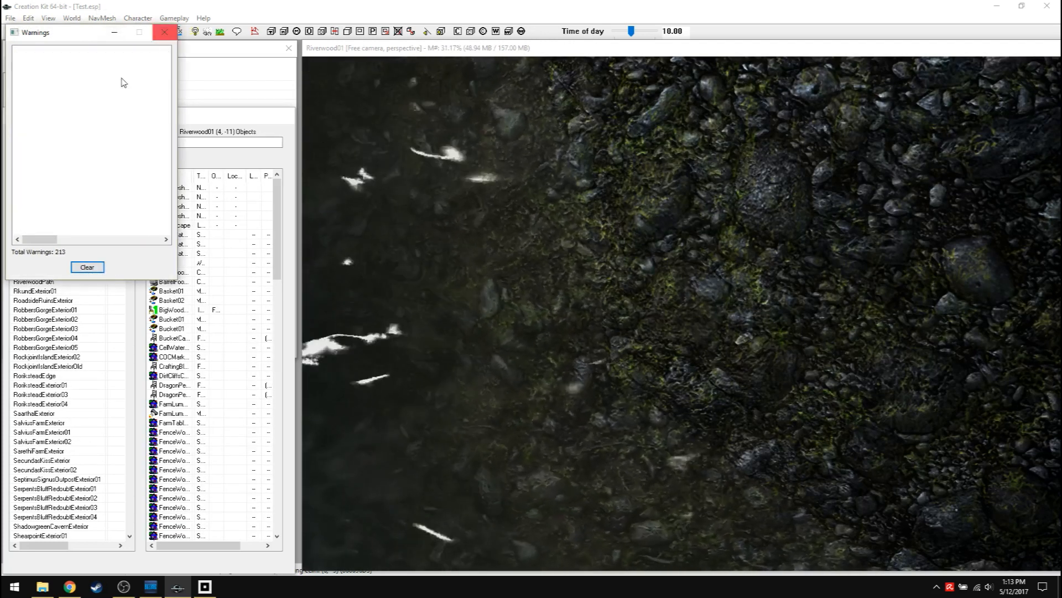
click(162, 32)
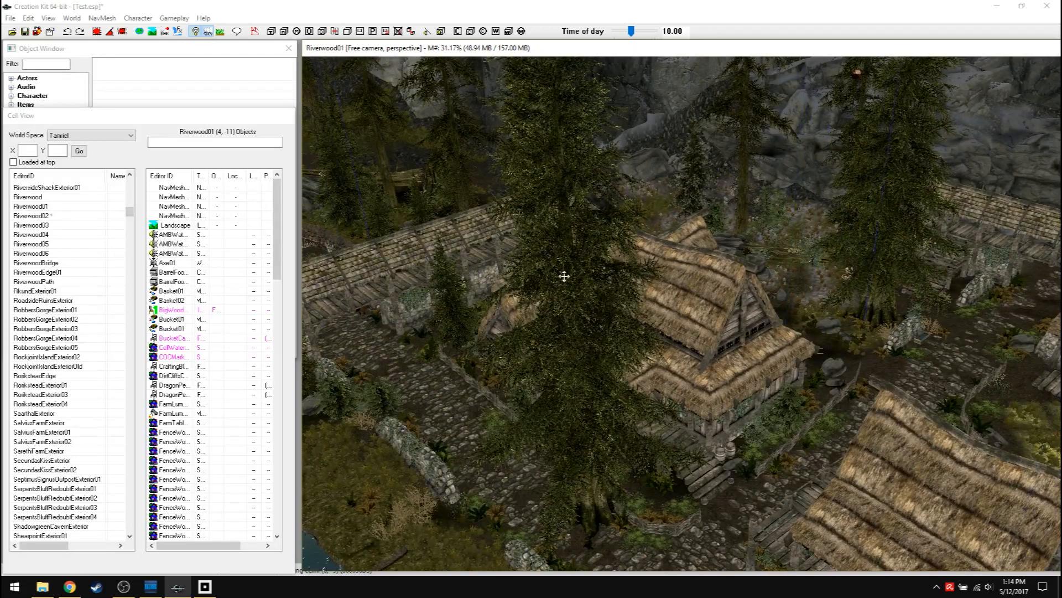
Step: View a pine tree's reference properties unchanged, then zoom out and pan across Riverwood
right_click(565, 277)
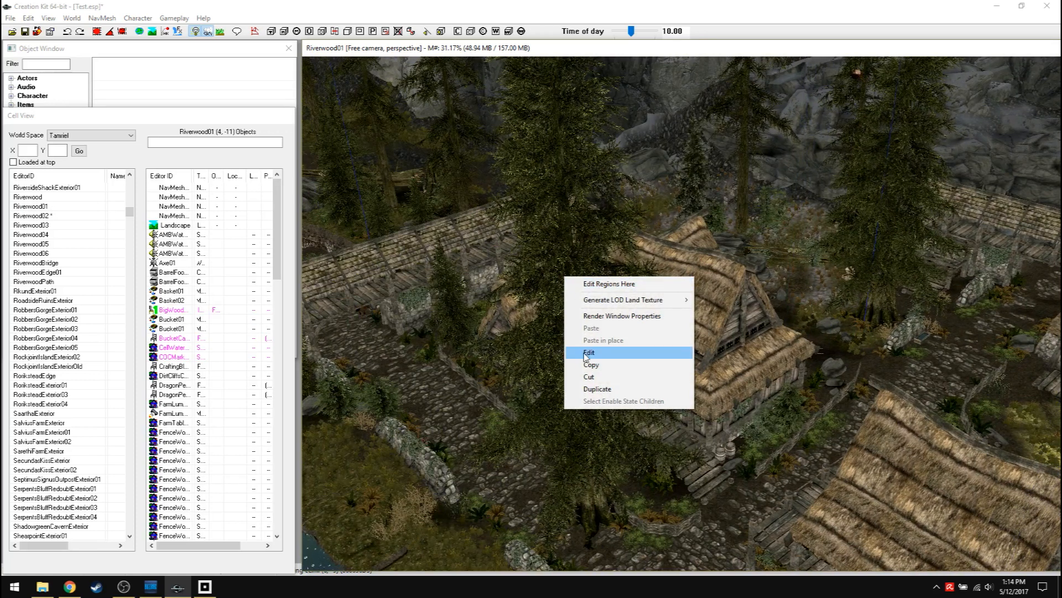
click(588, 353)
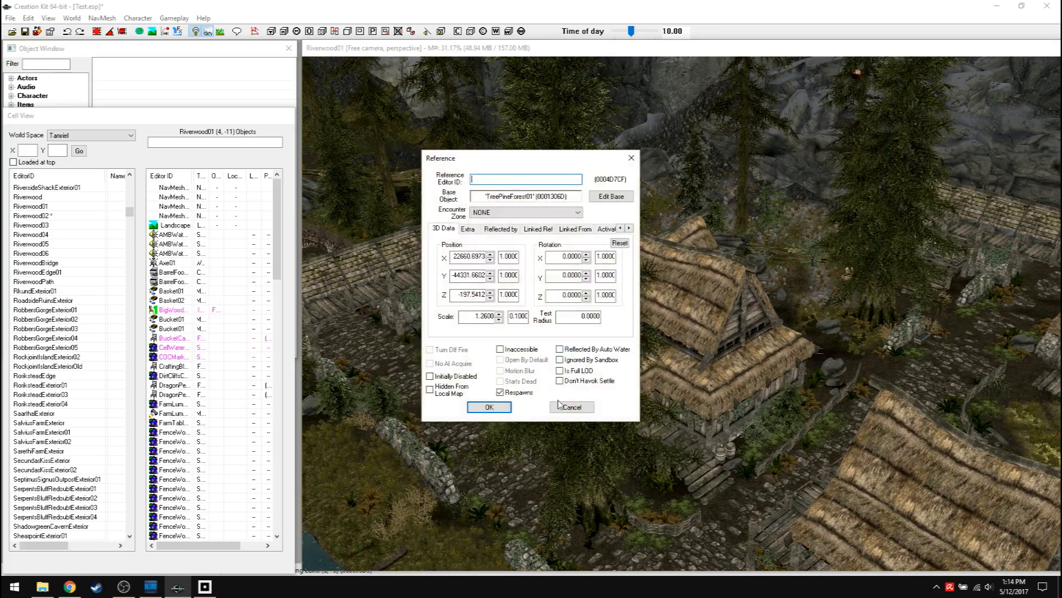
click(571, 407)
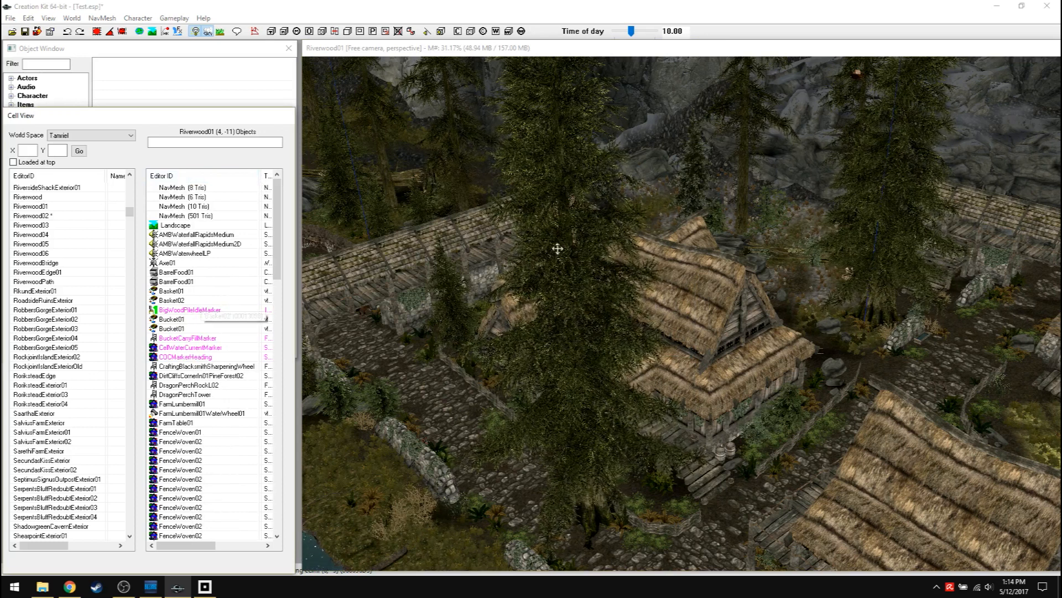
scroll(down, 3)
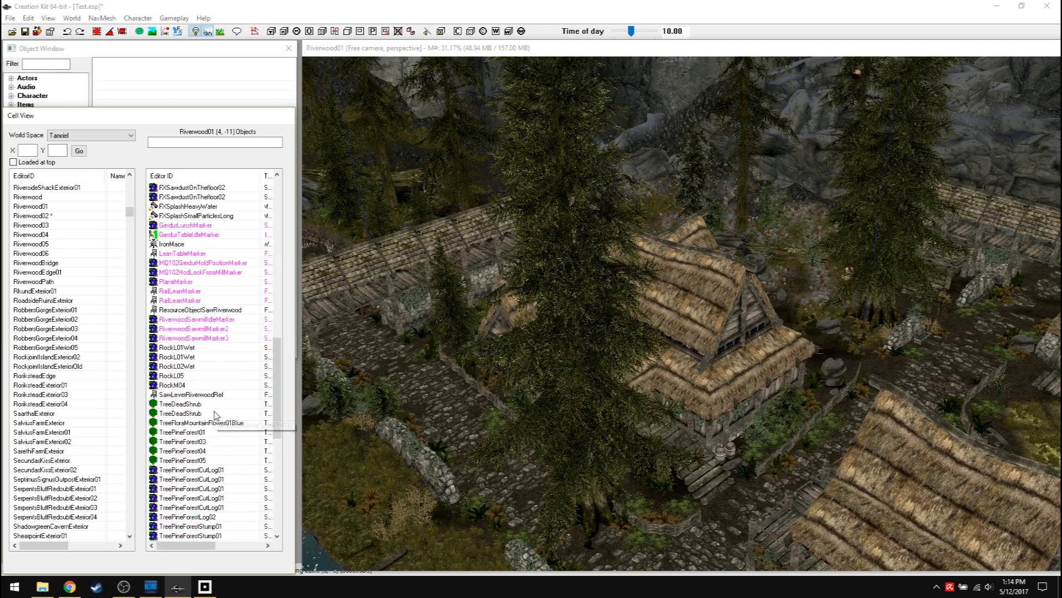
scroll(down, 3)
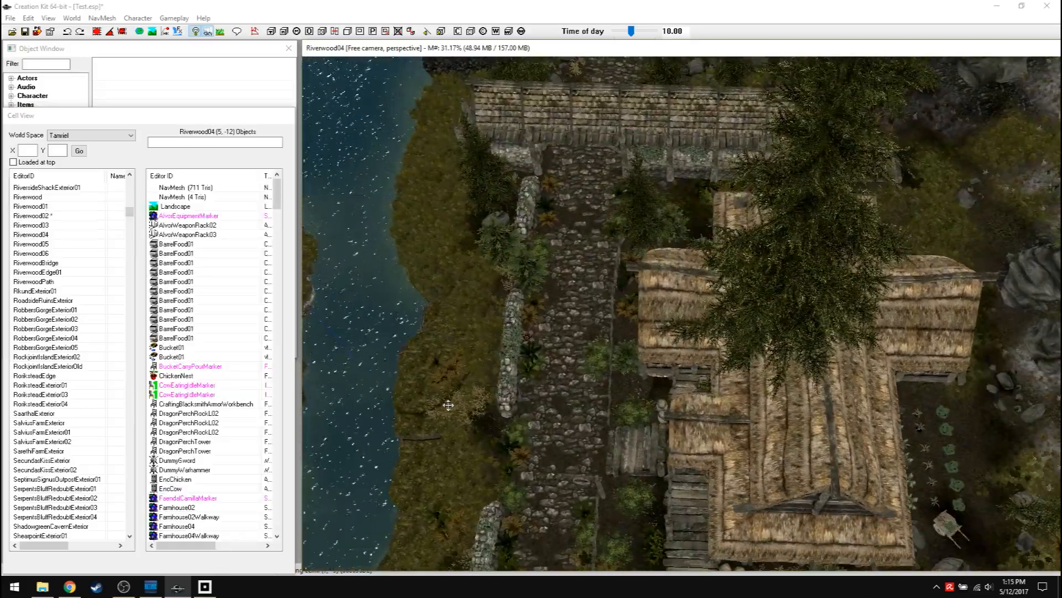
drag(447, 405, 511, 386)
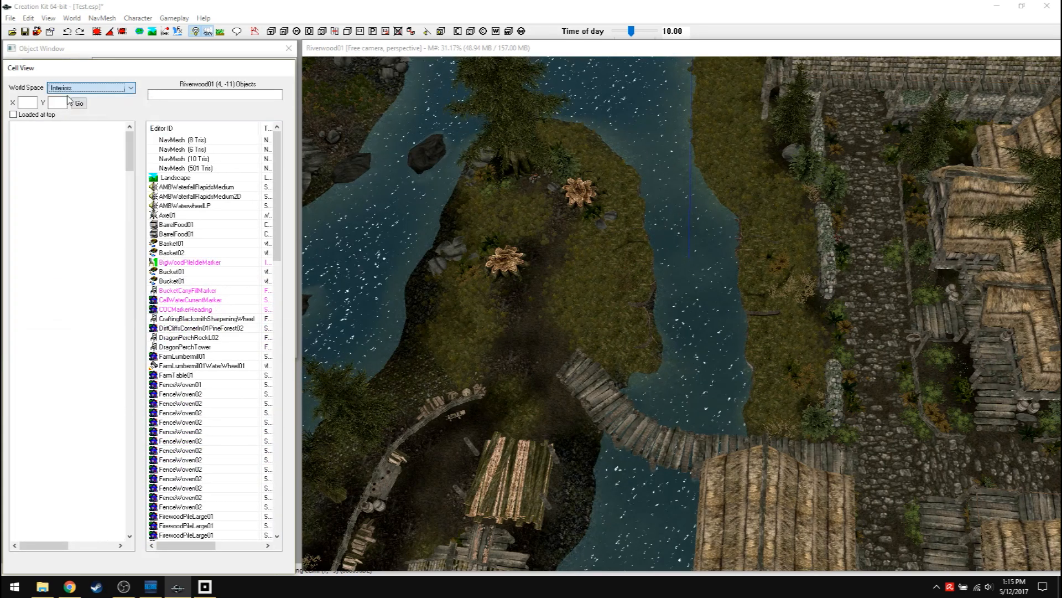
Step: Load RiverwoodSleepingGiantInn from the Interior cell list and dismiss its warnings
click(31, 224)
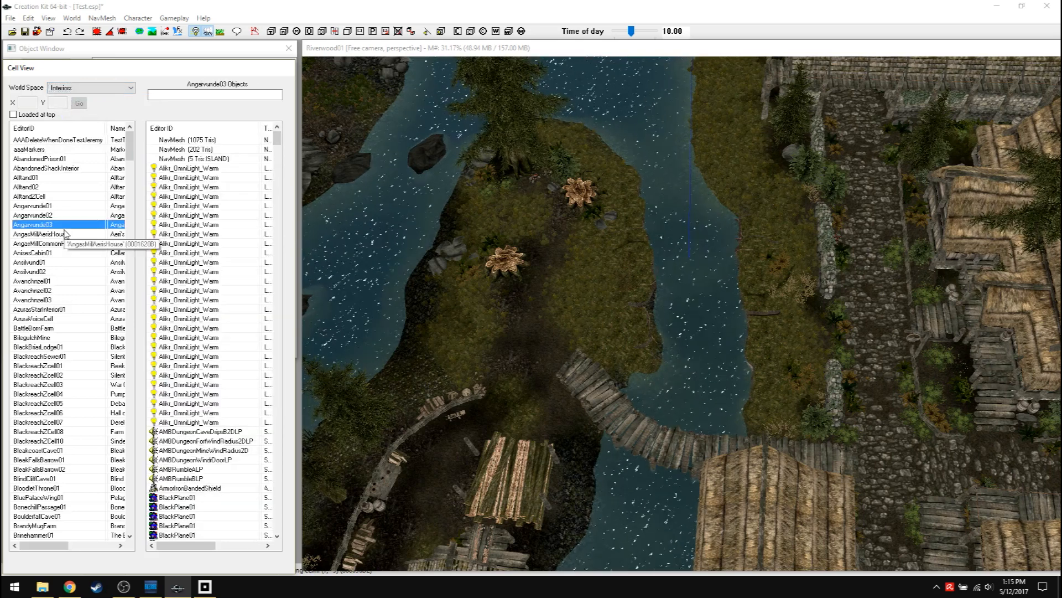
click(55, 141)
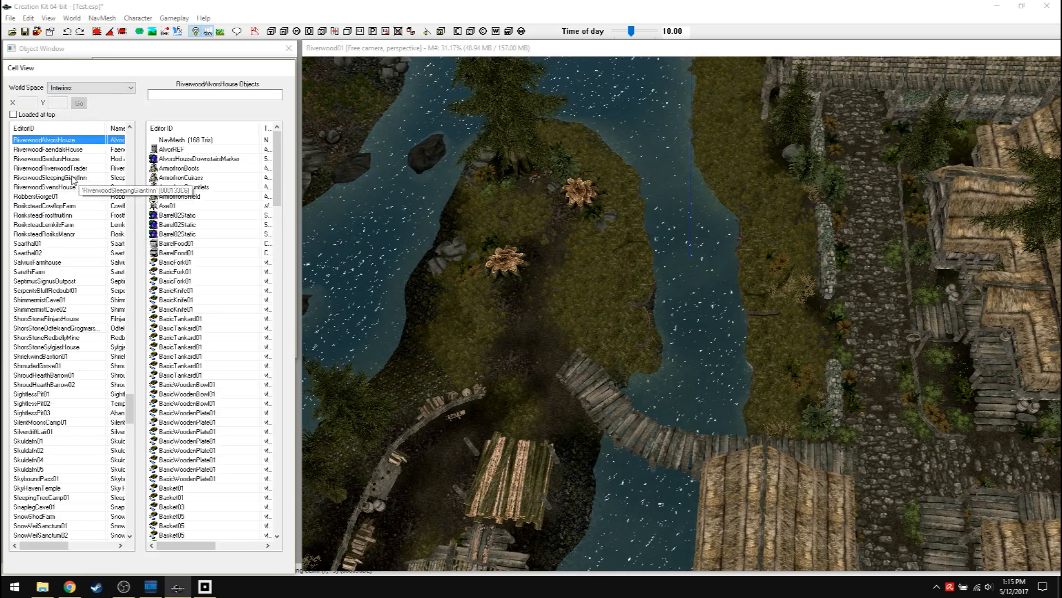
double_click(50, 177)
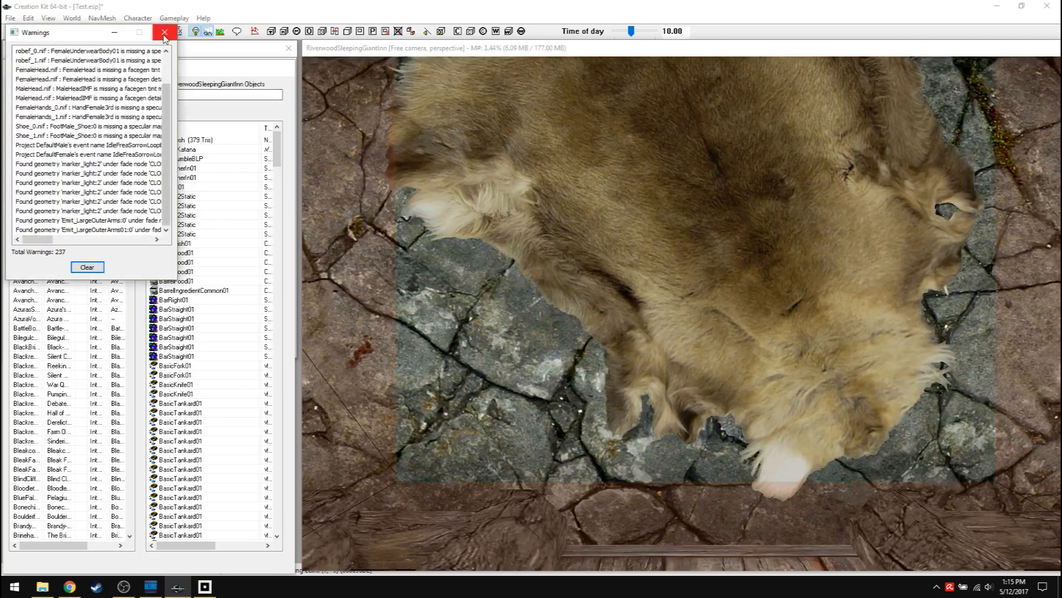
click(165, 32)
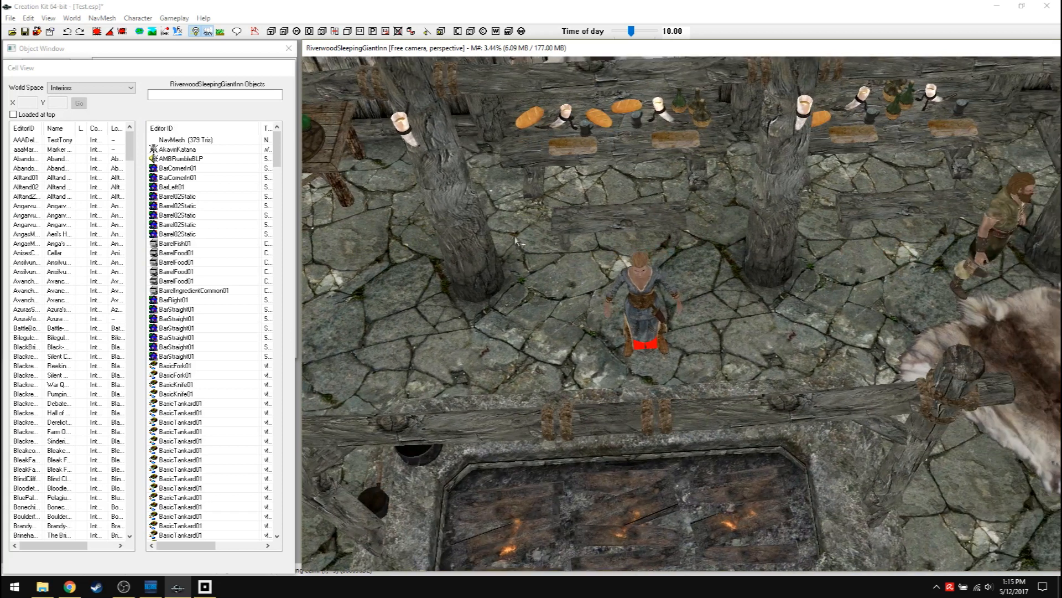
Step: Filter the Object Window actors by 'delphine' while viewing and closing Delphine's reference properties
click(640, 301)
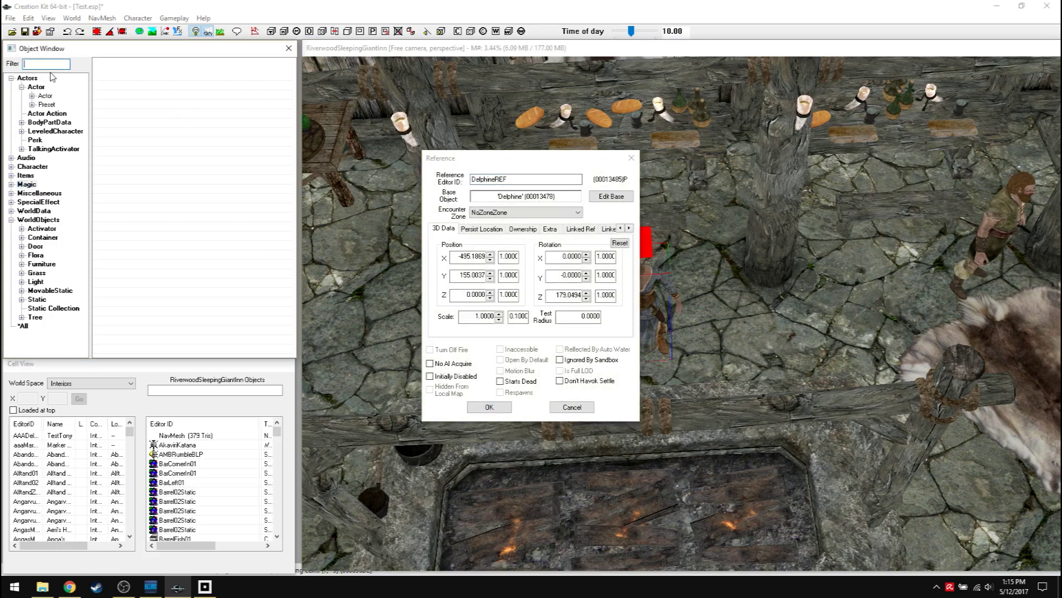
text(delphine)
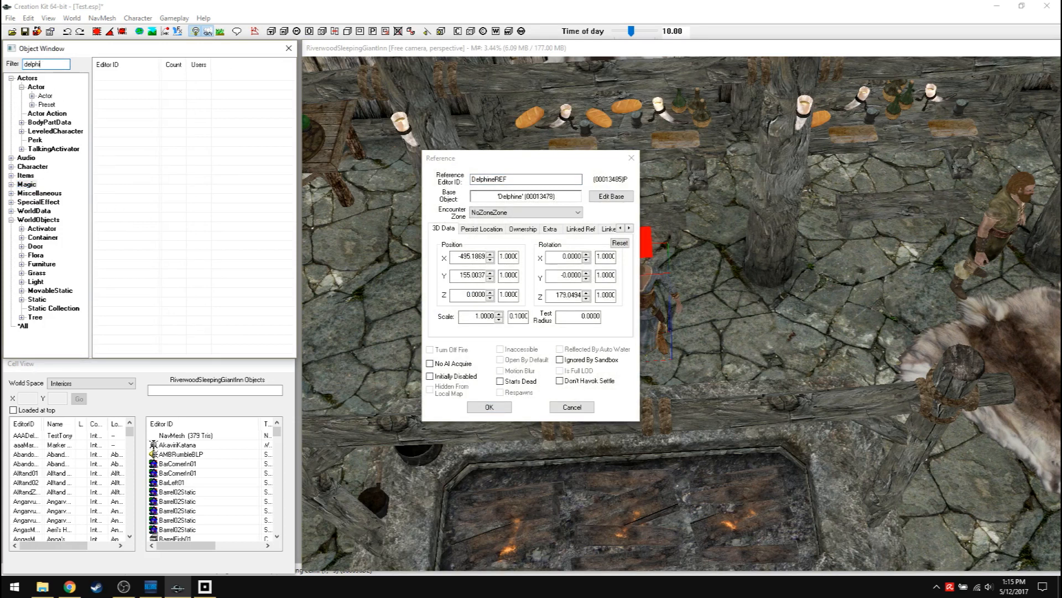
click(44, 95)
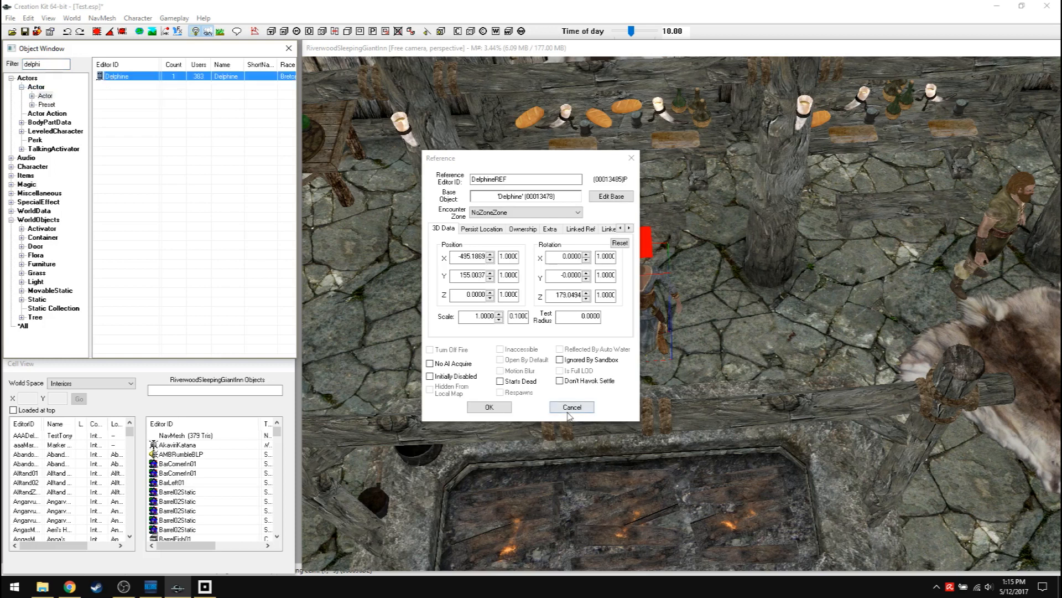
click(571, 407)
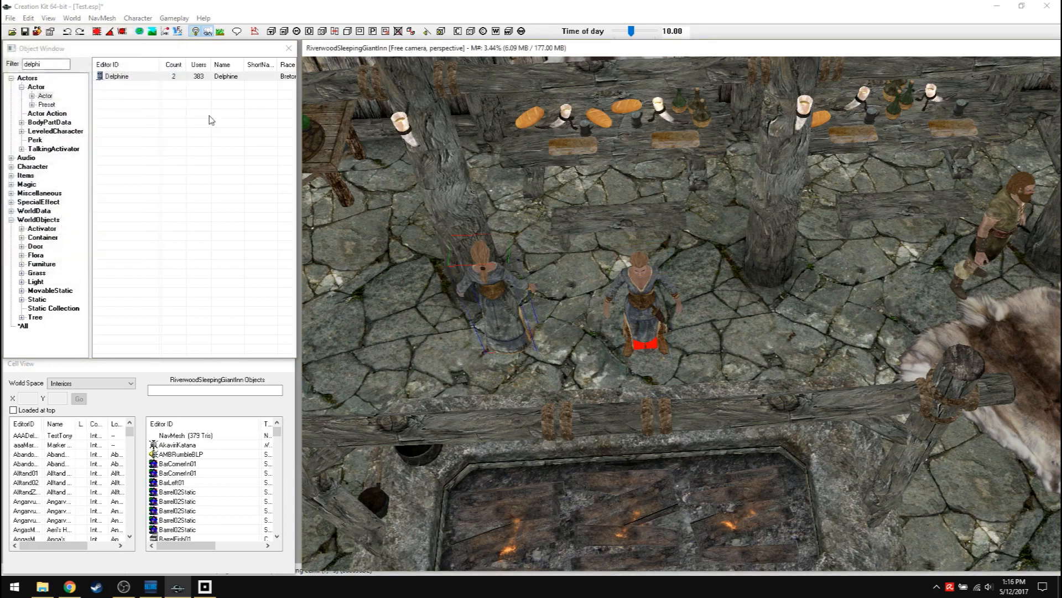
Step: Place another Delphine from the Object Window and bring up her actor entry
click(113, 75)
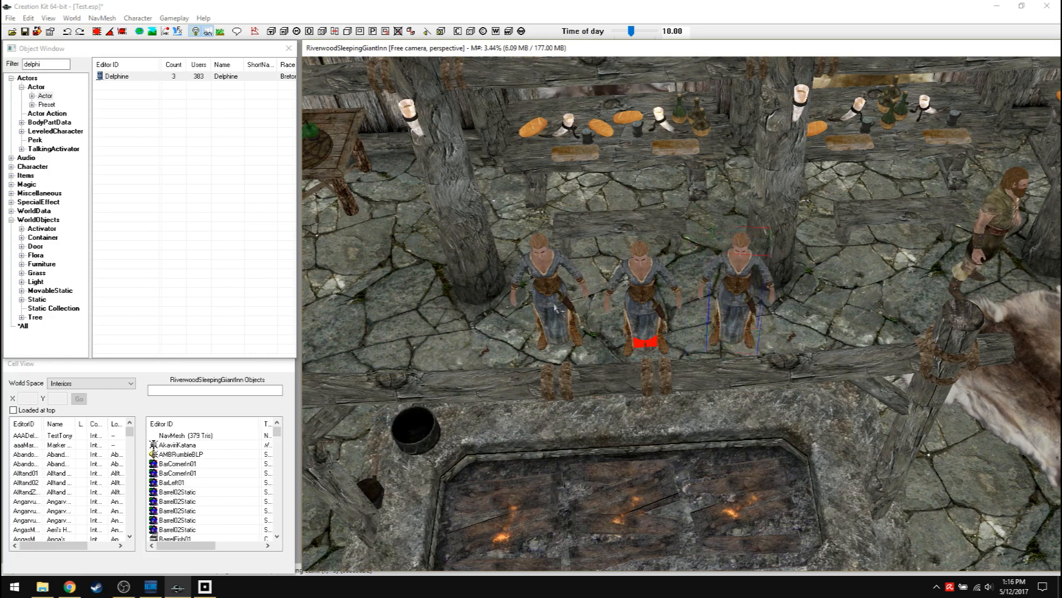
mouse_move(356, 244)
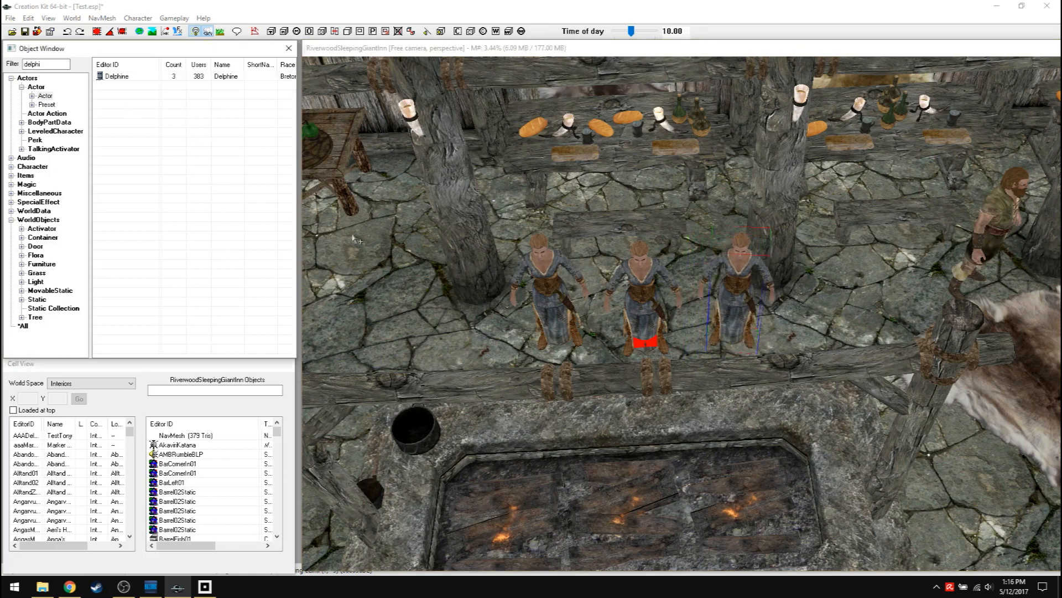
right_click(116, 76)
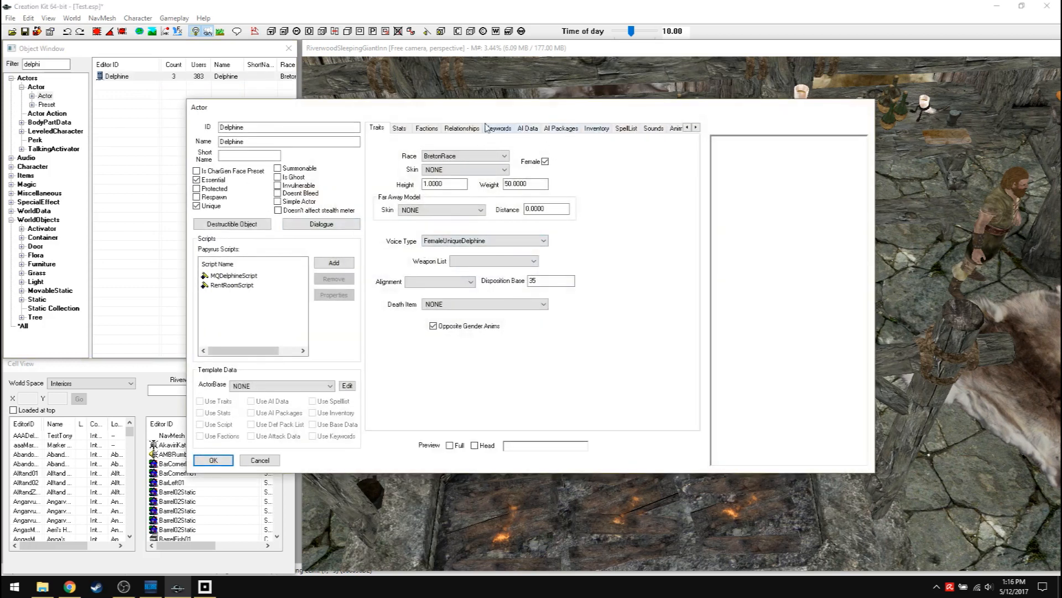
Step: In Character Gen Parts set Delphine's Hair Color to HairColor11Black and confirm with OK
click(695, 128)
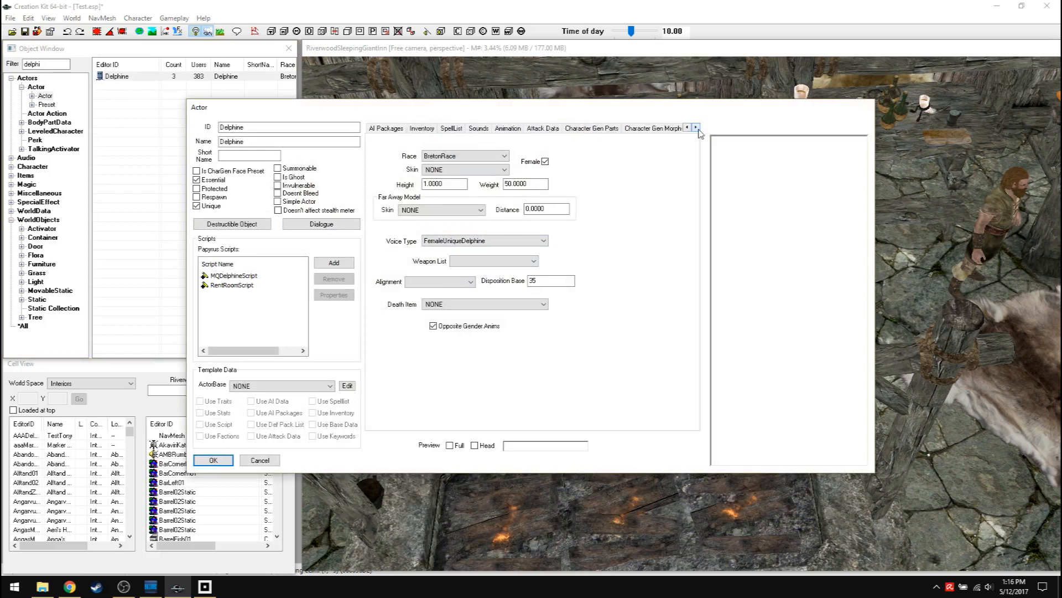
click(697, 127)
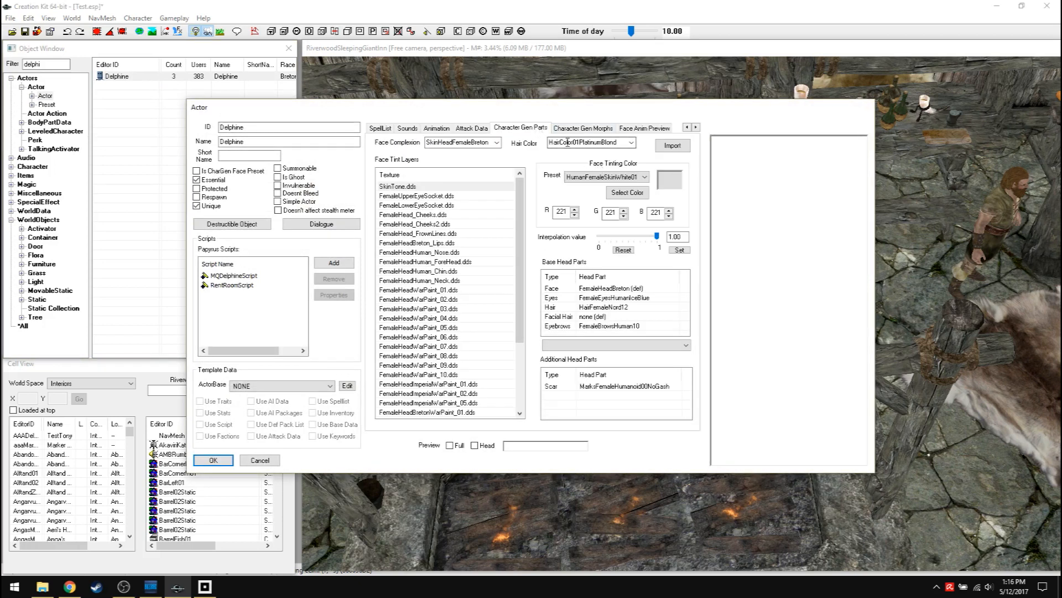
click(635, 143)
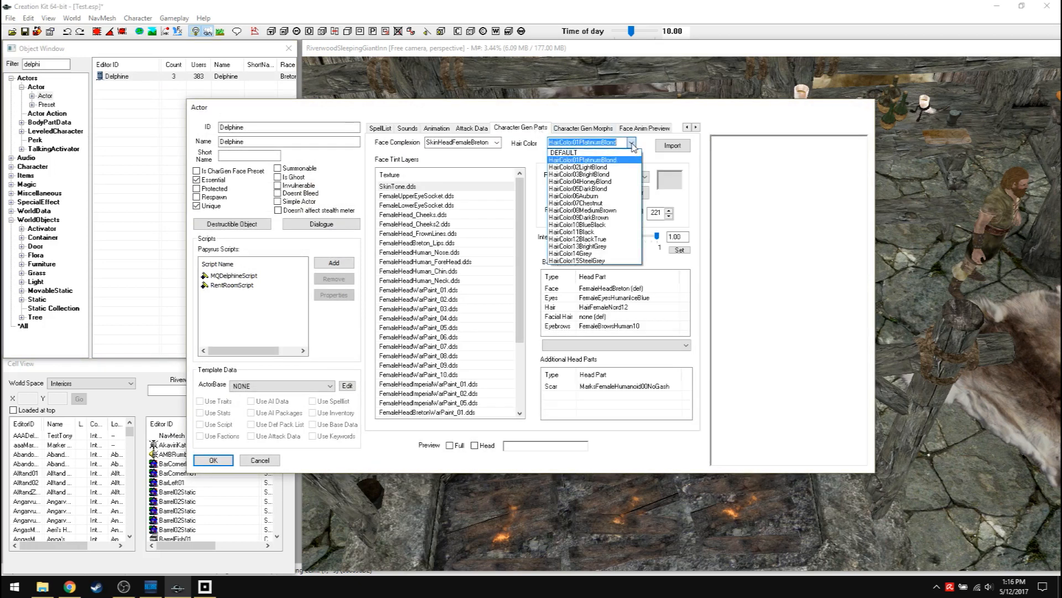
mouse_move(585, 217)
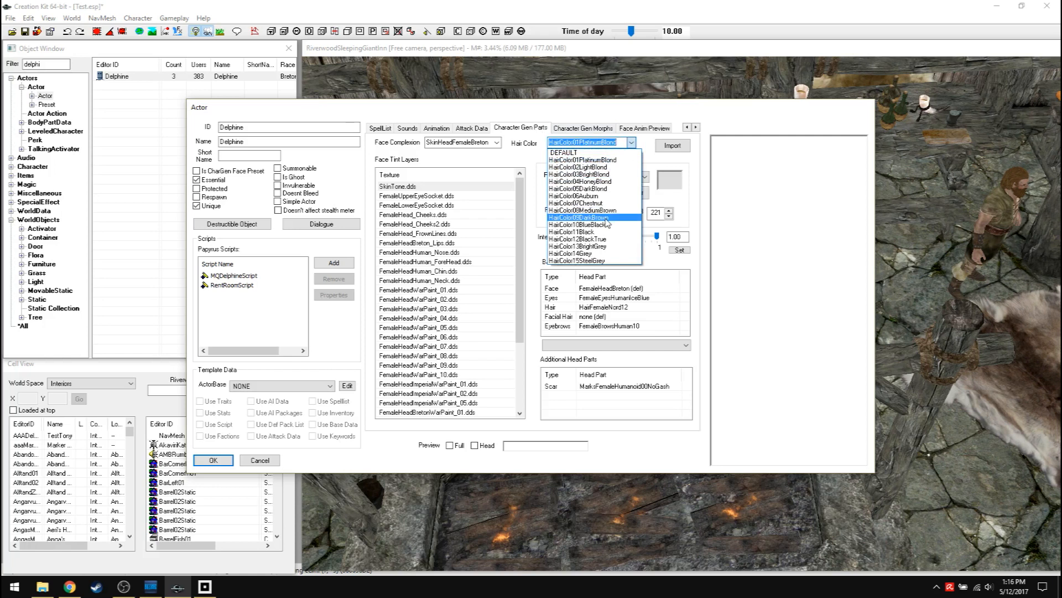
click(573, 232)
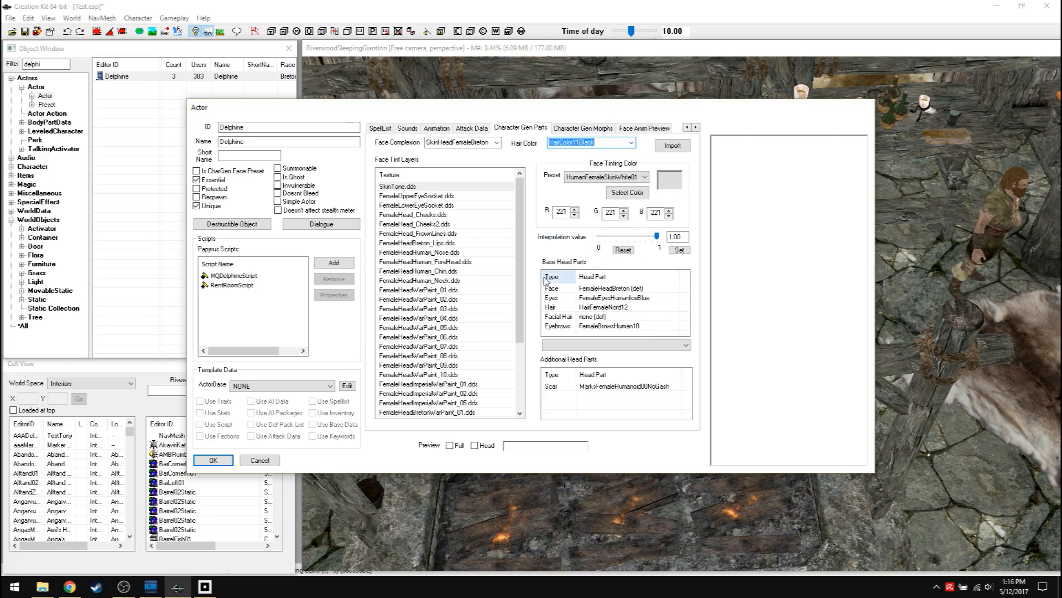
click(212, 459)
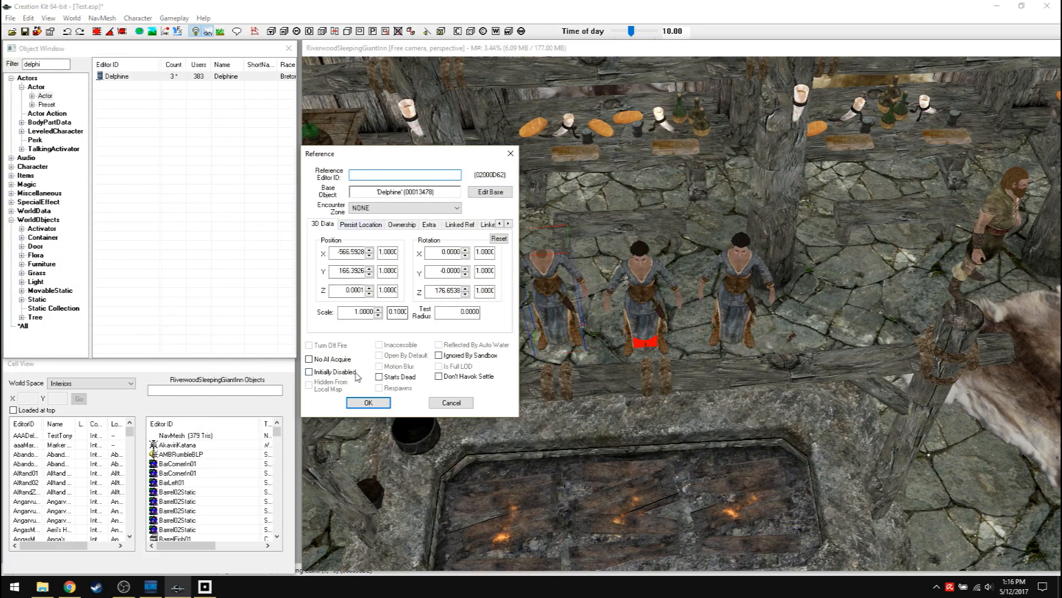
click(402, 224)
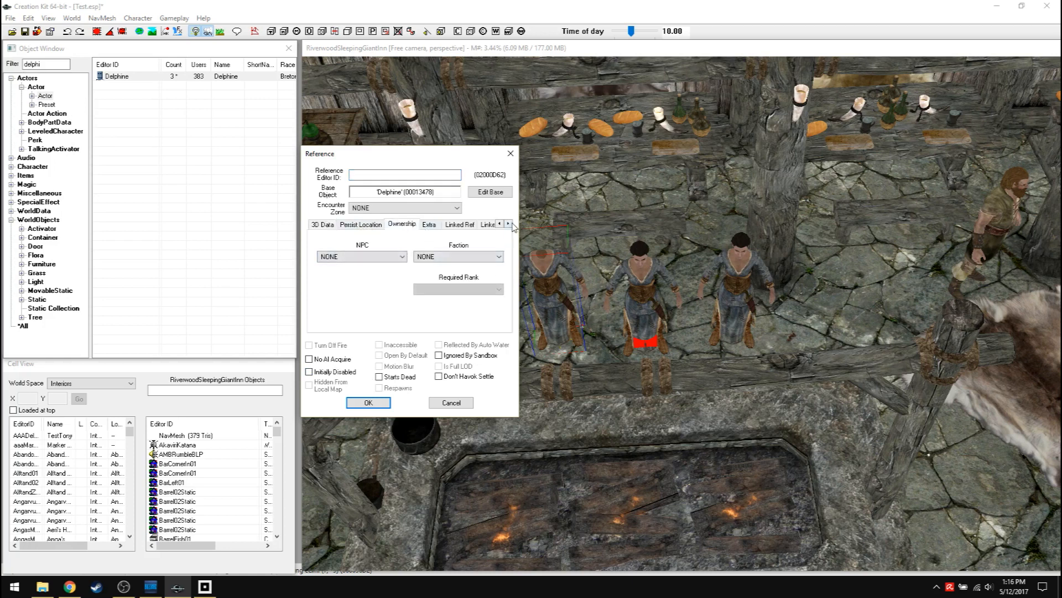
click(507, 223)
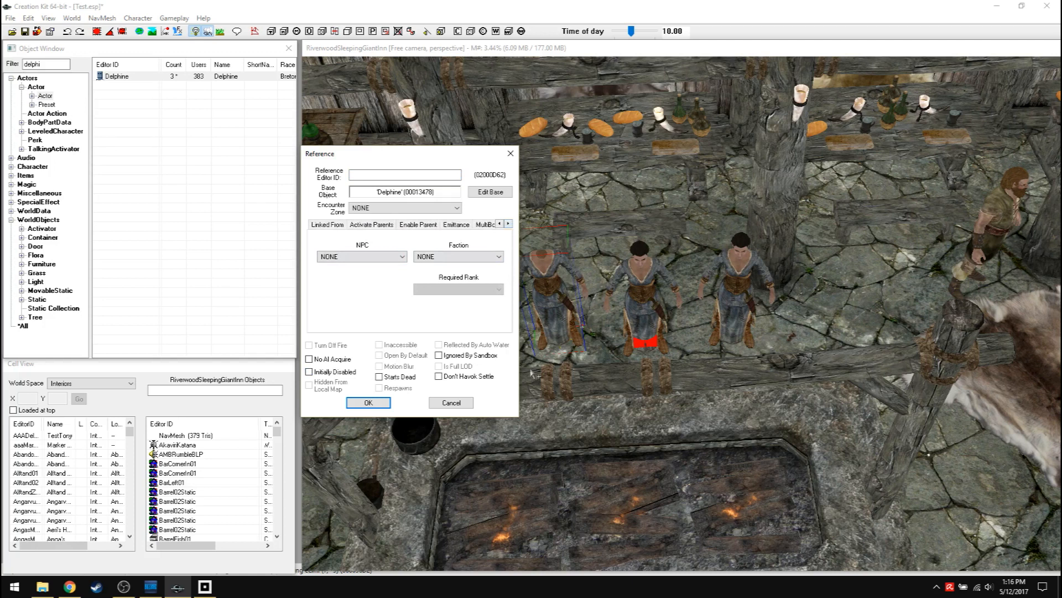
click(509, 224)
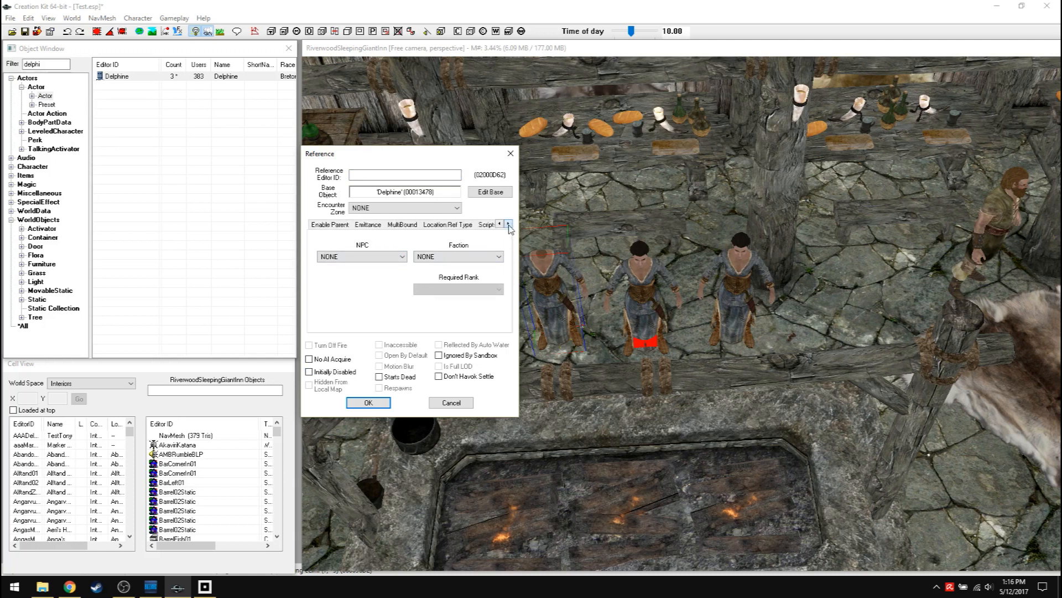
click(509, 223)
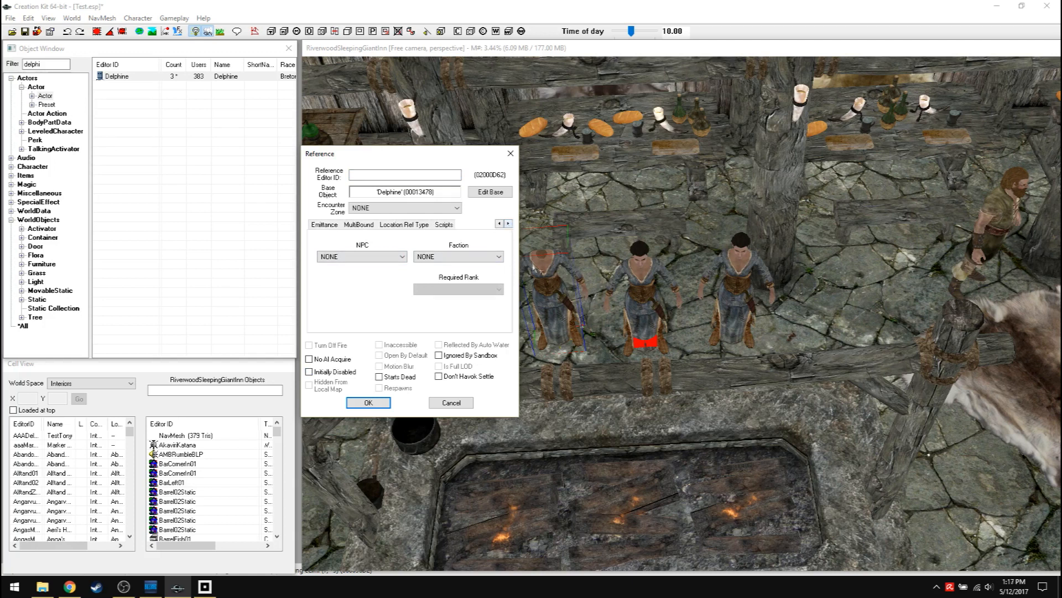
click(367, 403)
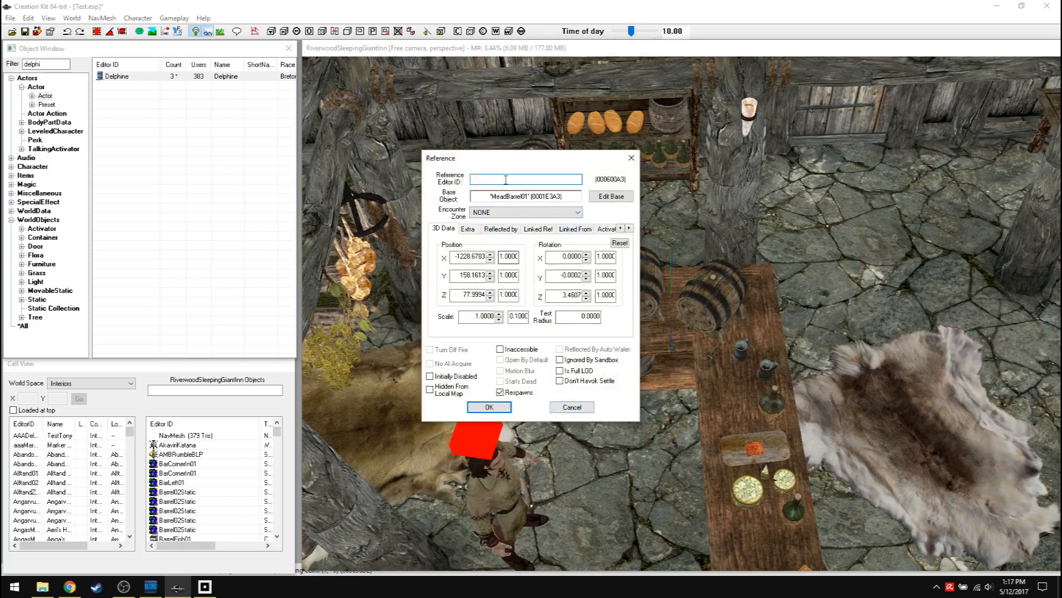
Step: Bring up a mead barrel's reference properties and review Reflected By, Navmesh, Enable Parent and Linked Ref pages
click(489, 407)
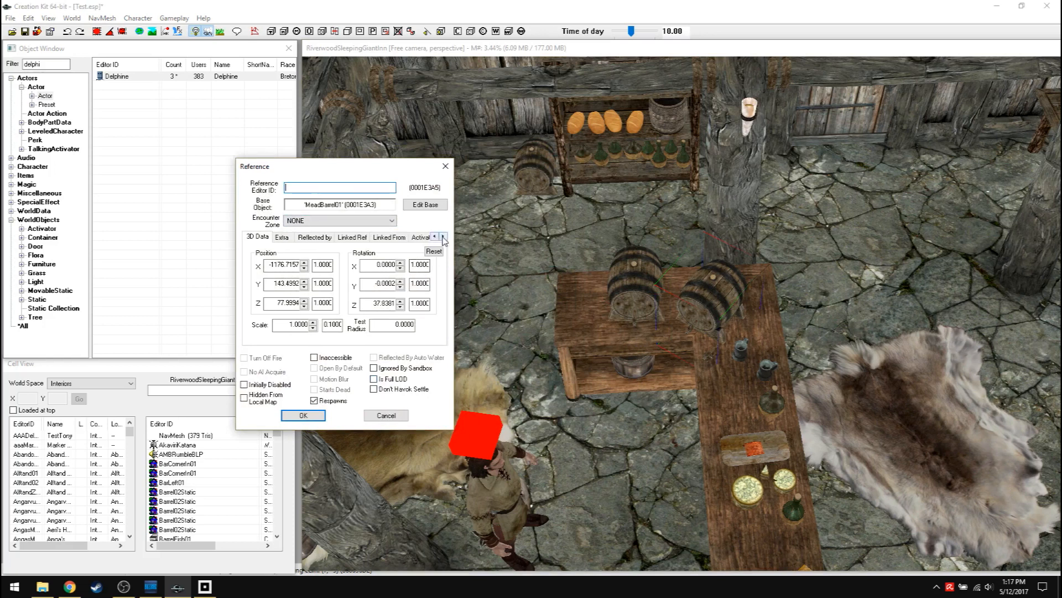
click(443, 236)
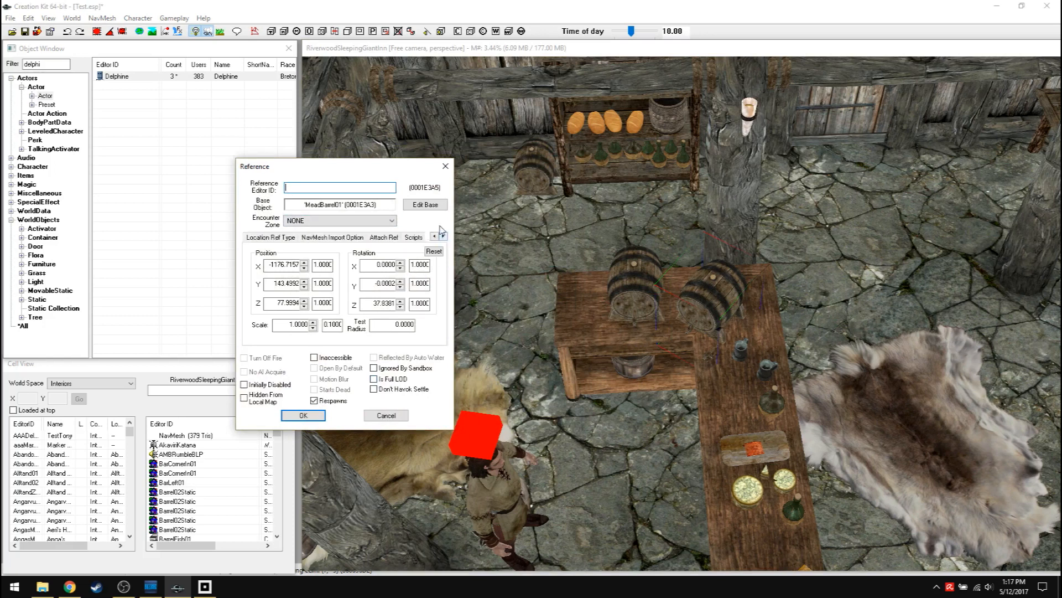
click(435, 236)
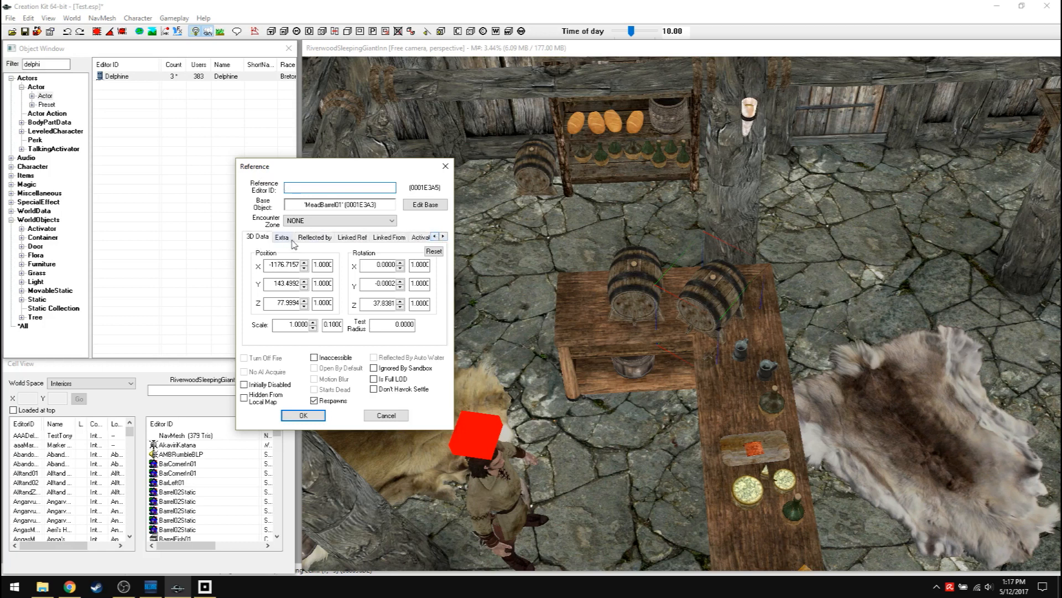
click(314, 237)
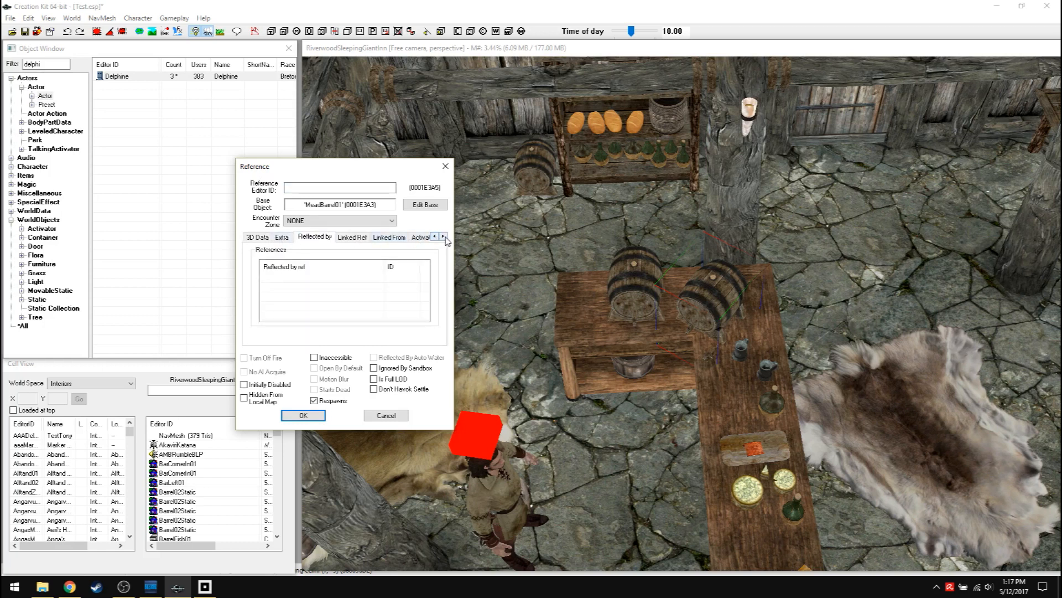
click(444, 236)
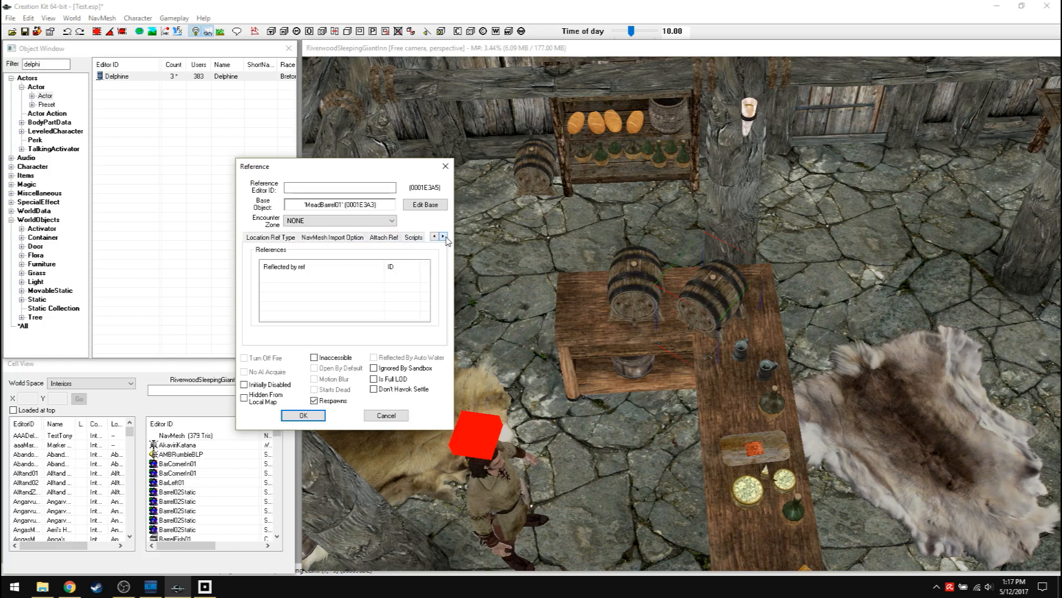
click(332, 237)
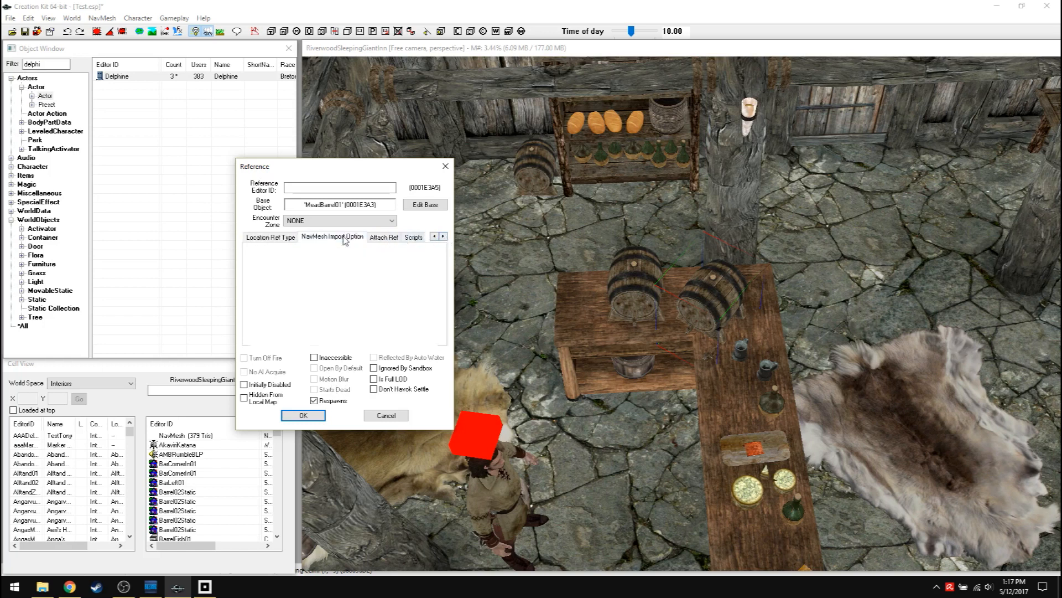
click(270, 237)
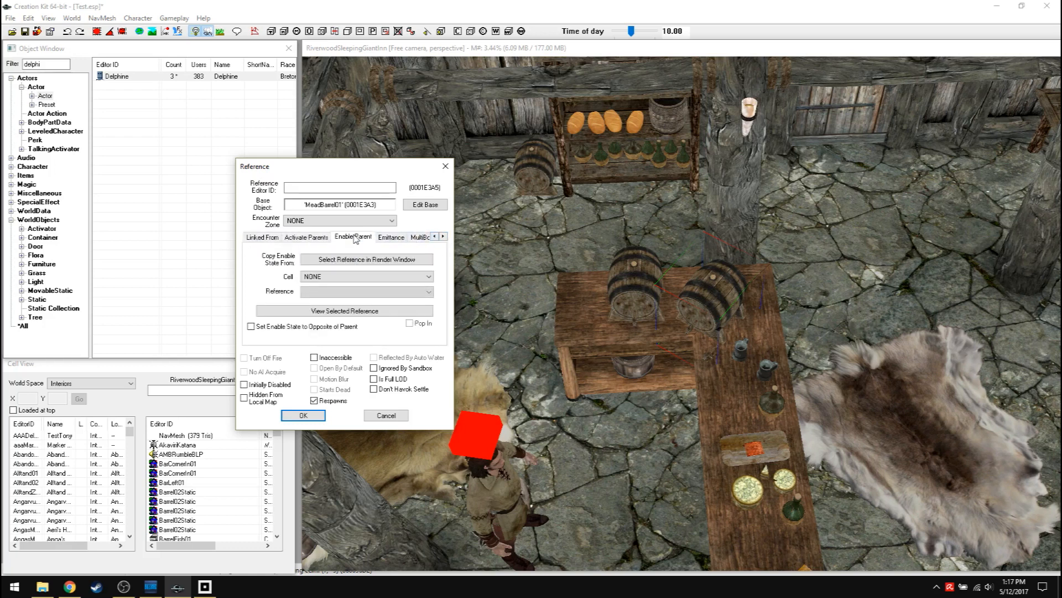
click(261, 237)
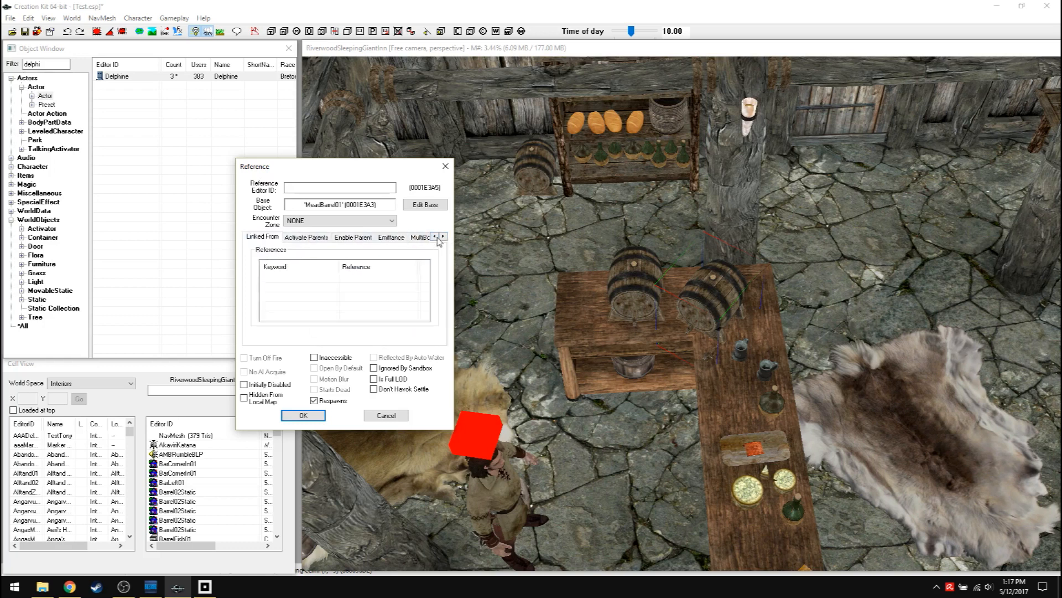
Step: Review the barrel's Extra, Scripts, Attach Ref, Location Ref Type and MultiBound pages without changes
click(436, 236)
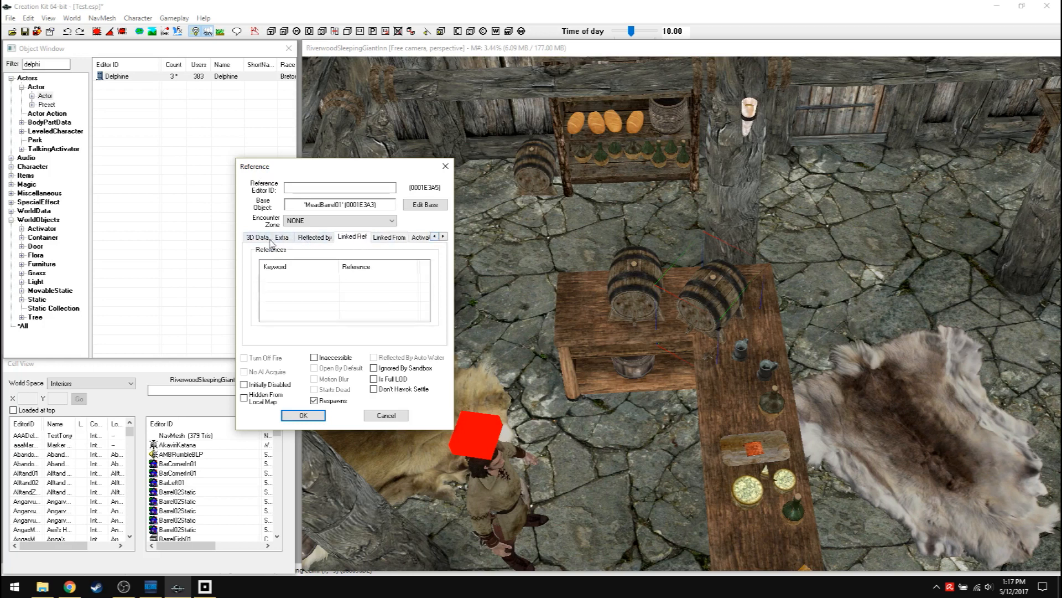
click(283, 237)
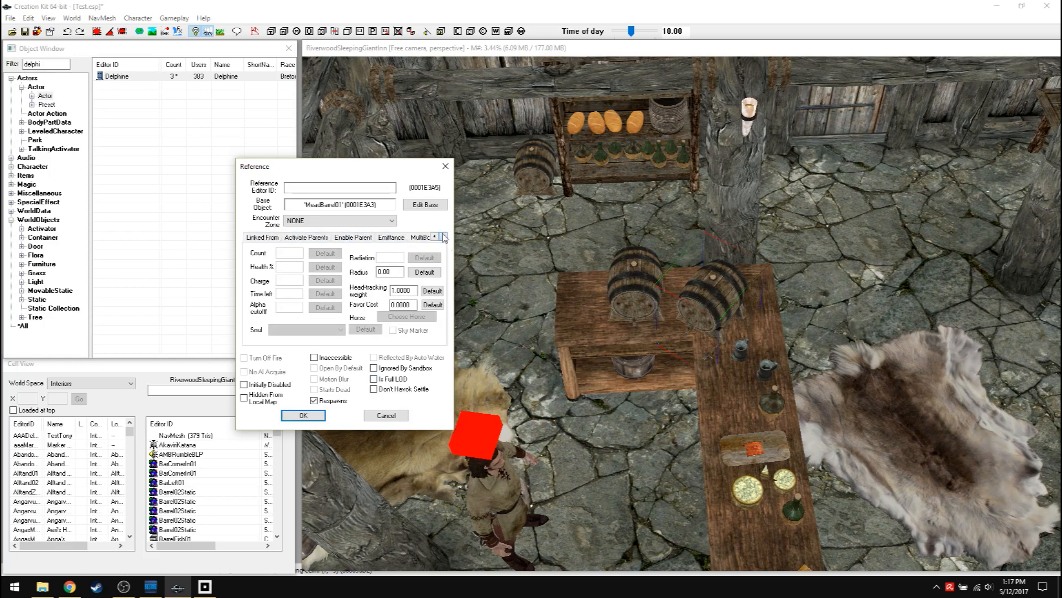
click(445, 236)
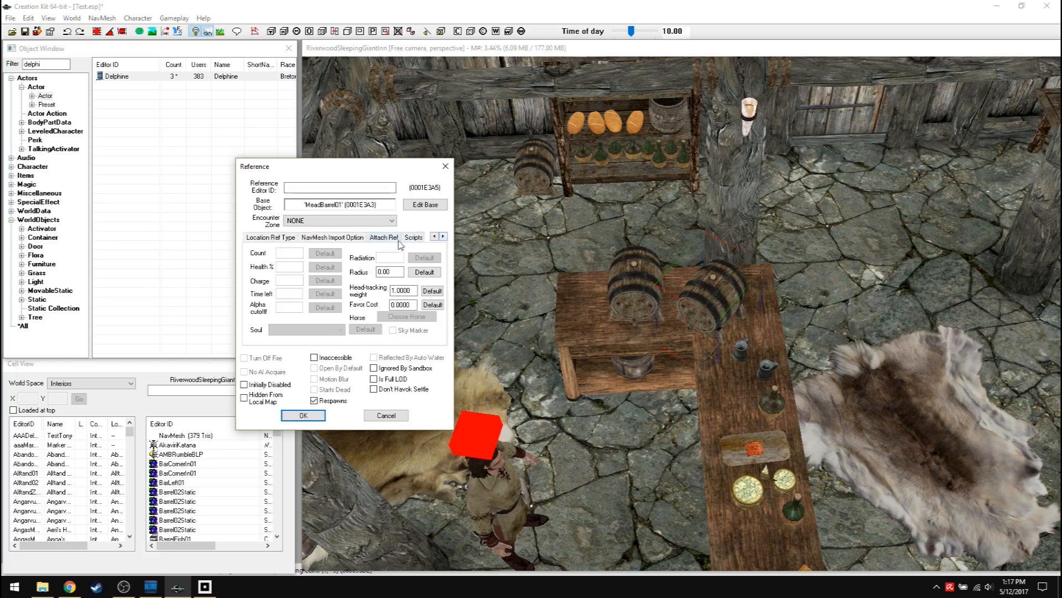
click(414, 236)
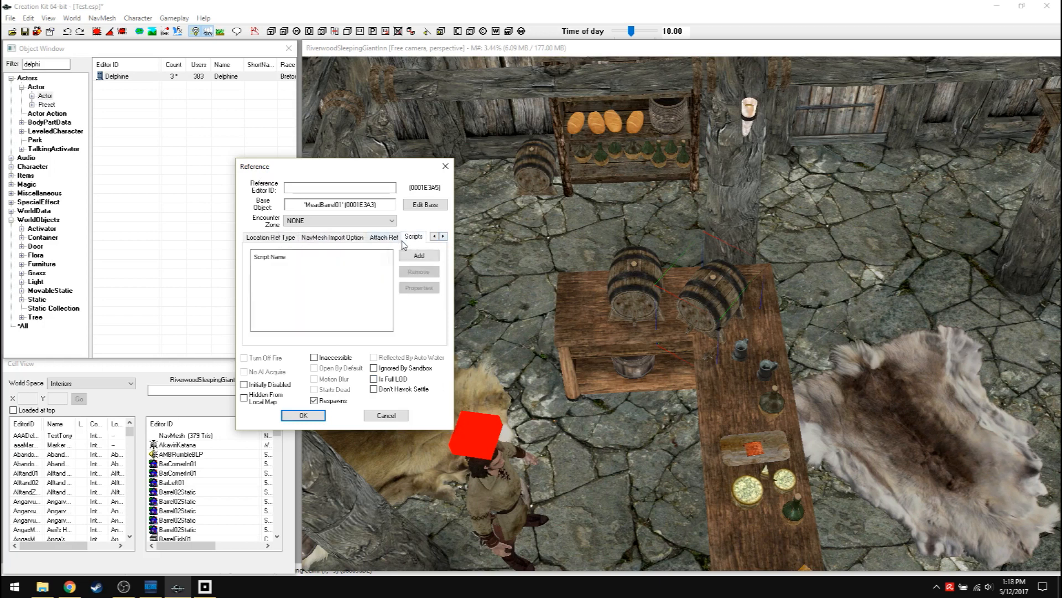
click(383, 237)
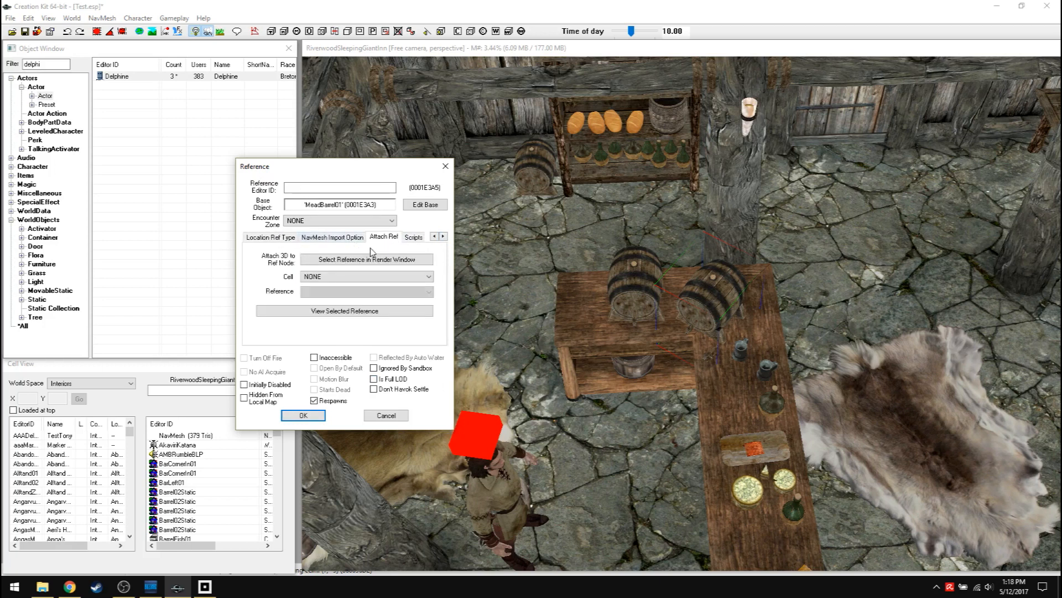
click(269, 237)
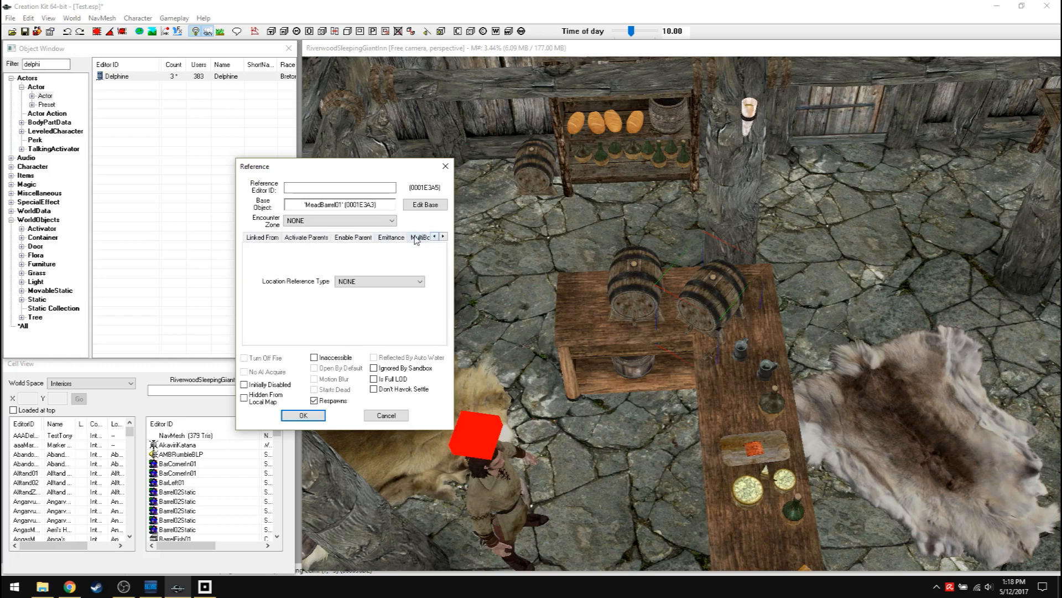
click(420, 237)
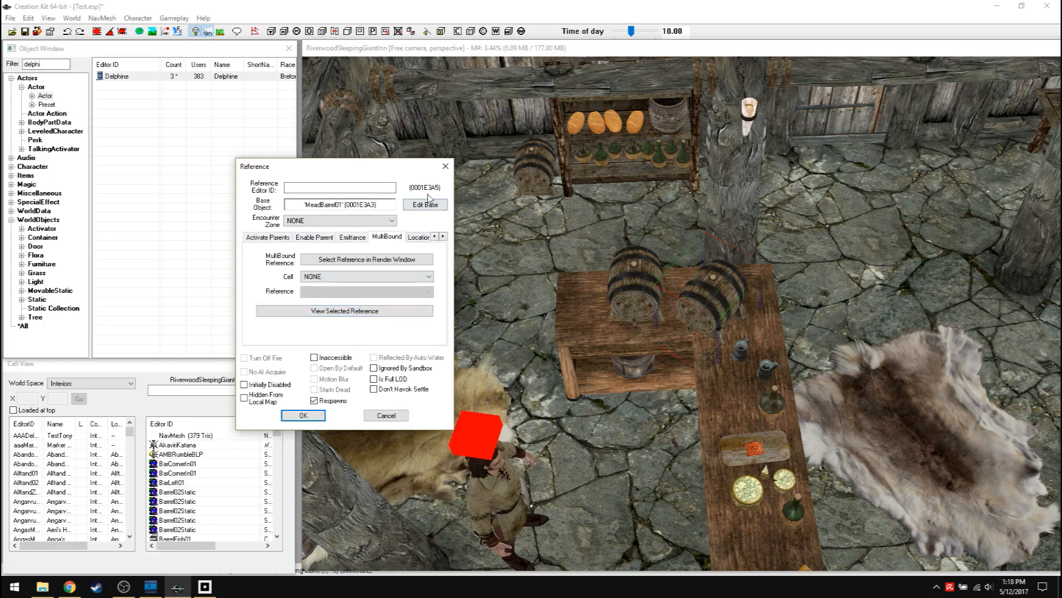
mouse_move(403, 222)
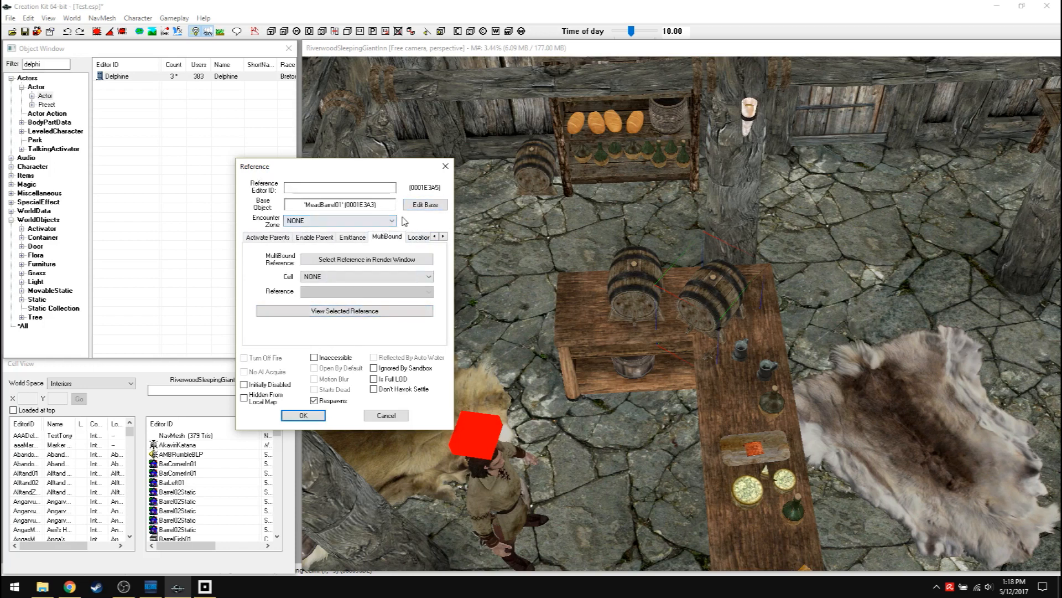
Step: Change MeadBarrel01's base object ID to CrapBarrel, renaming the existing form across all 913 references
click(425, 204)
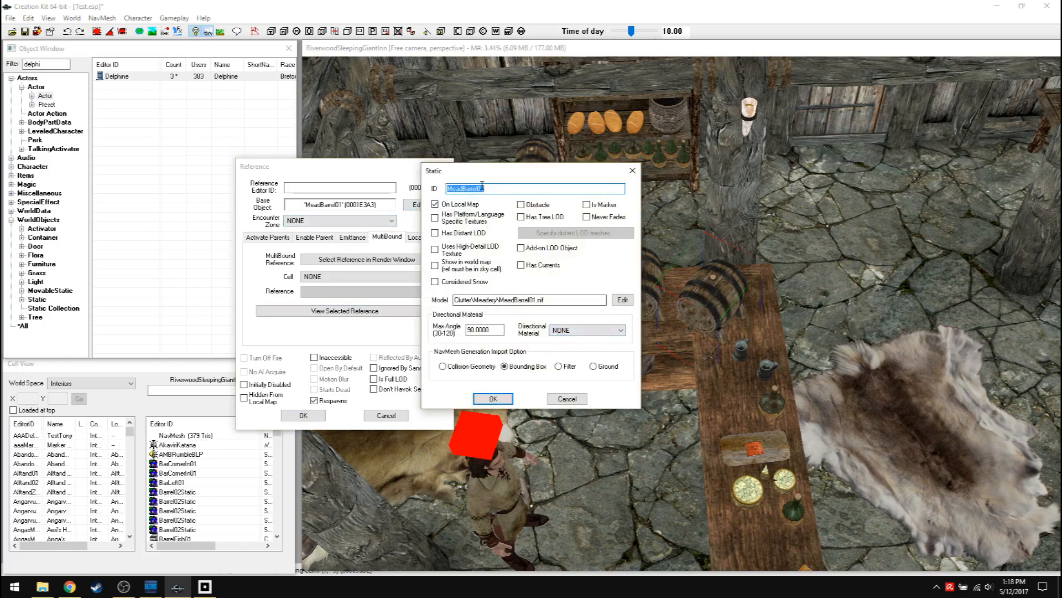
text(C)
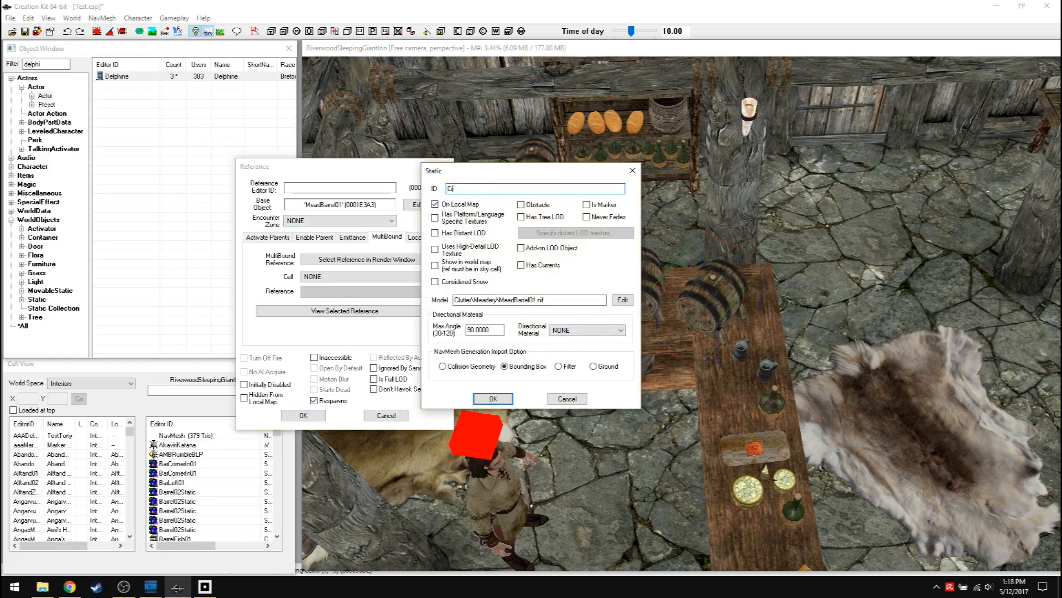
text(CrapBarrel)
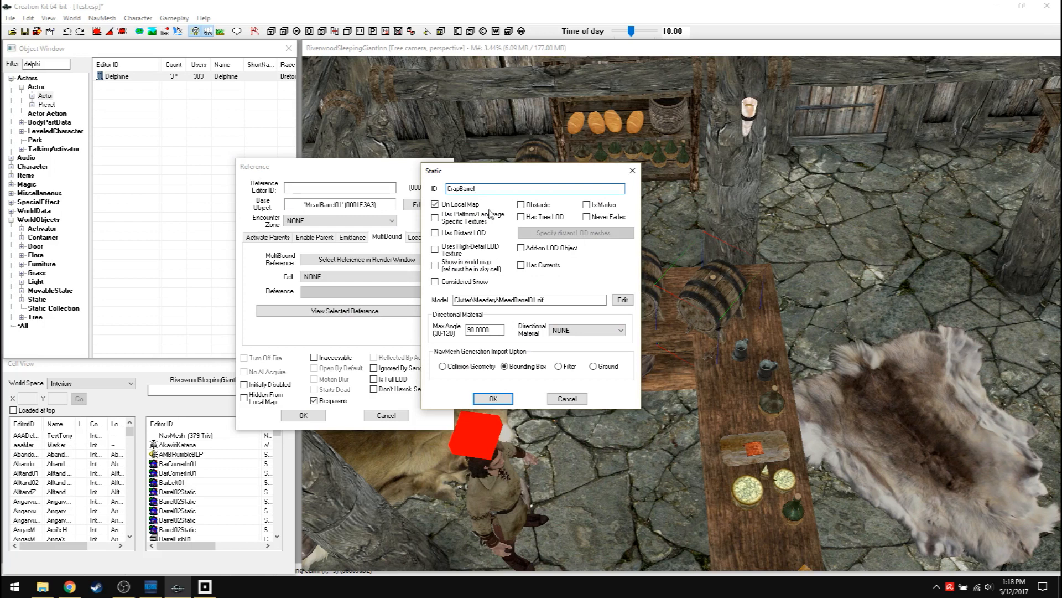
click(493, 399)
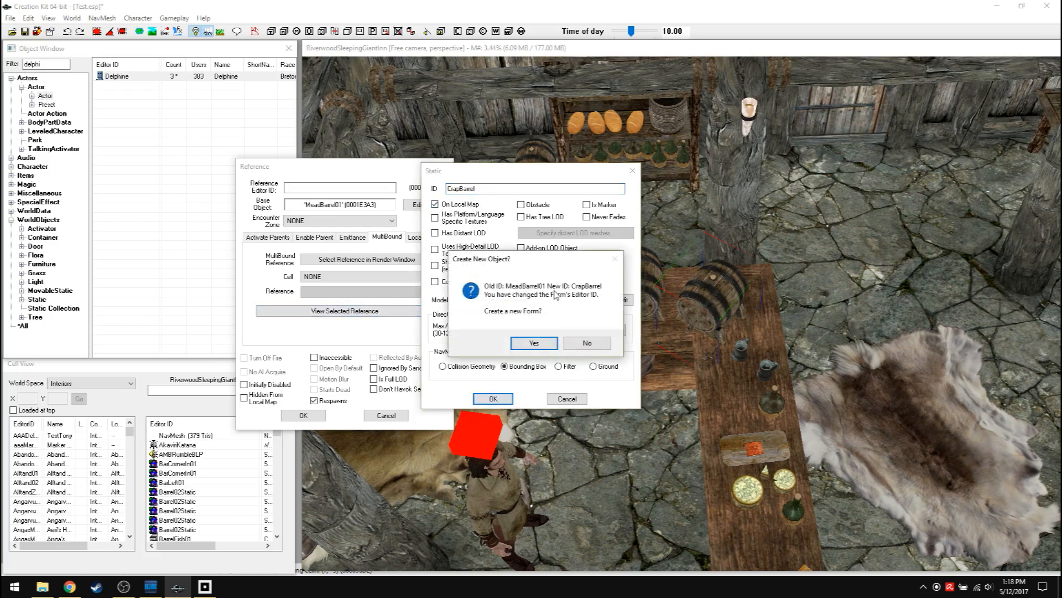
mouse_move(577, 301)
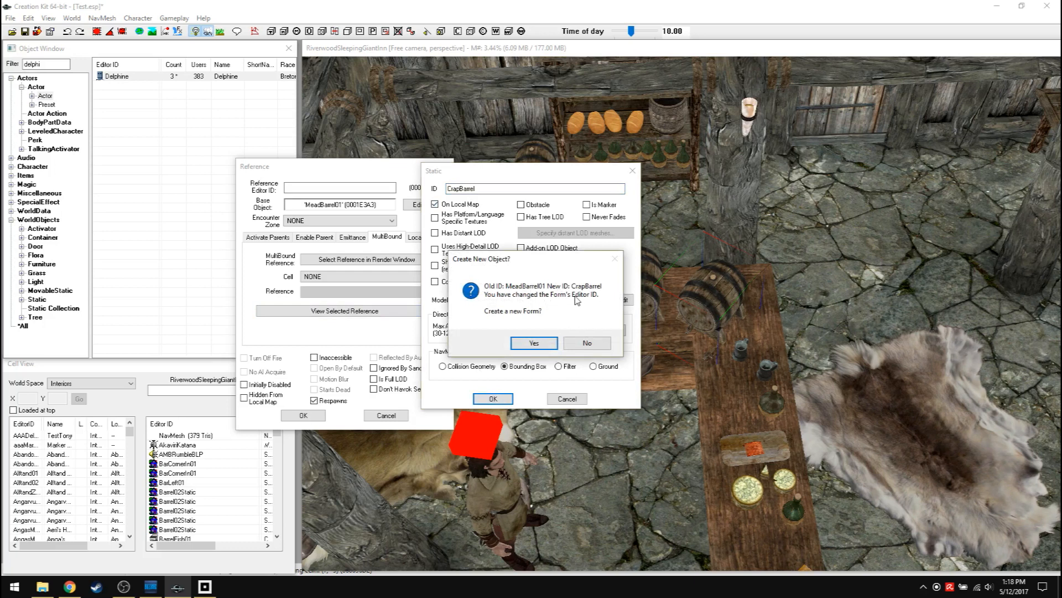
mouse_move(592, 302)
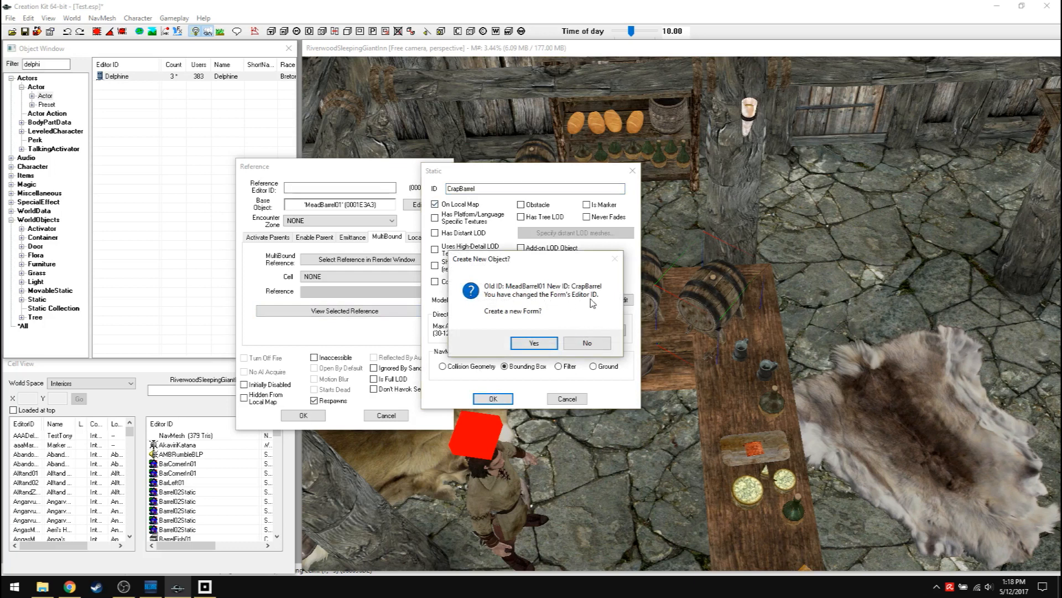
mouse_move(533, 316)
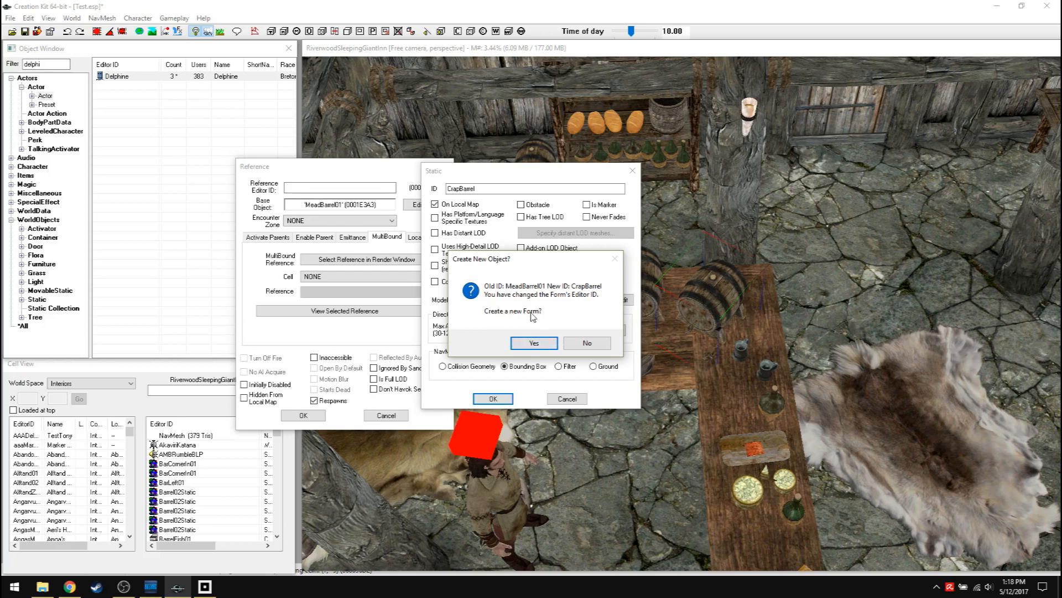
click(535, 343)
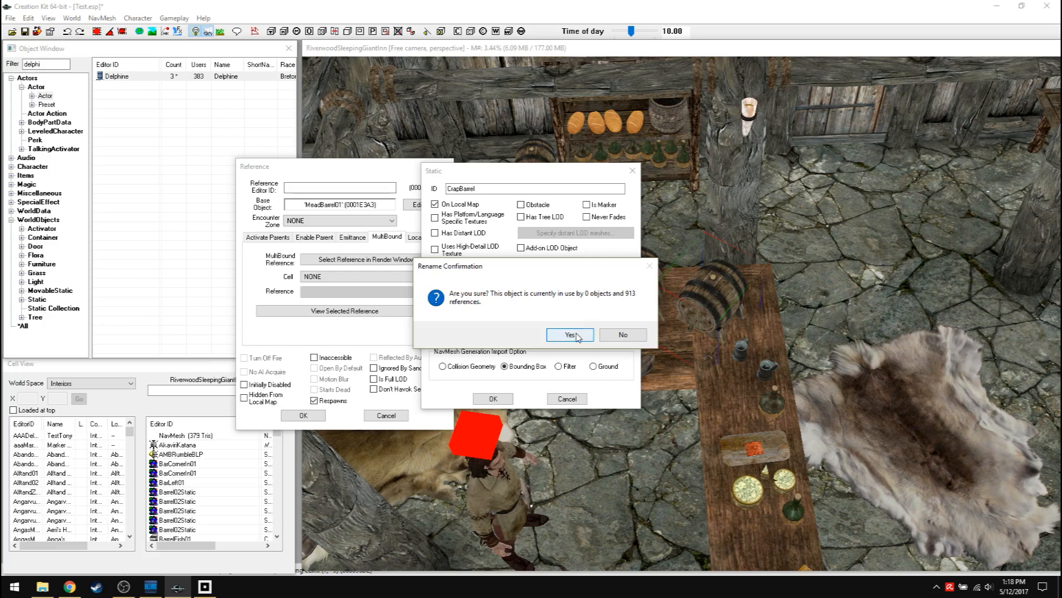
click(570, 334)
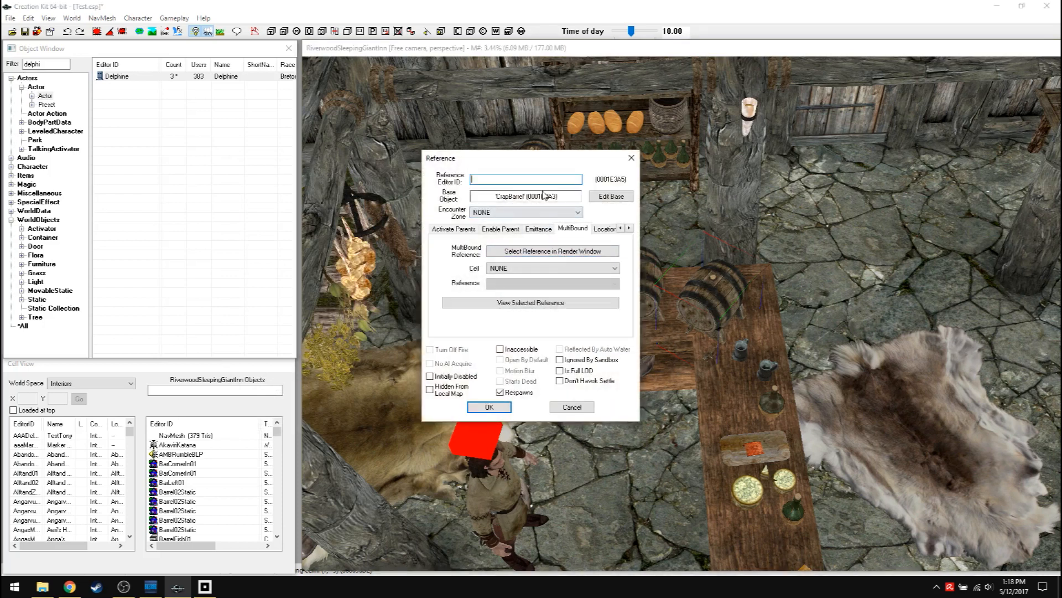
Step: Review the CrapBarrel base object via Edit Base and cancel out of both property dialogs unchanged
click(611, 197)
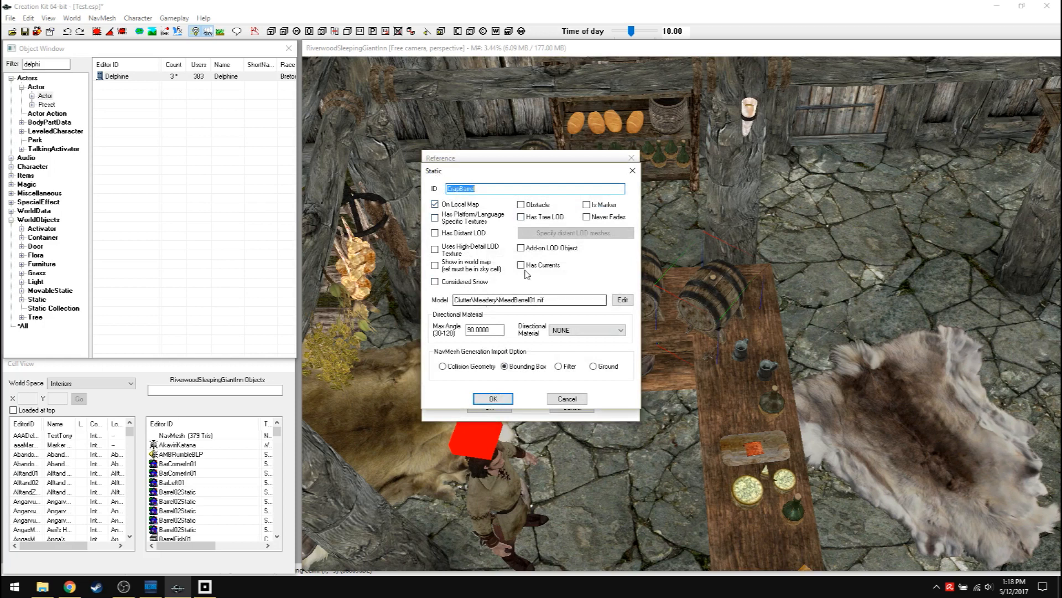
mouse_move(605, 260)
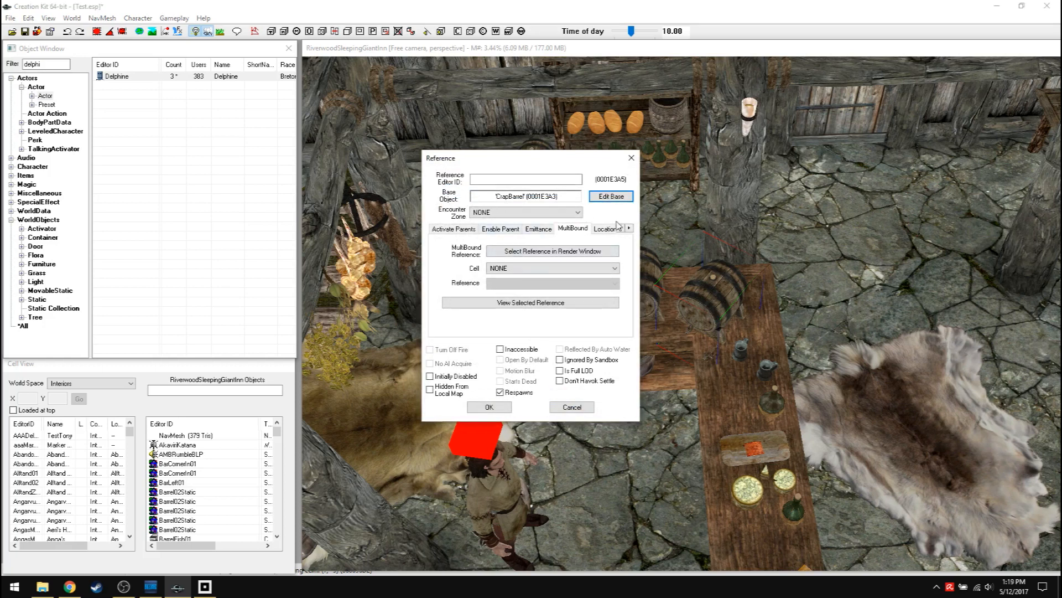
click(622, 228)
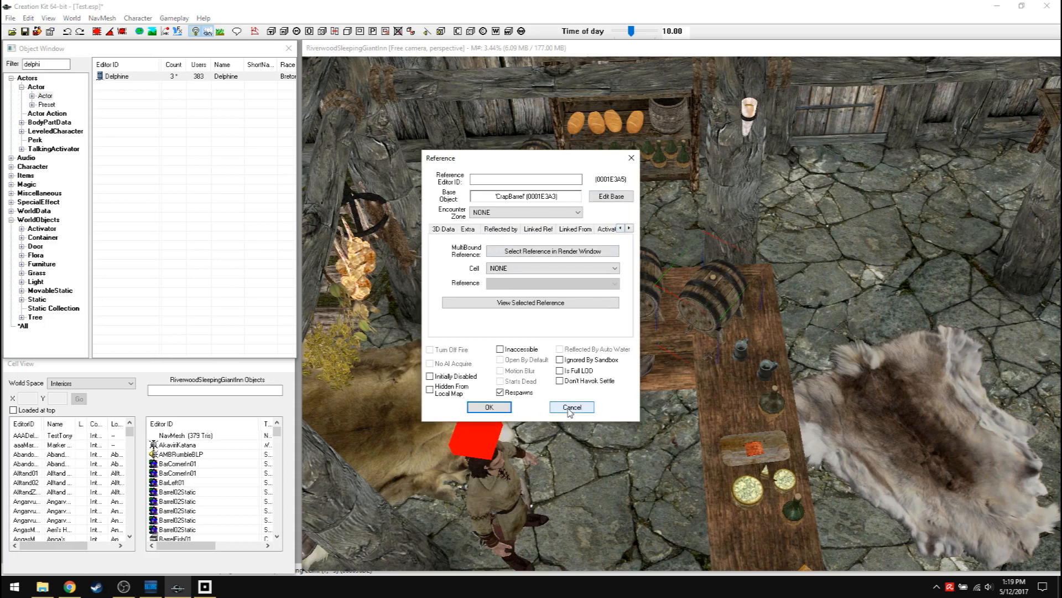
click(571, 407)
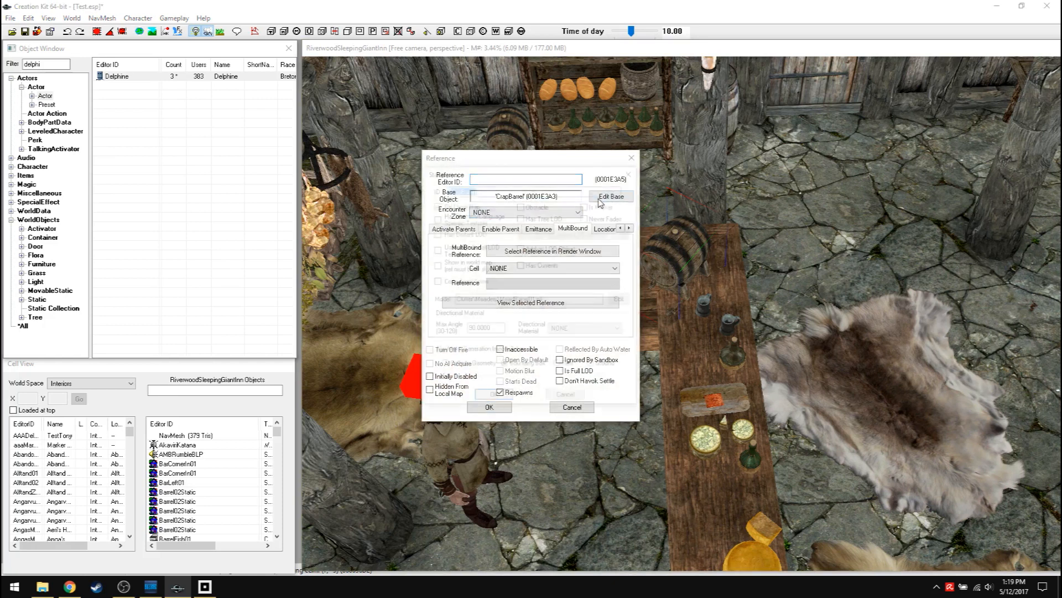
click(610, 197)
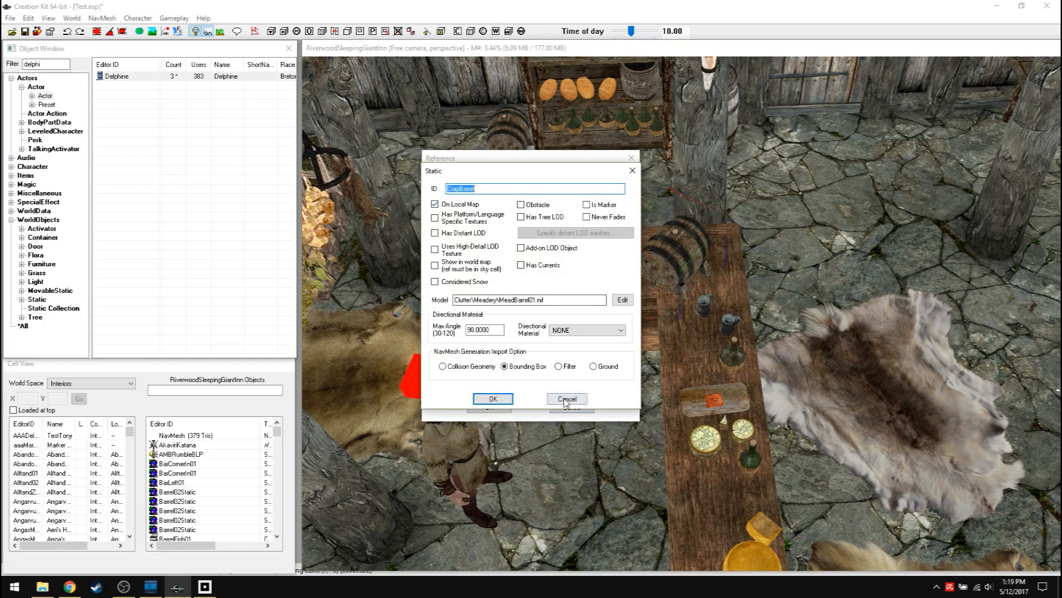
click(568, 398)
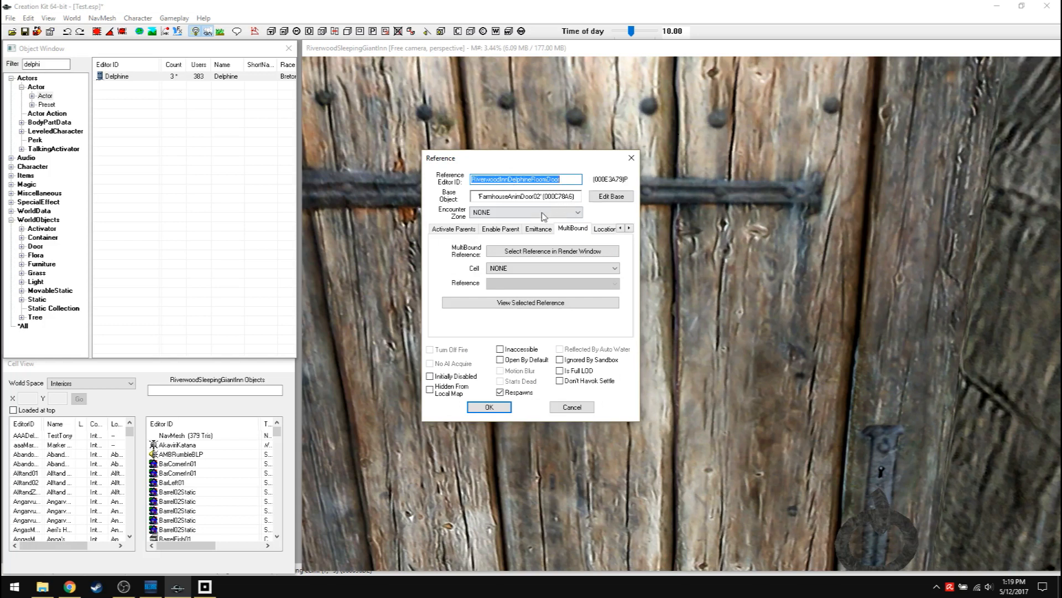
Step: Mark RiverwoodInnDelphineFrontDoor as Locked with lock level Requires Key
click(622, 228)
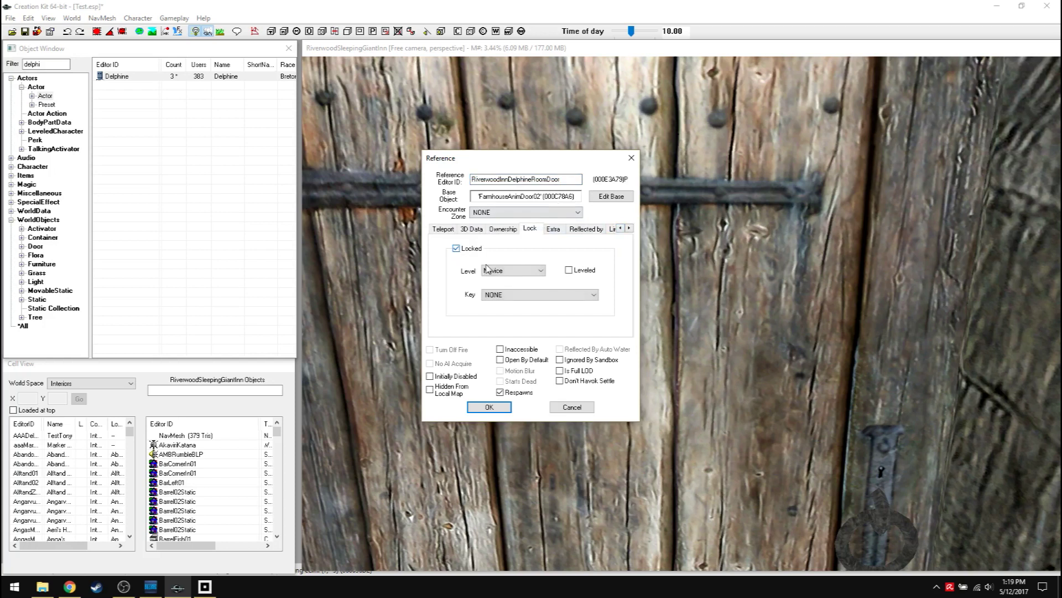
click(540, 270)
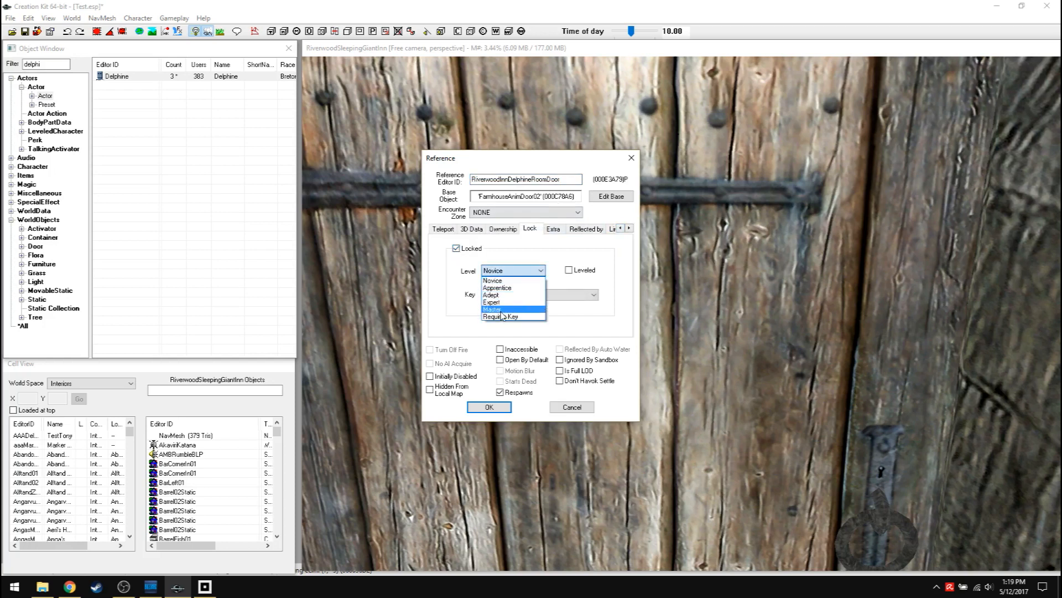
click(493, 309)
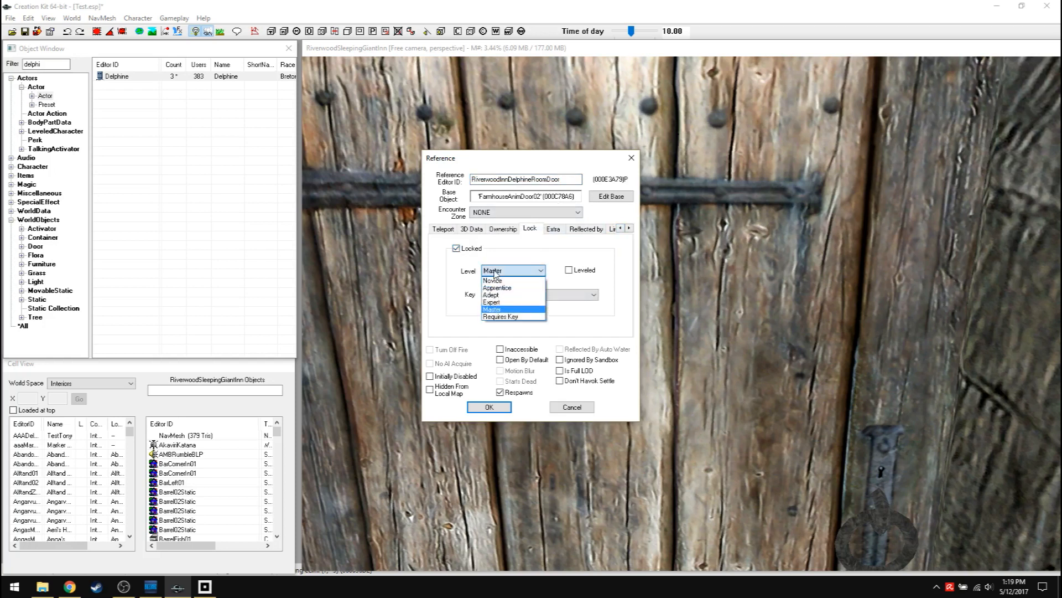
click(499, 316)
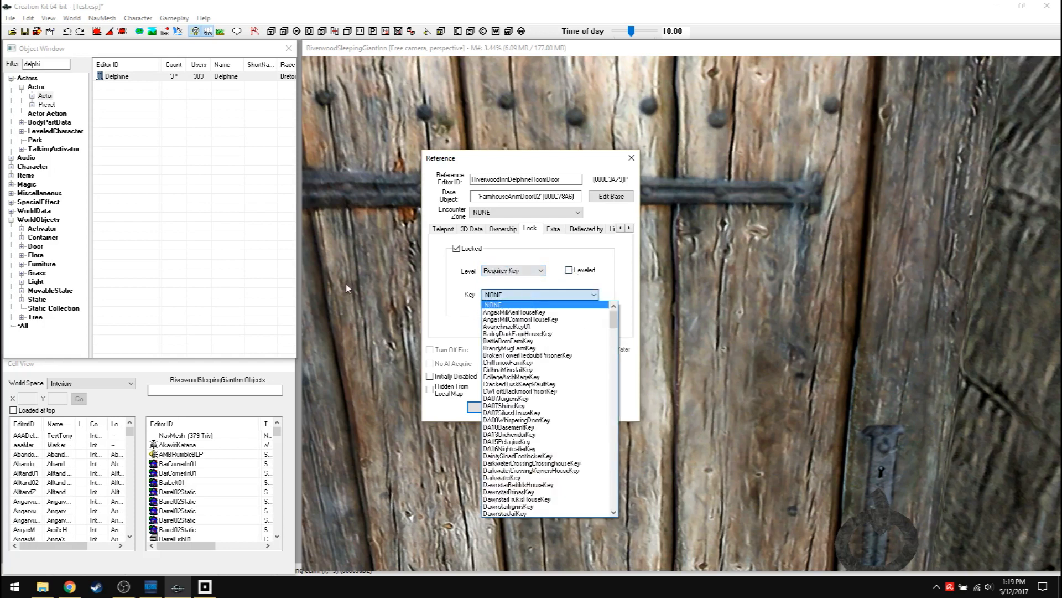
mouse_move(540, 383)
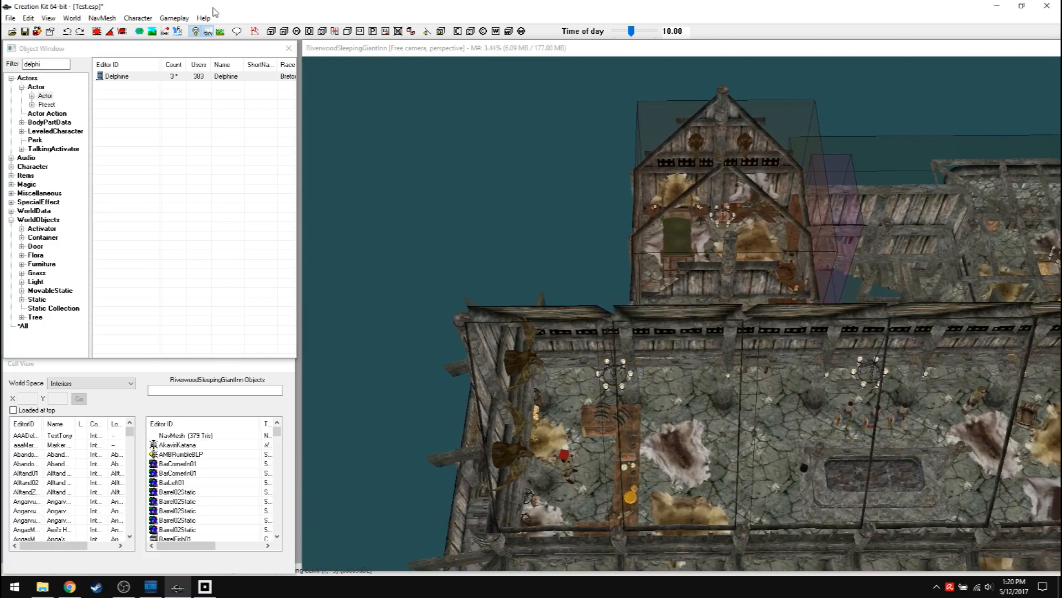
Step: Bring up the Alchemy skill in Actor Values and request its Perk Tree, triggering the crash
click(137, 17)
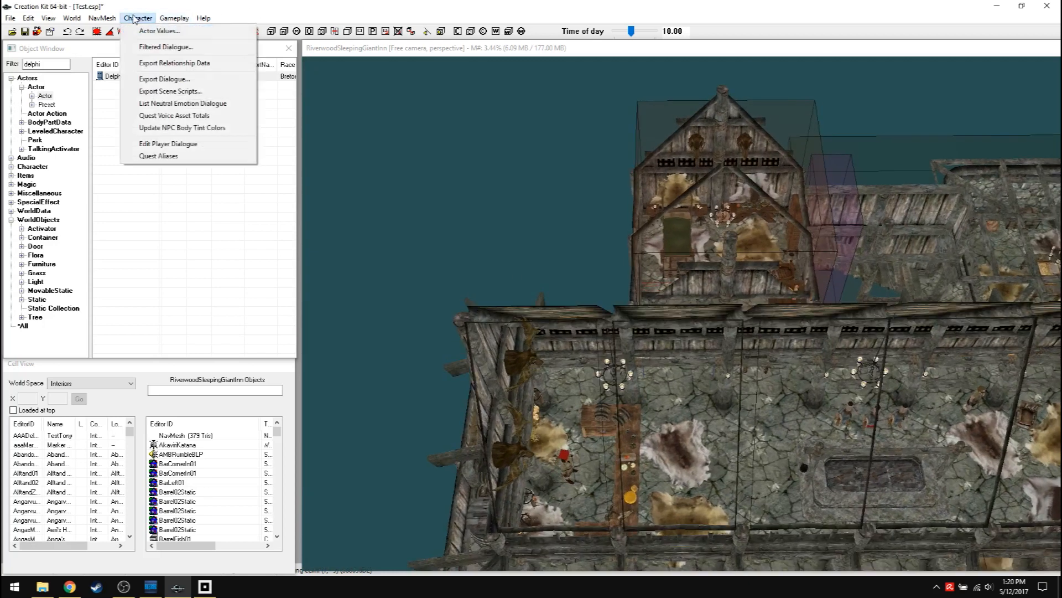
click(159, 31)
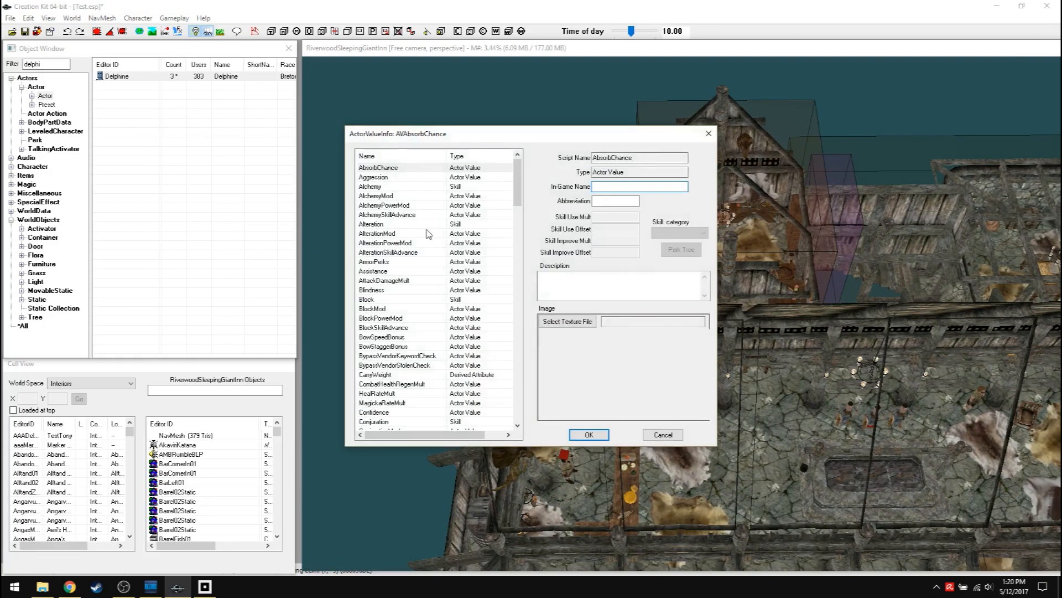
click(370, 186)
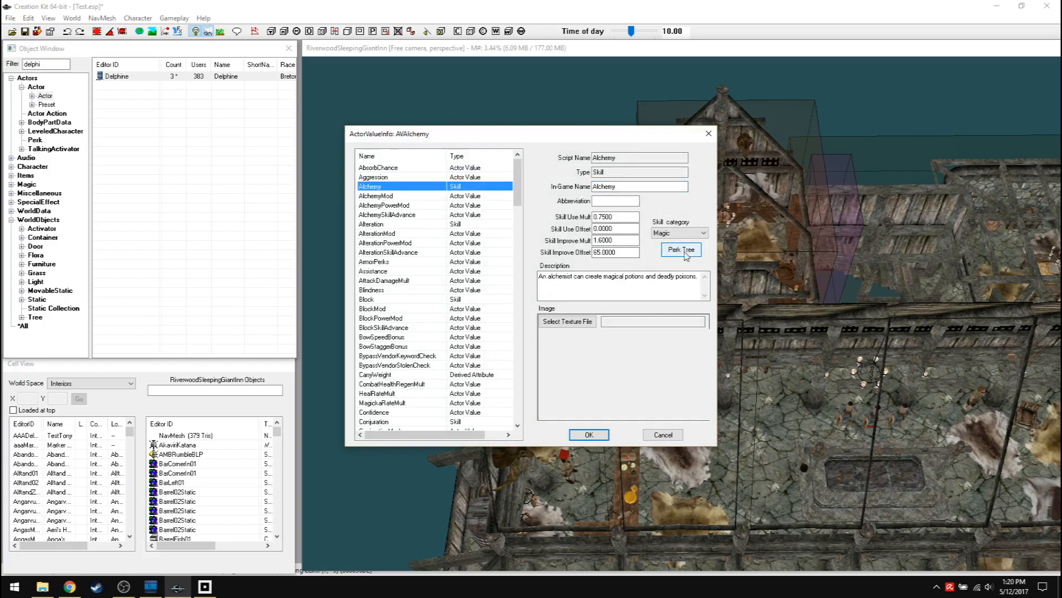
click(682, 250)
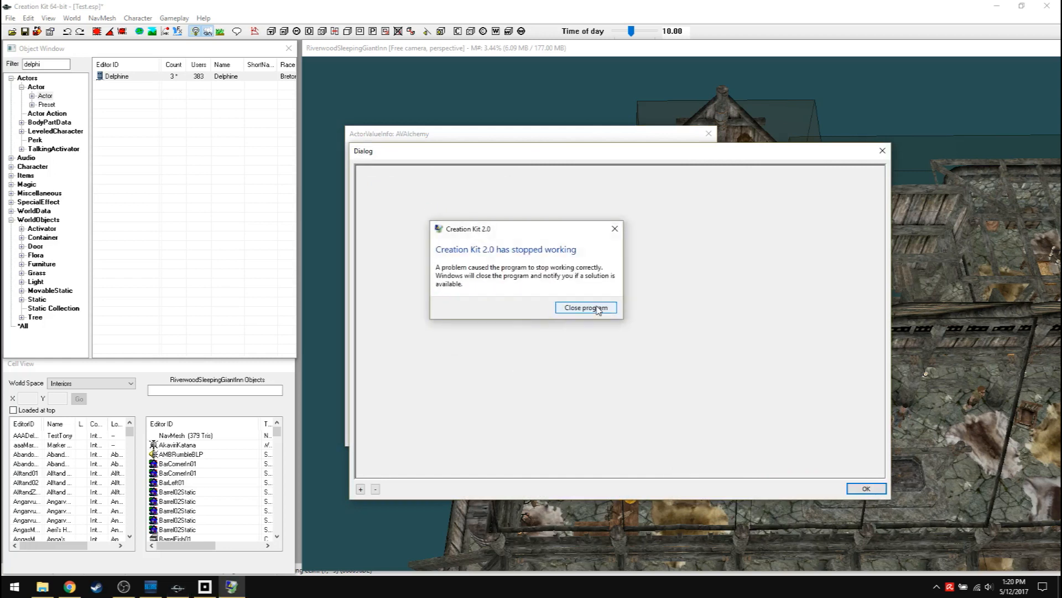
Step: Choose Close program on the 'Creation Kit 2.0 has stopped working' dialog until the editor exits
click(586, 307)
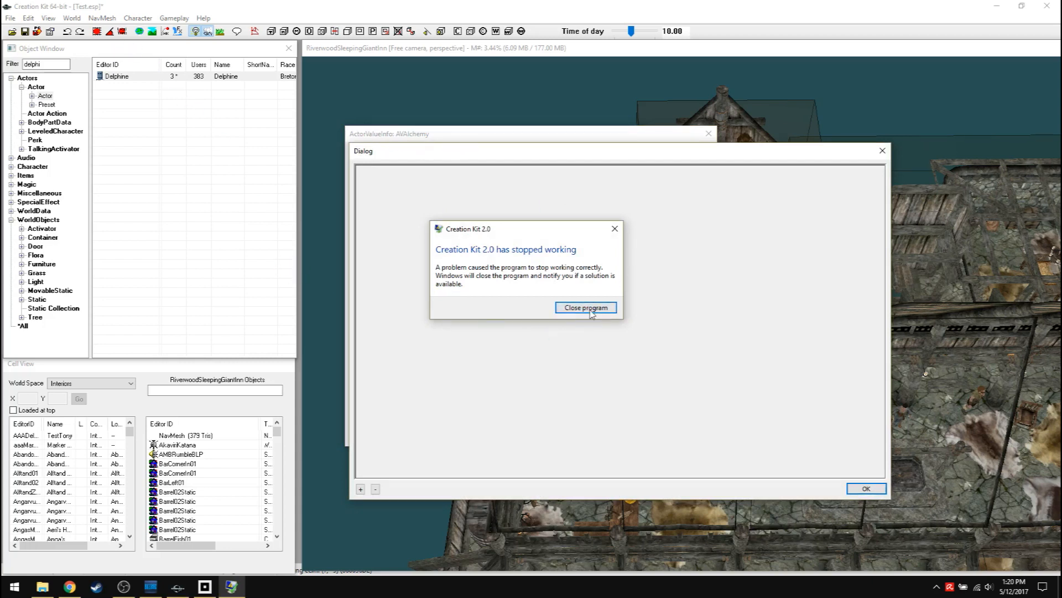
click(586, 307)
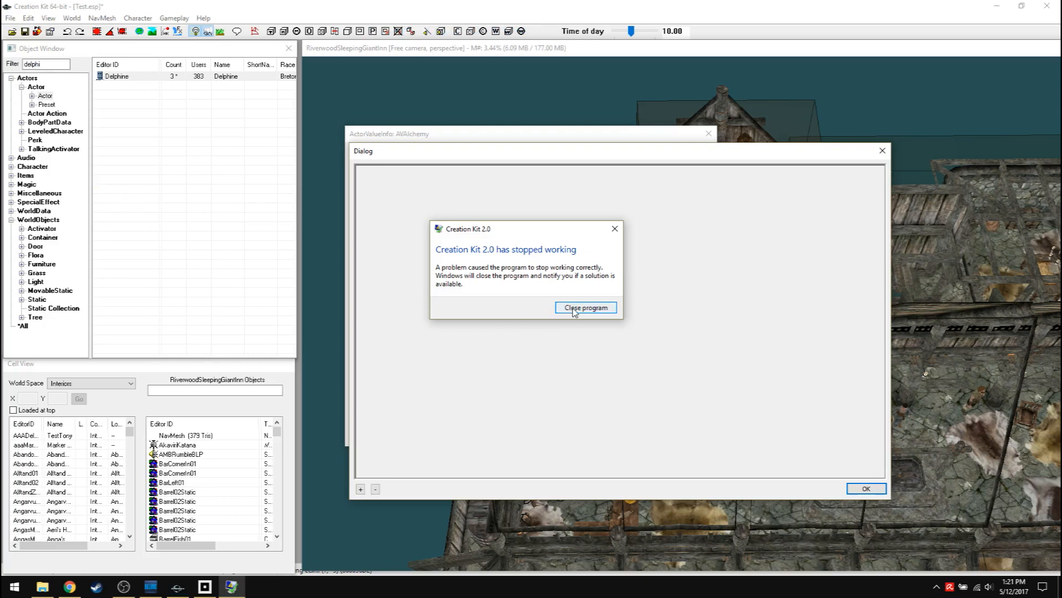
click(585, 308)
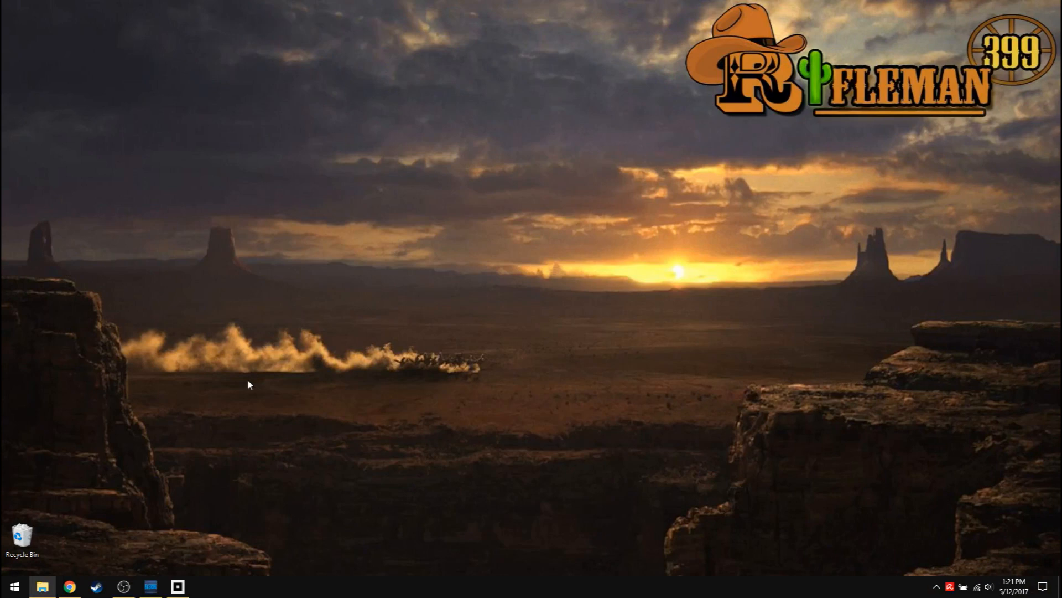
Step: Restore the Bethesda.net Launcher window from the taskbar to its Creation Kit: Skyrim page
click(177, 587)
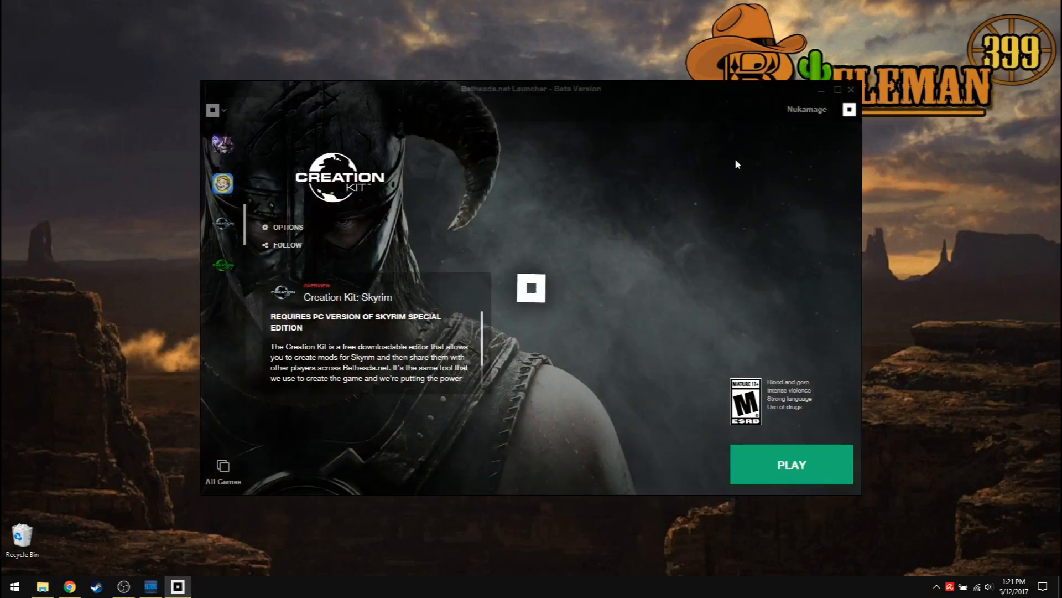
mouse_move(174, 429)
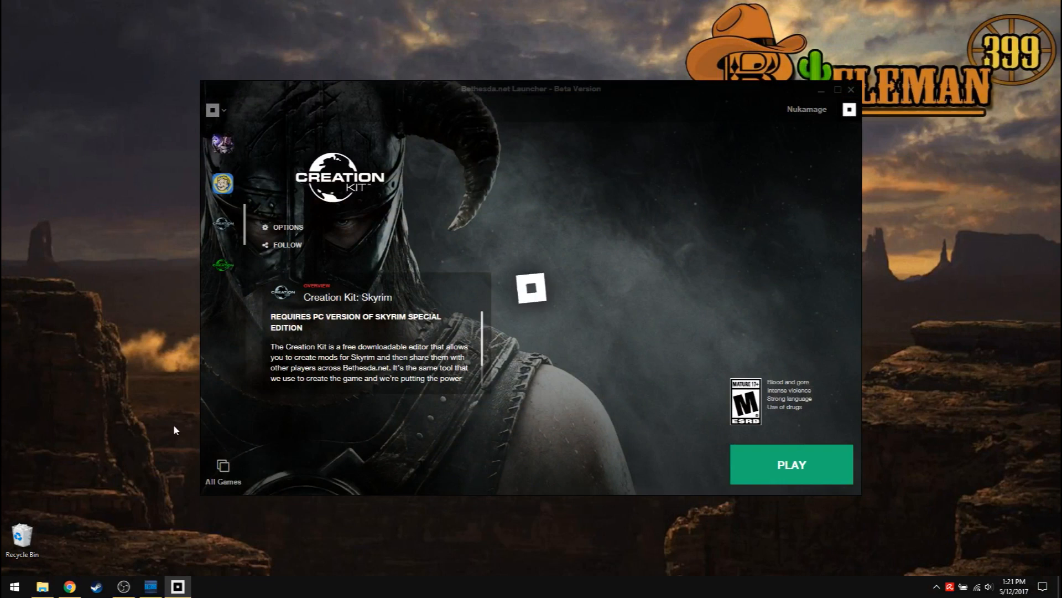
mouse_move(130, 420)
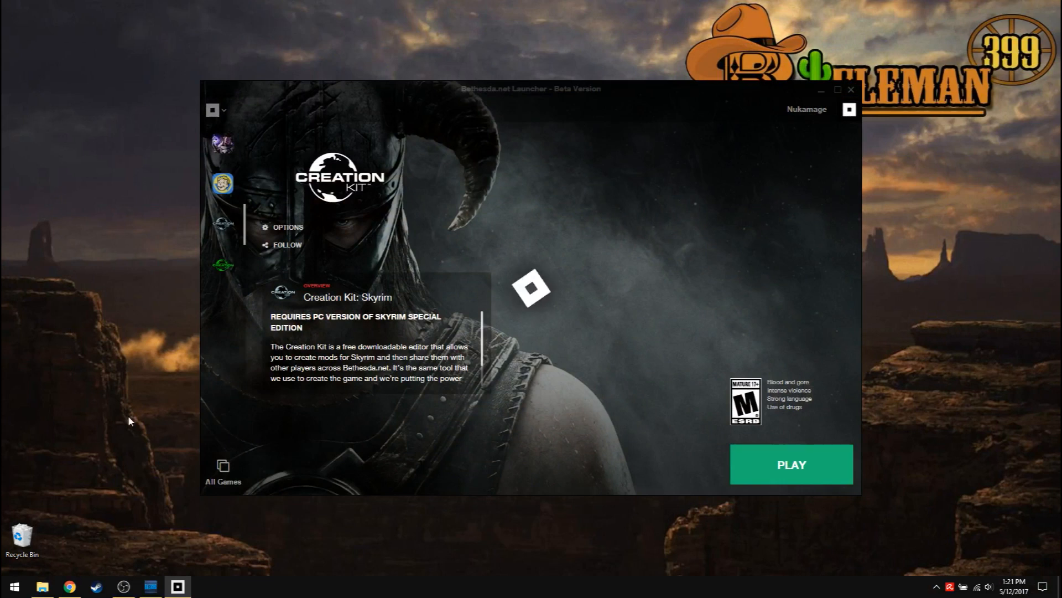